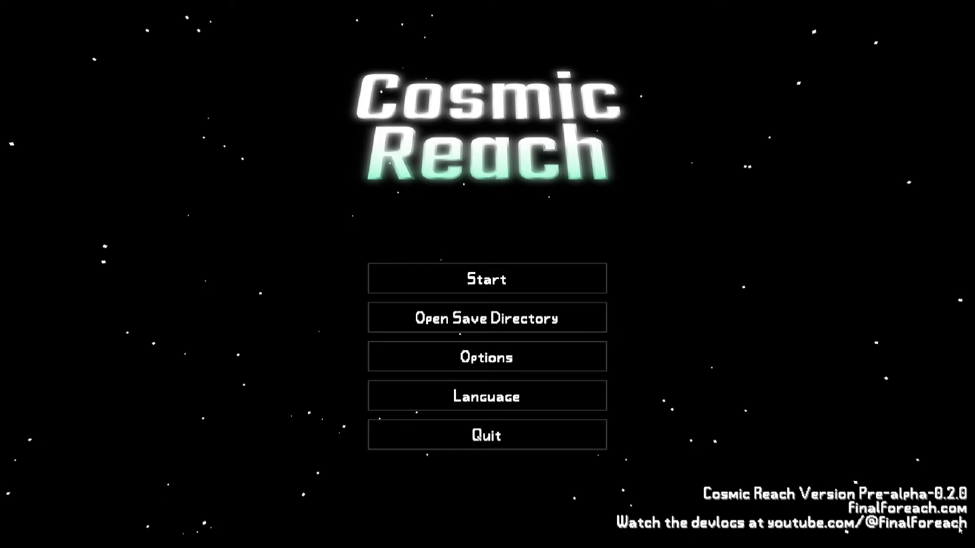
Step: Start setting up a new world from the saved worlds list
click(486, 278)
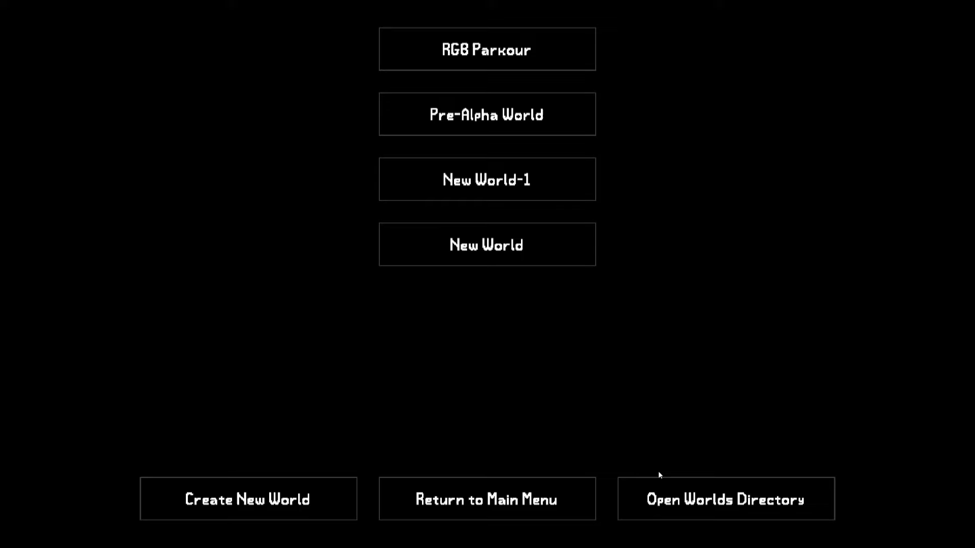
click(248, 498)
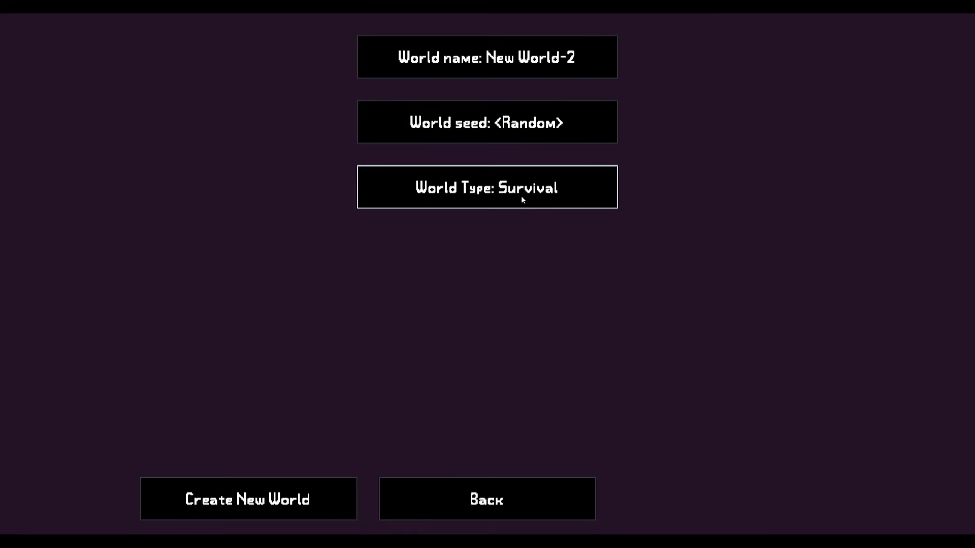
mouse_move(465, 209)
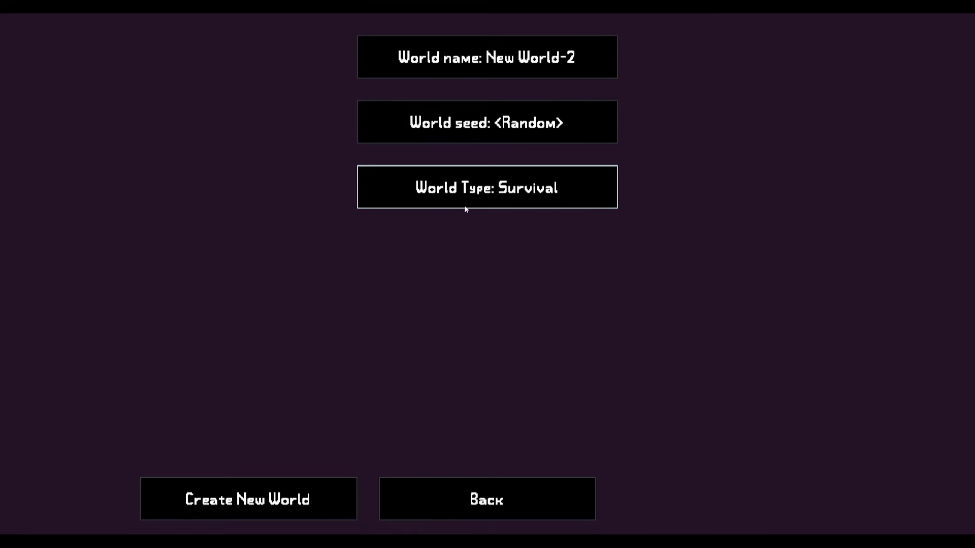
Step: Cycle the world type through Nostalgic Islands and Moon back to Survival and create New World-2
click(487, 187)
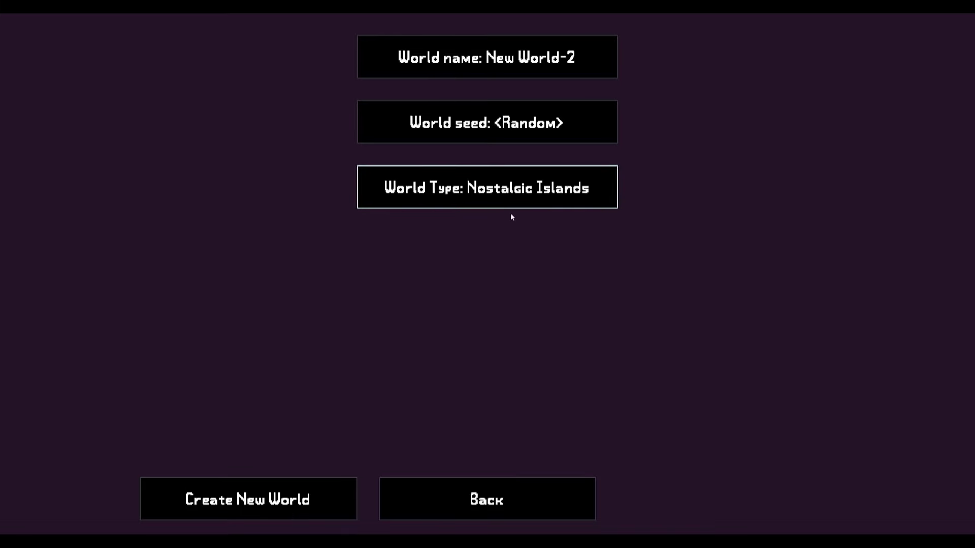
click(486, 187)
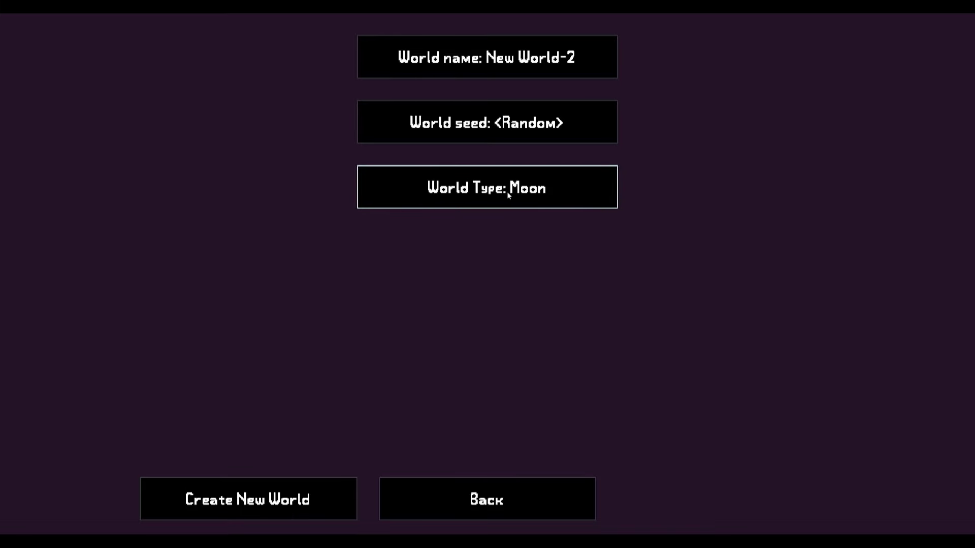
click(486, 186)
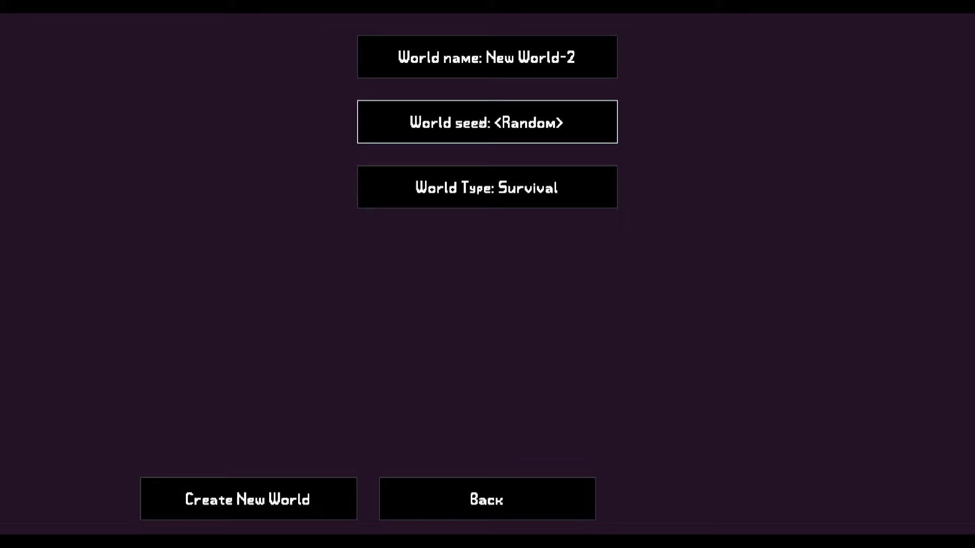
click(248, 499)
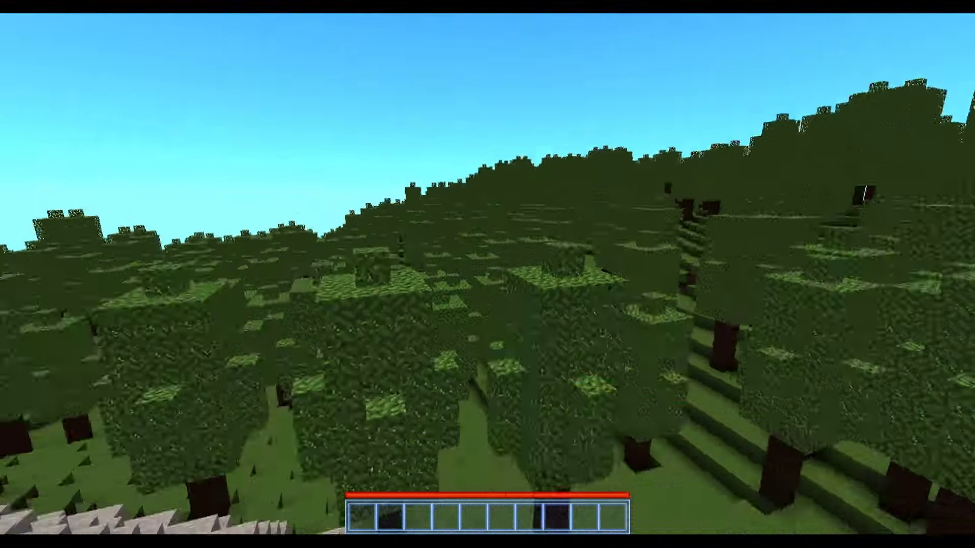
mouse_move(488, 274)
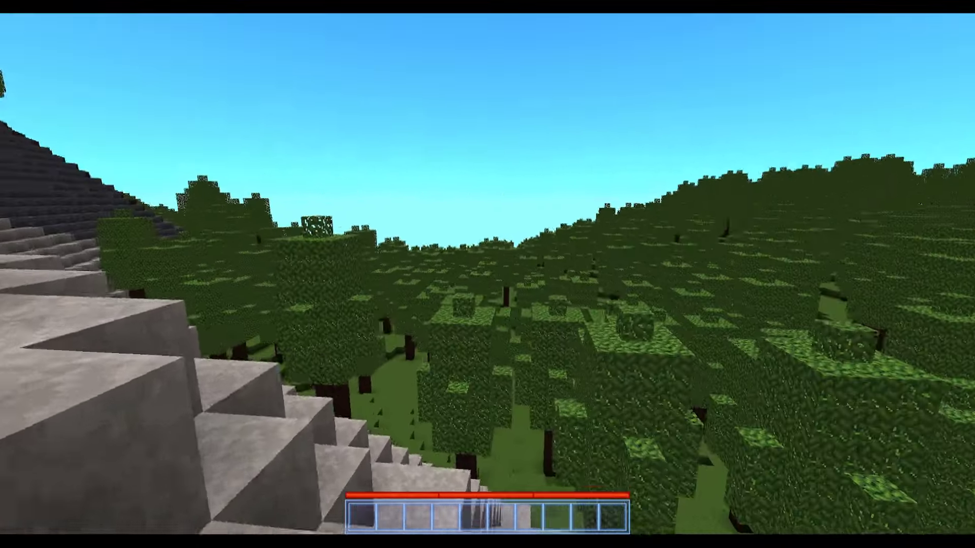
mouse_move(487, 274)
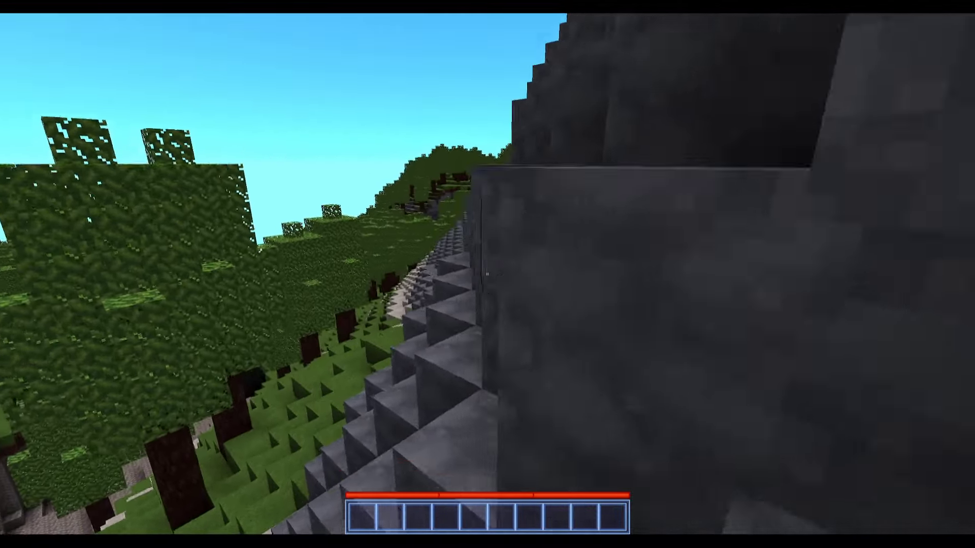
mouse_move(488, 274)
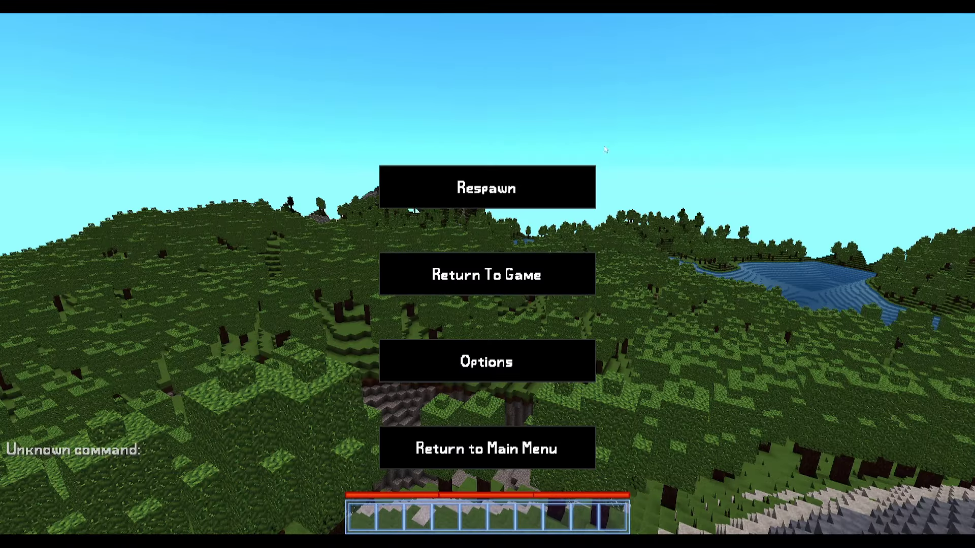
mouse_move(530, 113)
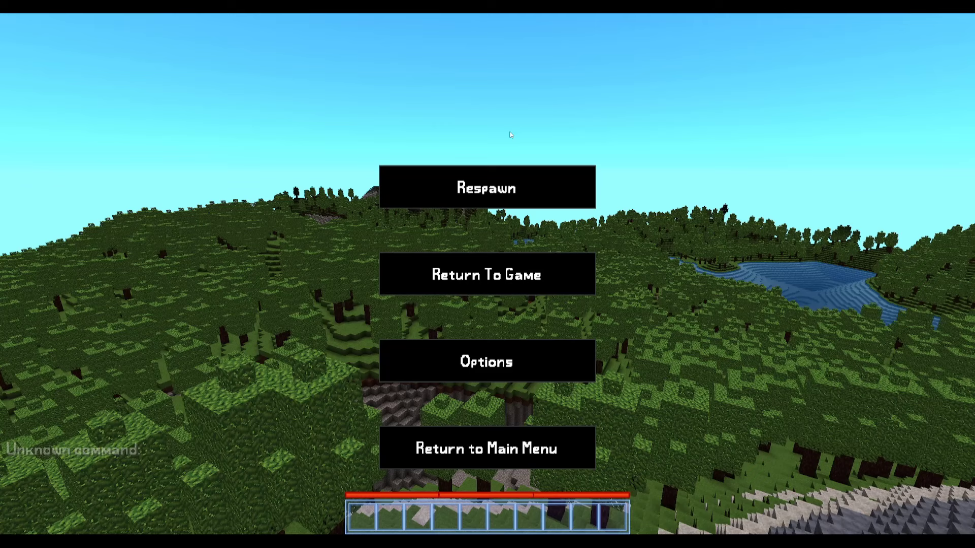
mouse_move(746, 320)
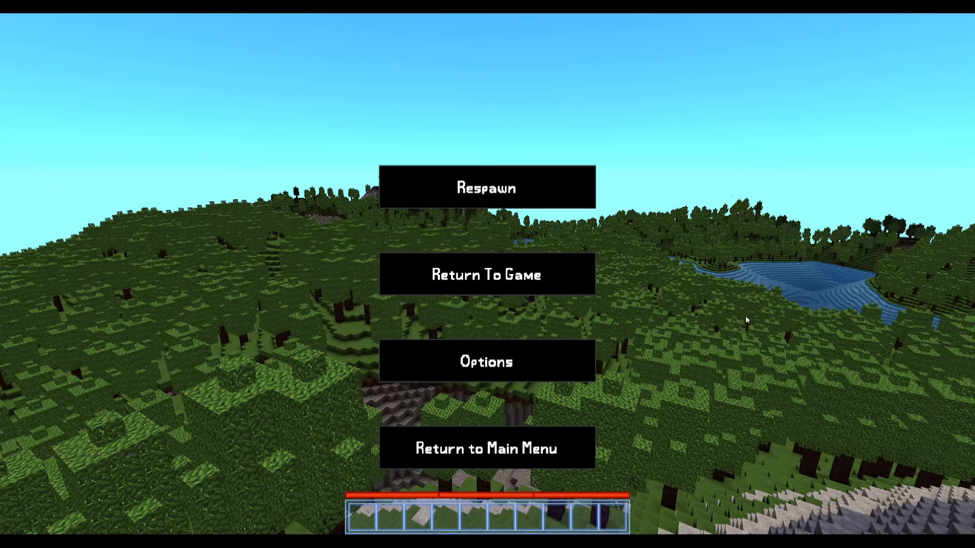
mouse_move(676, 359)
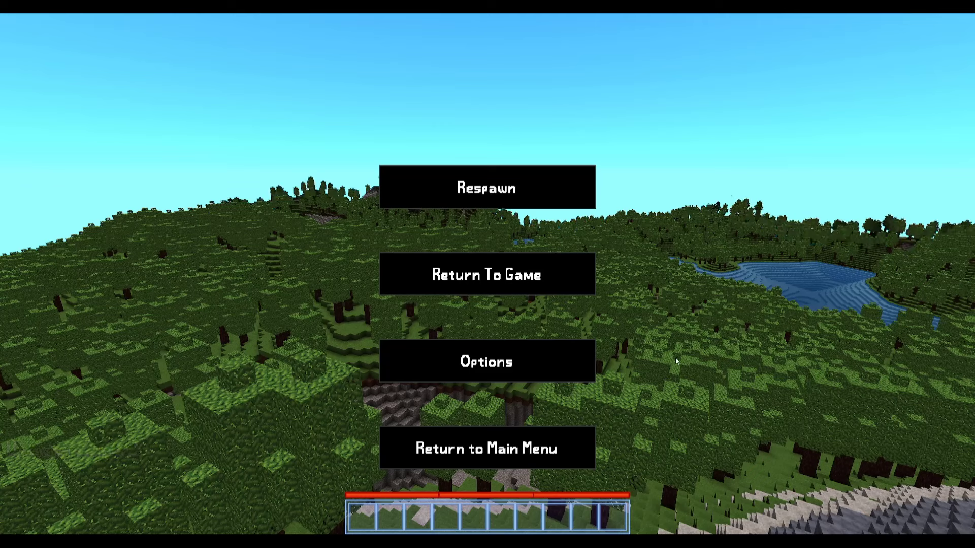
mouse_move(857, 171)
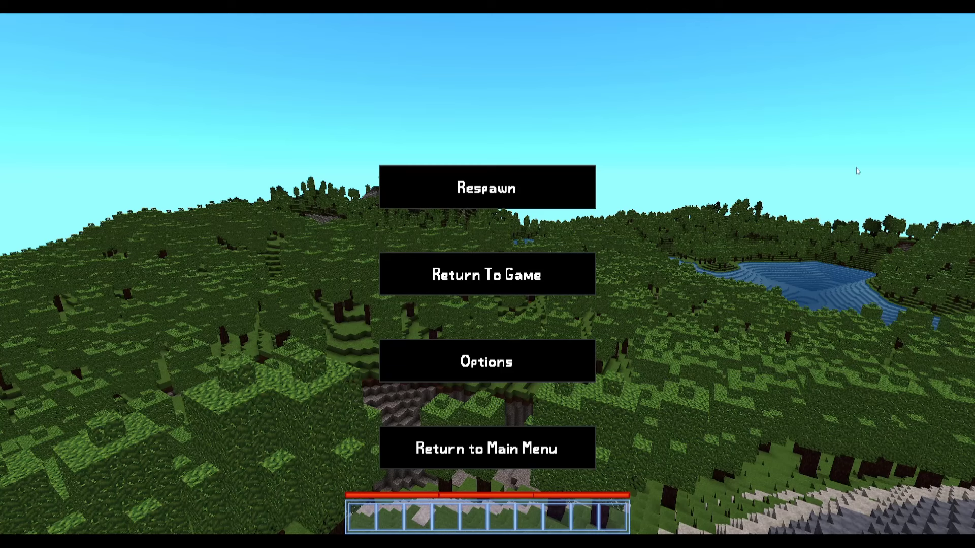
mouse_move(679, 227)
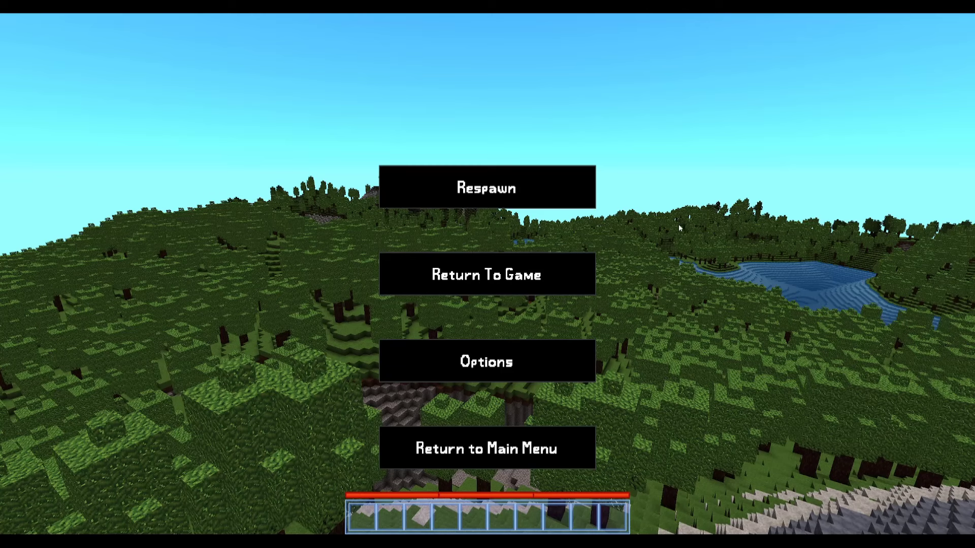
mouse_move(721, 176)
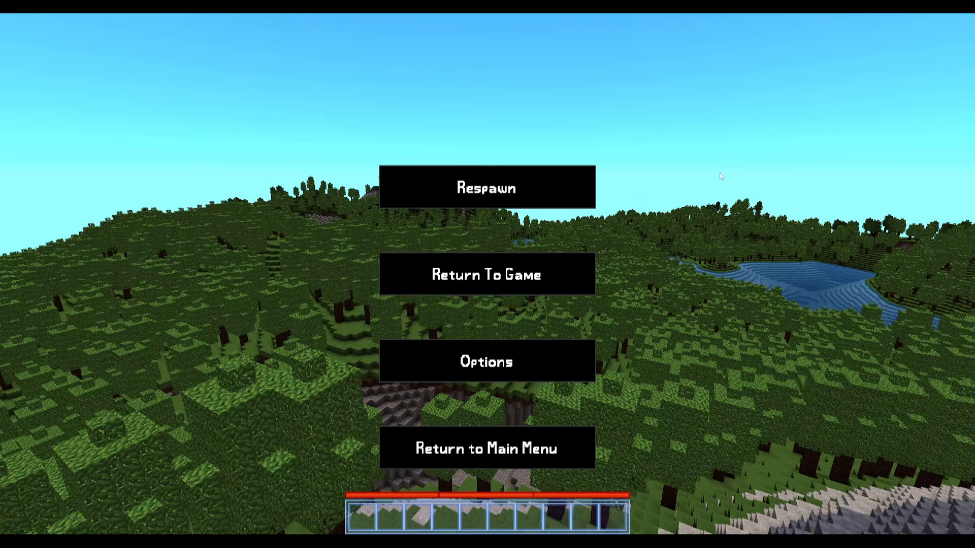
Step: Glance at the options, resume the game and enter the gamemode creative command in chat
click(486, 361)
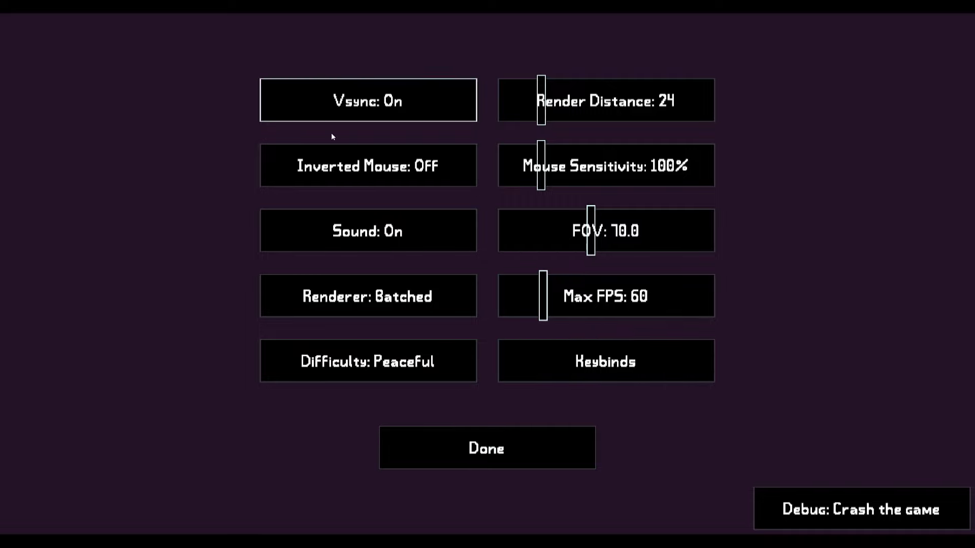
click(486, 447)
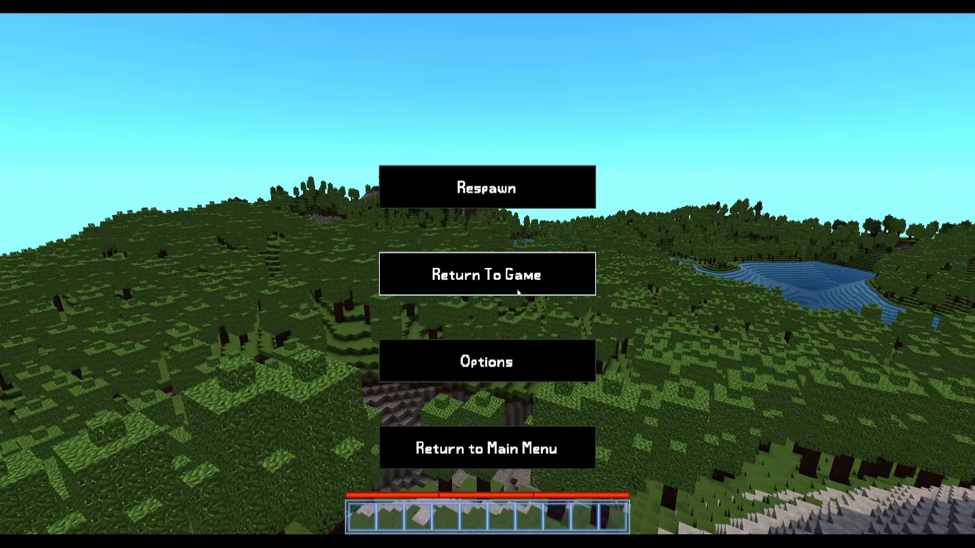
click(487, 274)
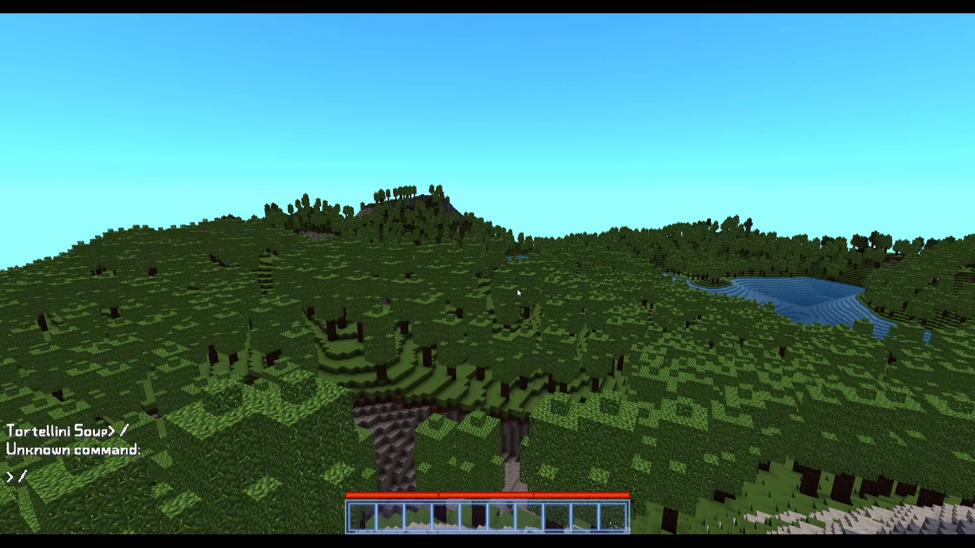
text(gamemode creal)
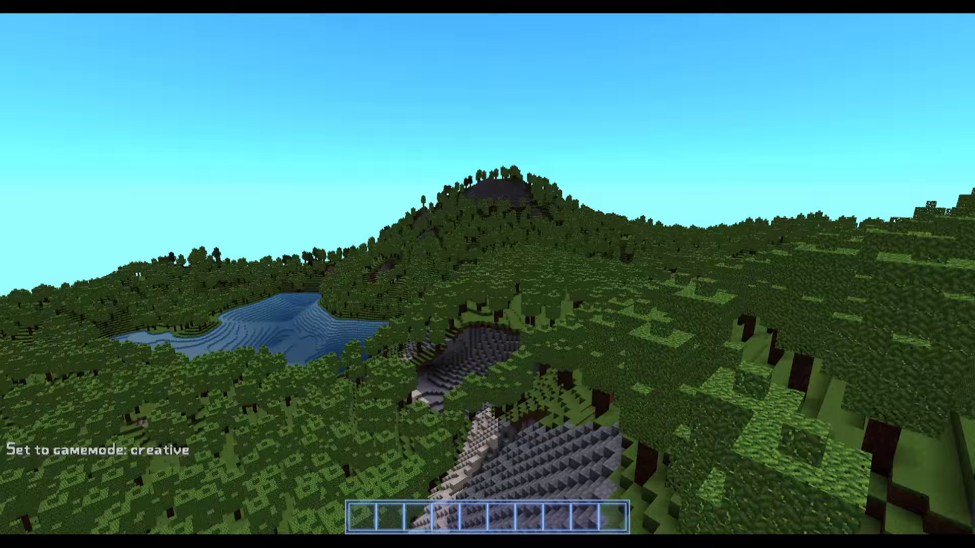
mouse_move(488, 274)
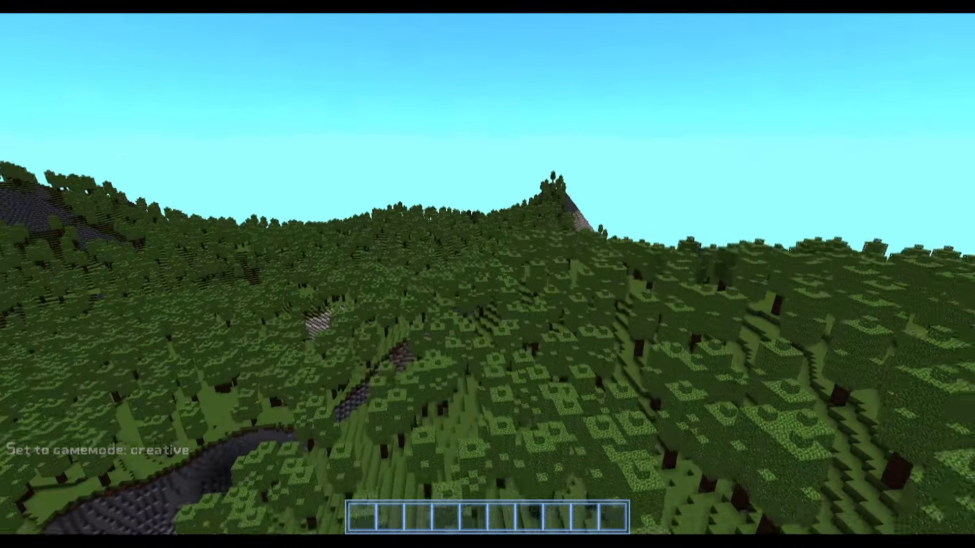
mouse_move(487, 275)
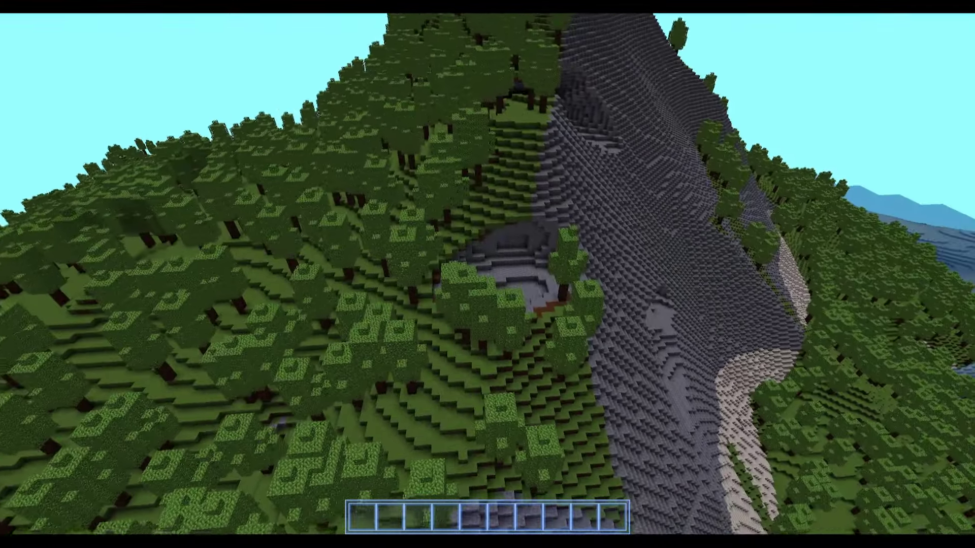
mouse_move(487, 274)
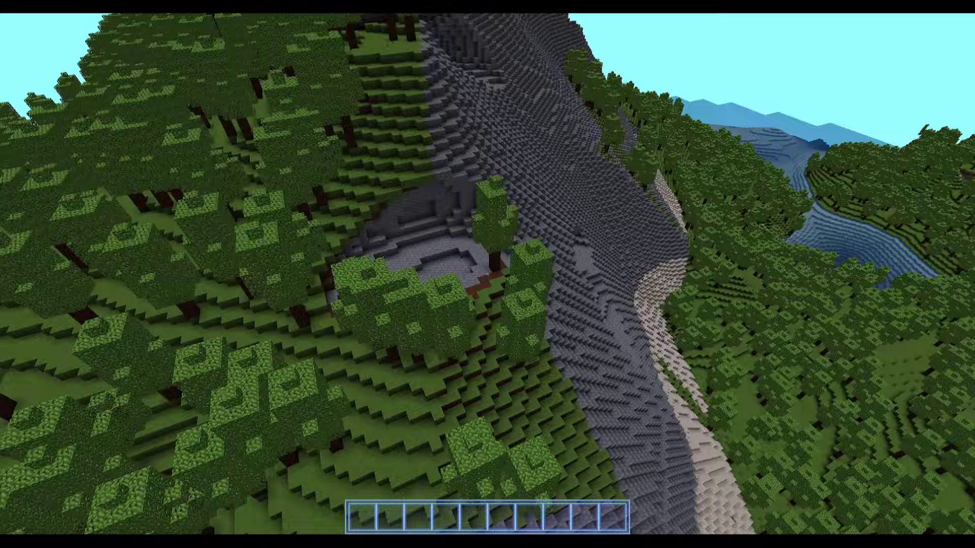
mouse_move(487, 274)
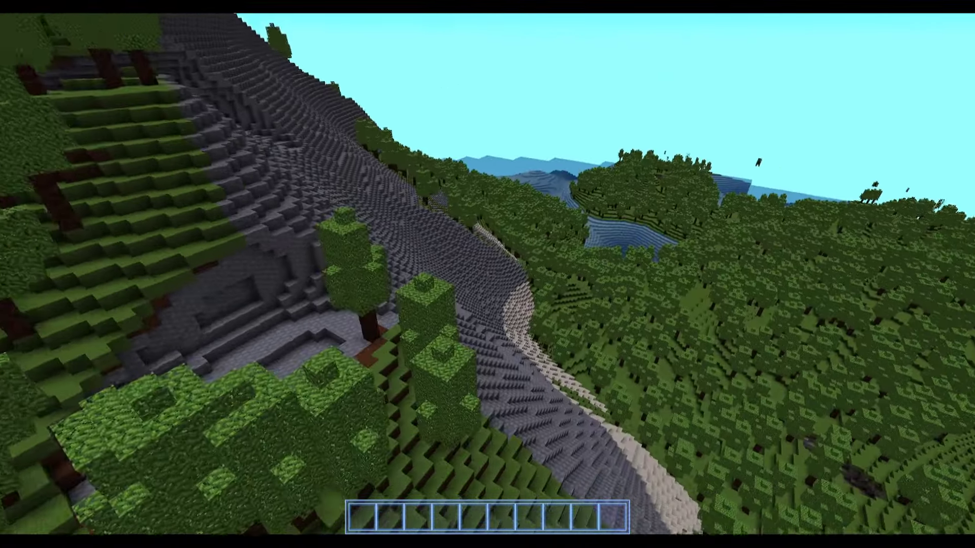
mouse_move(487, 274)
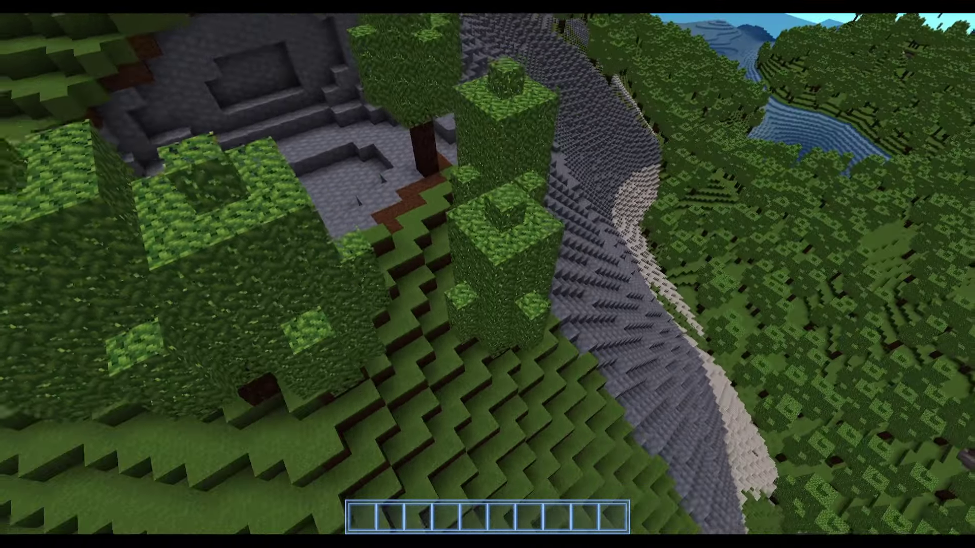
mouse_move(488, 274)
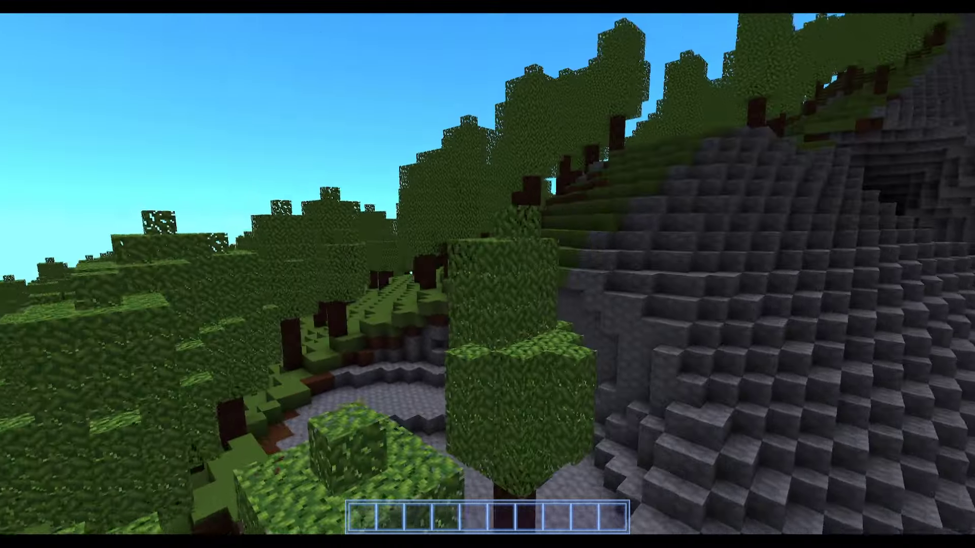
Step: Bring up the creative inventory with its catalogue of blocks and tools
key(e)
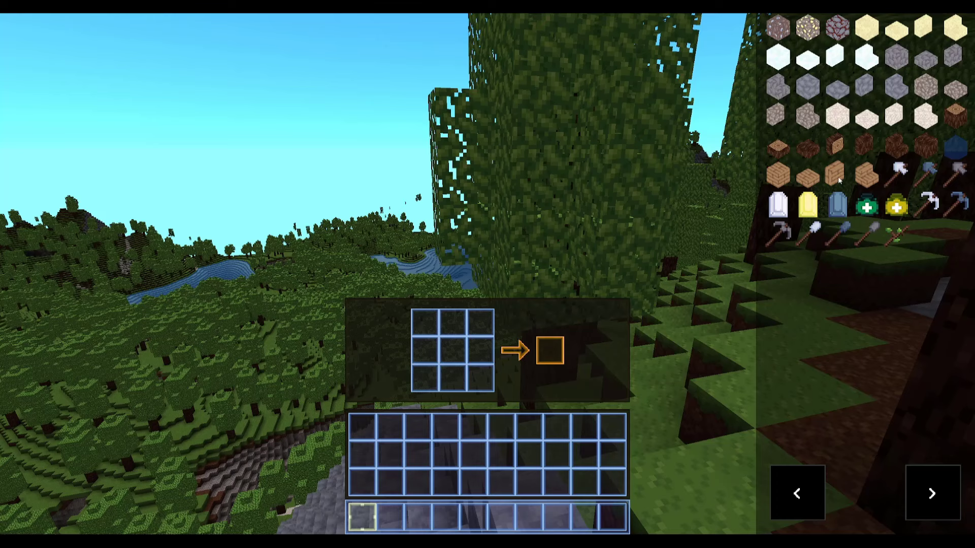
mouse_move(925, 204)
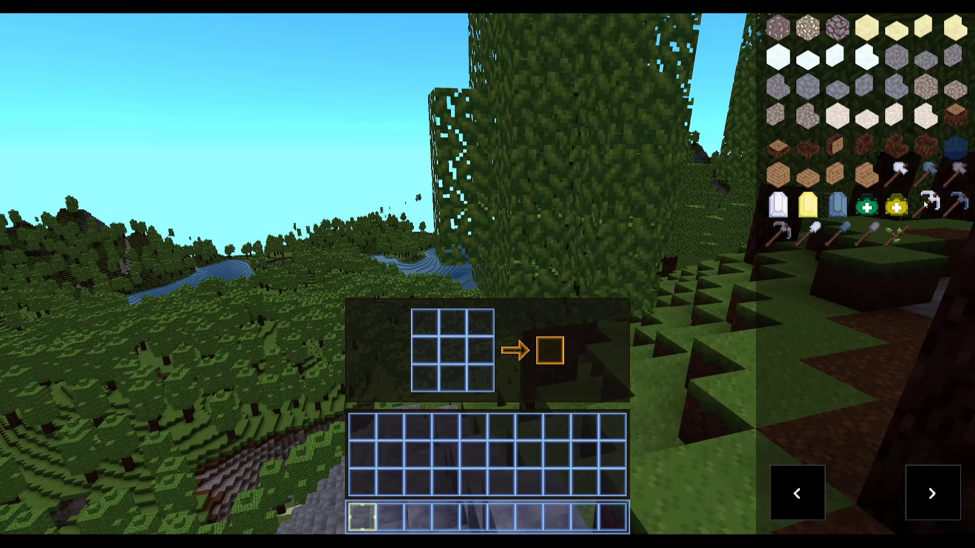
mouse_move(927, 174)
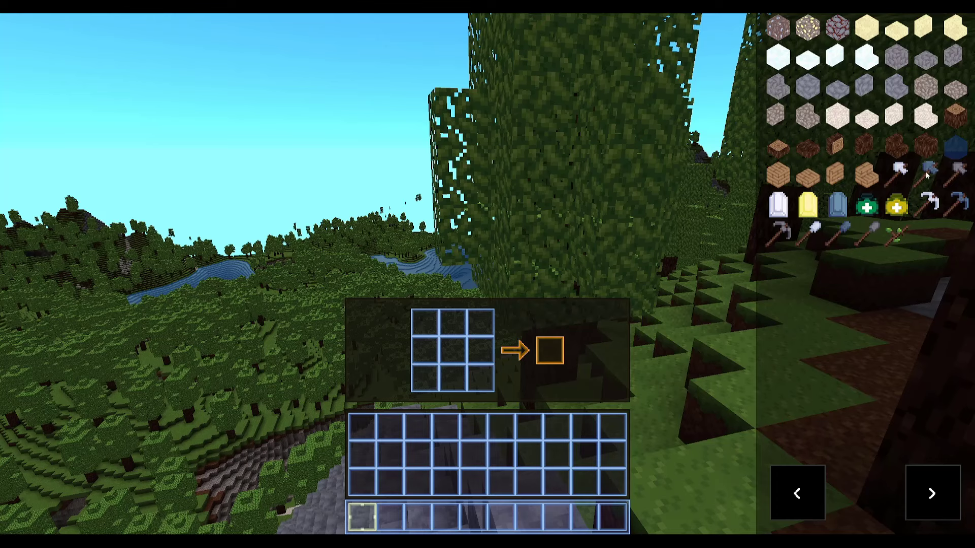
mouse_move(781, 242)
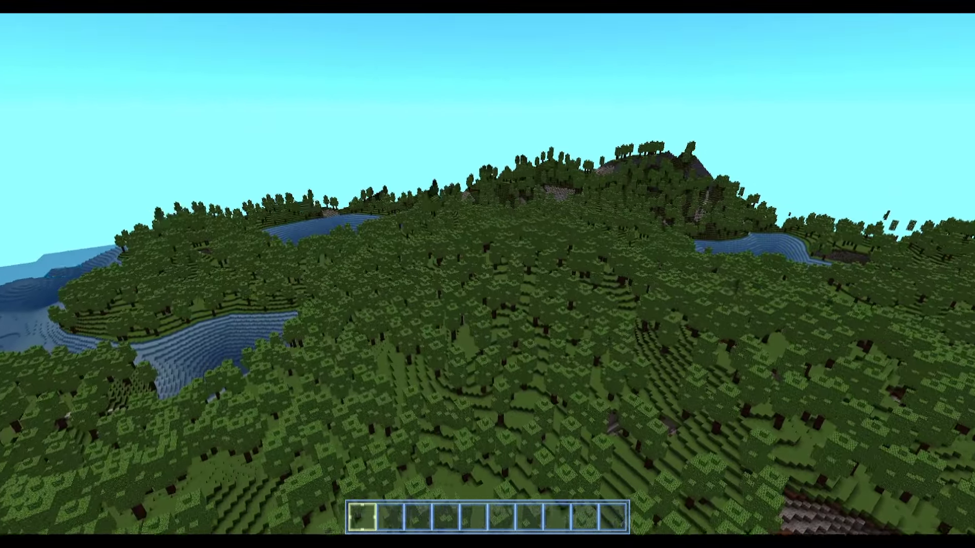
mouse_move(488, 274)
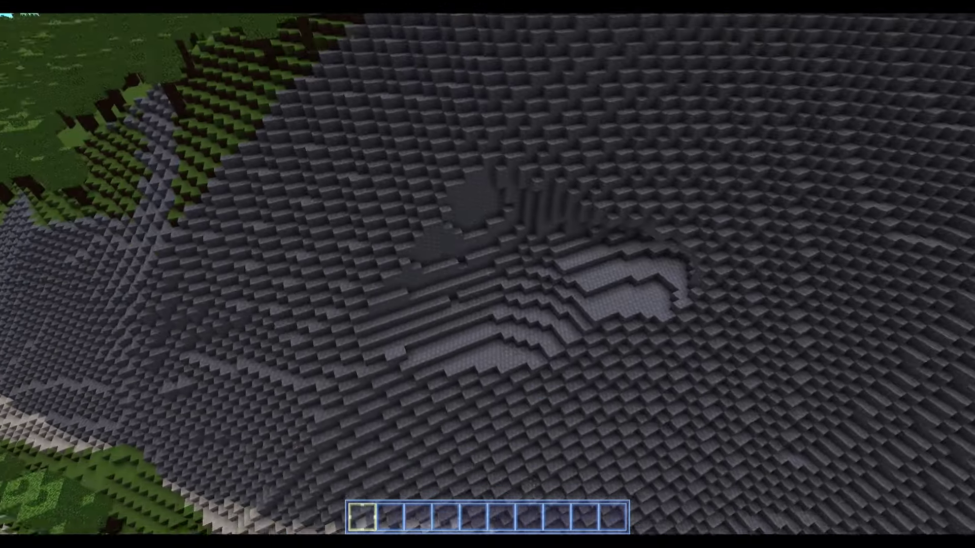
mouse_move(488, 274)
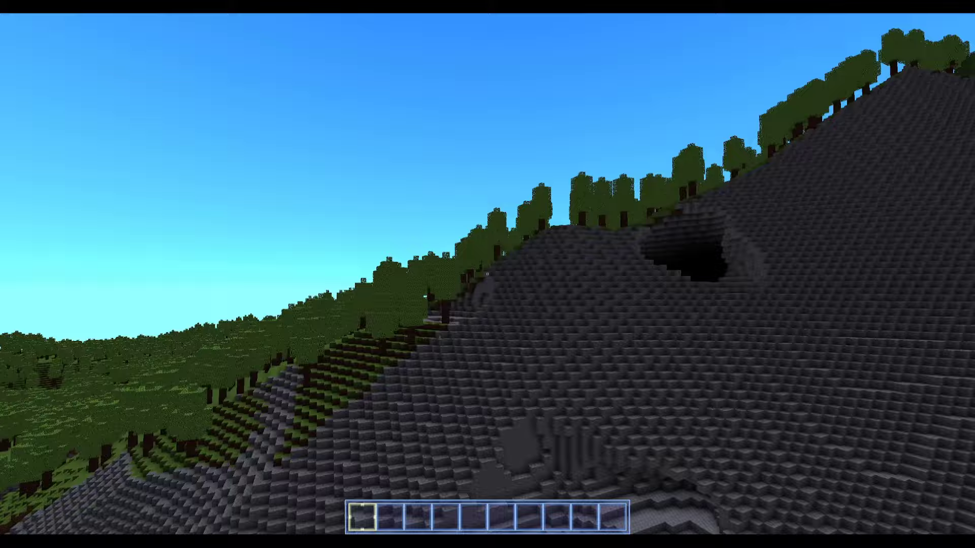
mouse_move(487, 275)
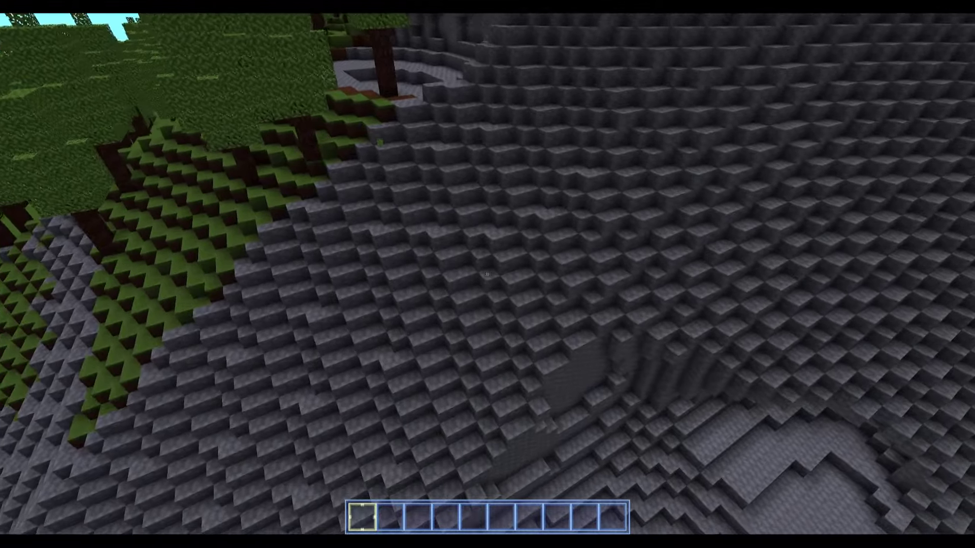
mouse_move(488, 274)
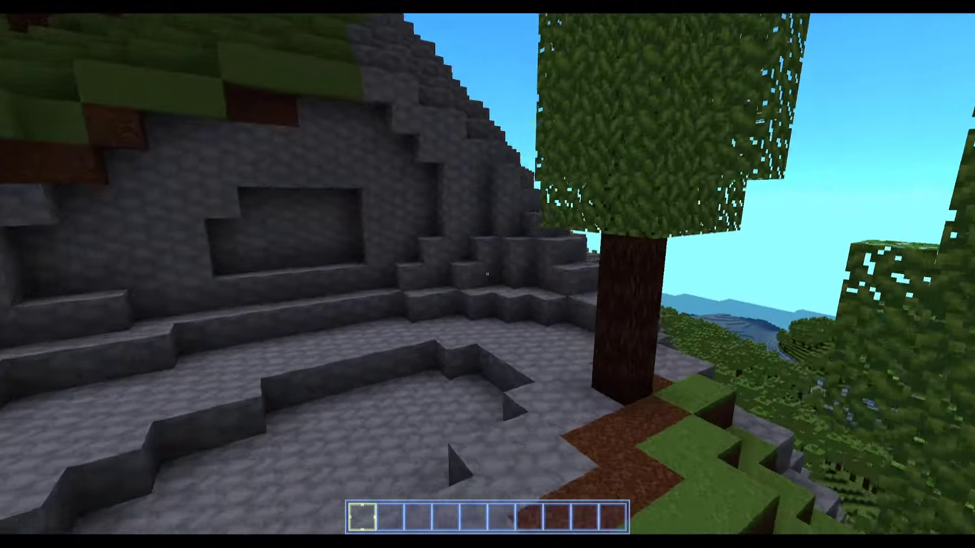
mouse_move(487, 274)
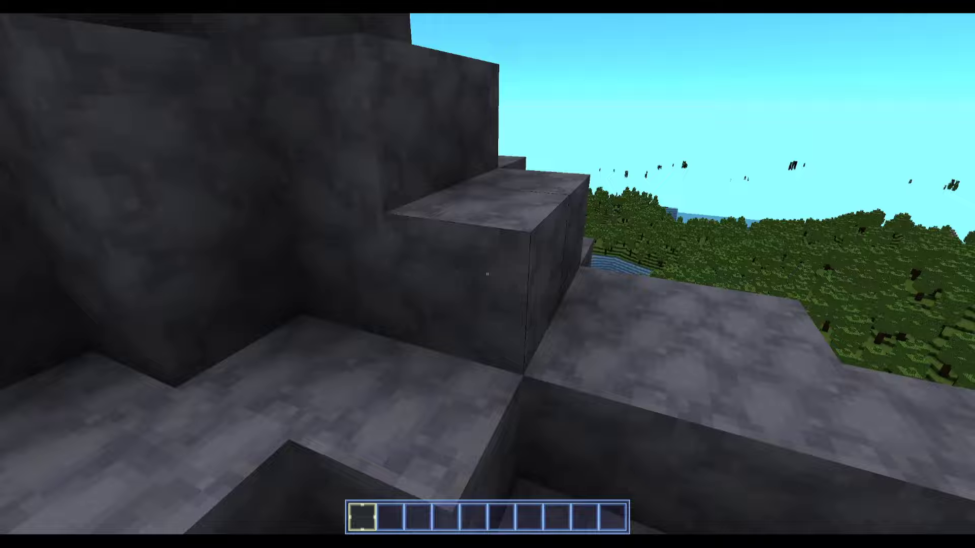
mouse_move(488, 274)
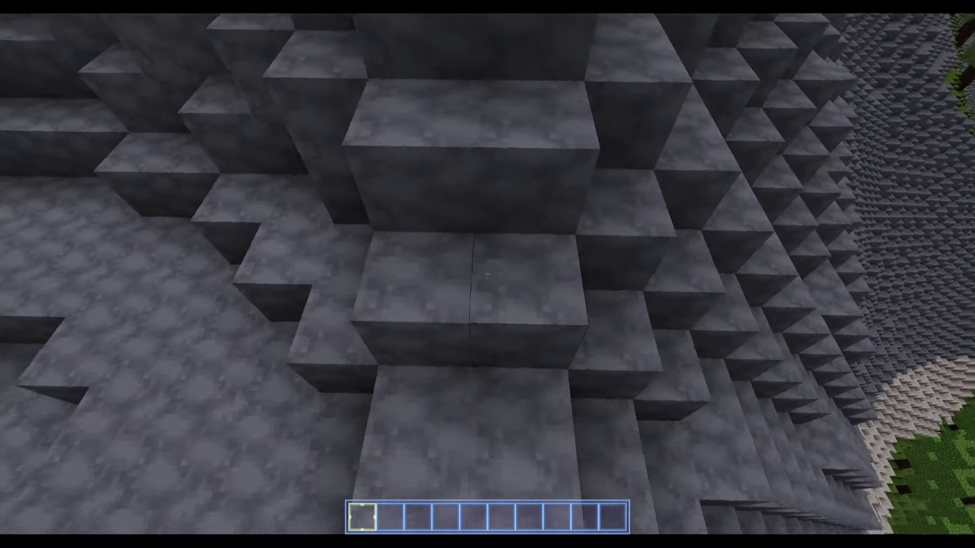
mouse_move(487, 274)
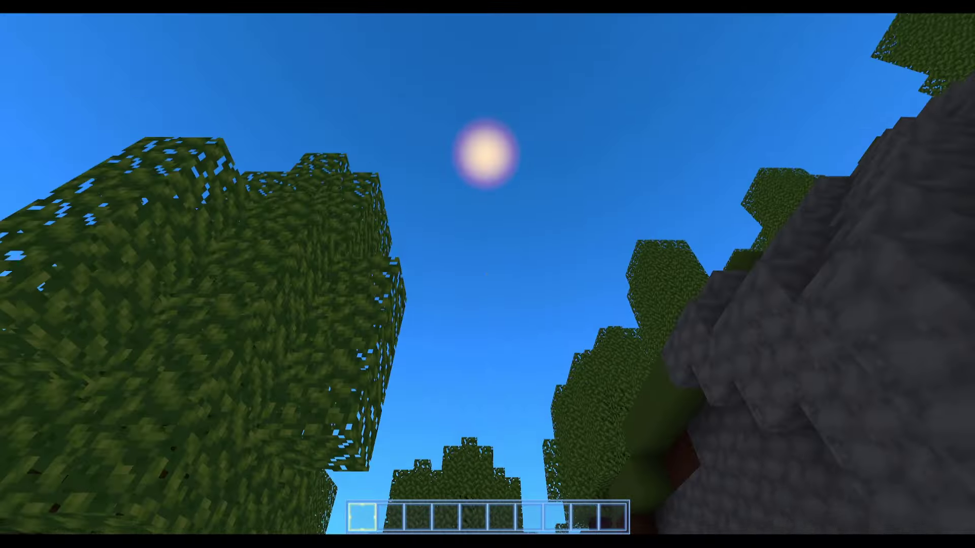
mouse_move(488, 274)
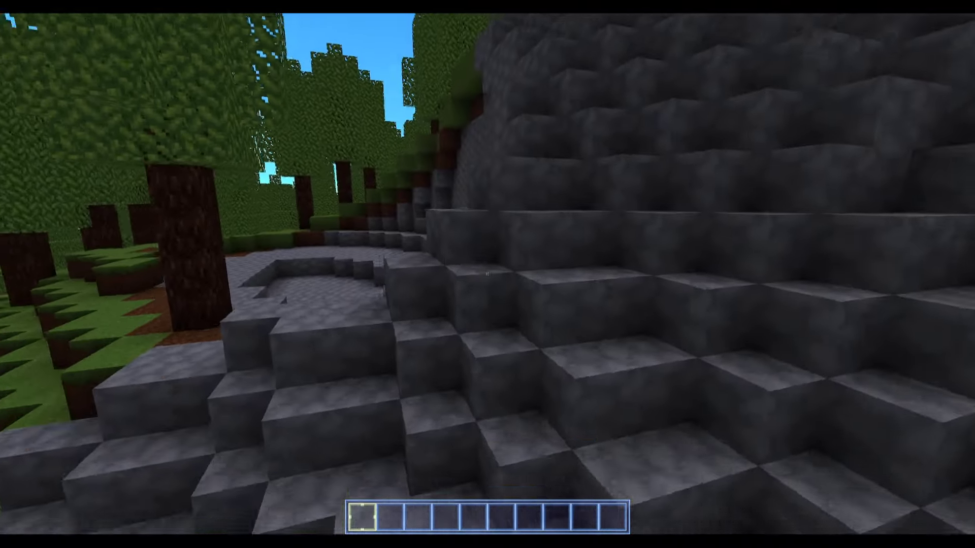
mouse_move(487, 274)
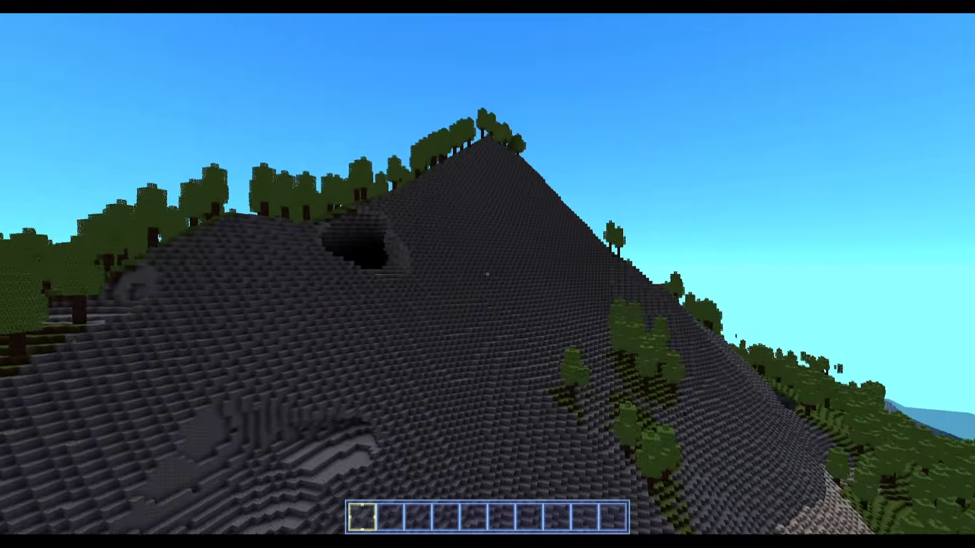
mouse_move(488, 274)
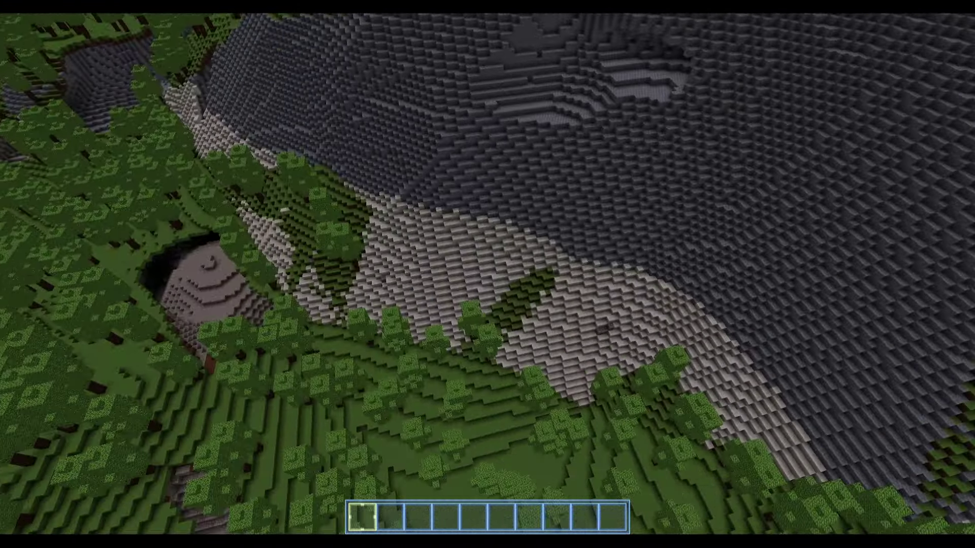
mouse_move(487, 274)
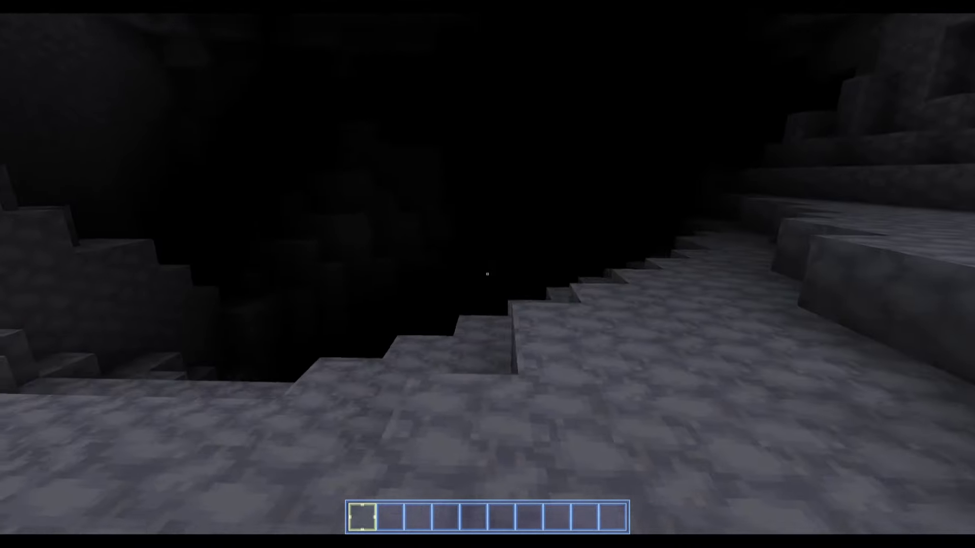
Step: Check the inventory and crafting grid while placing cyan light blocks along the cave walls
key(e)
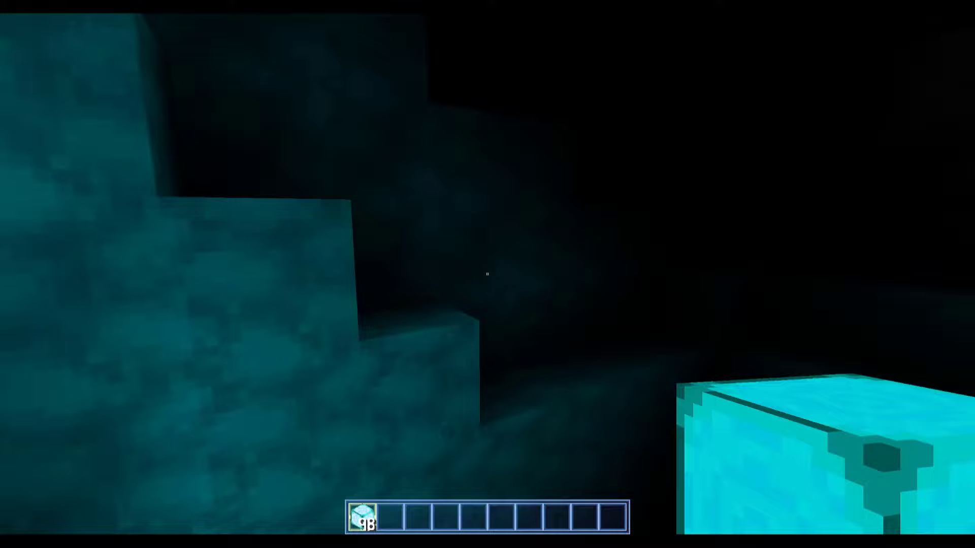
mouse_move(487, 274)
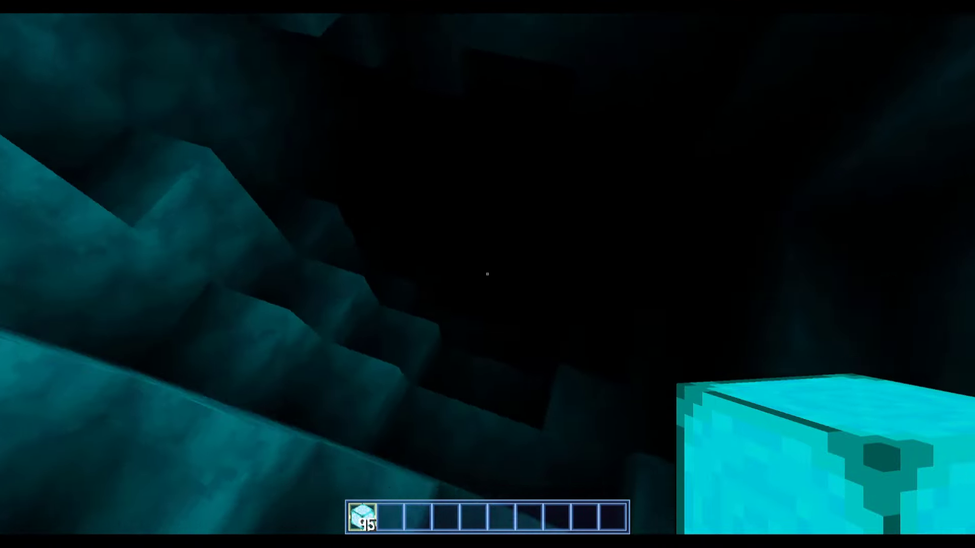
mouse_move(487, 274)
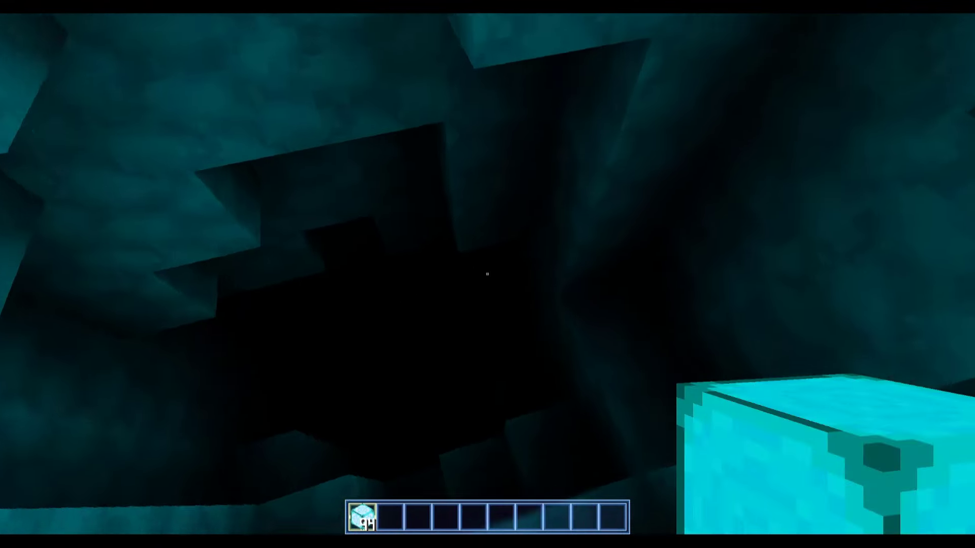
mouse_move(486, 274)
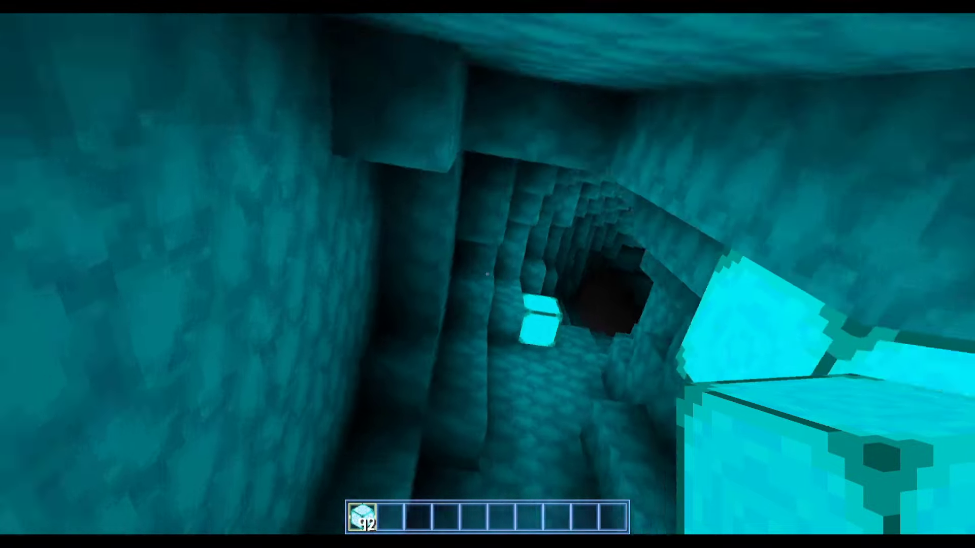
mouse_move(487, 274)
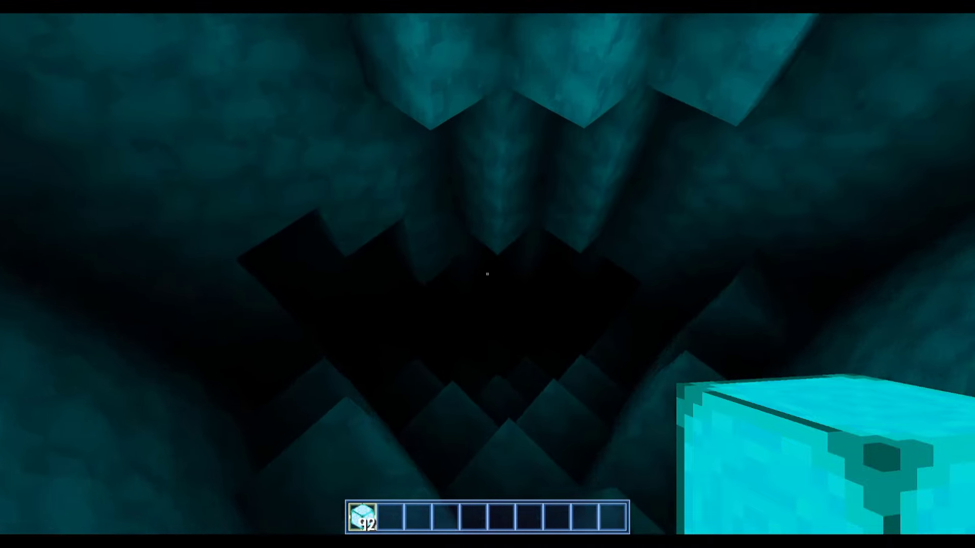
mouse_move(487, 274)
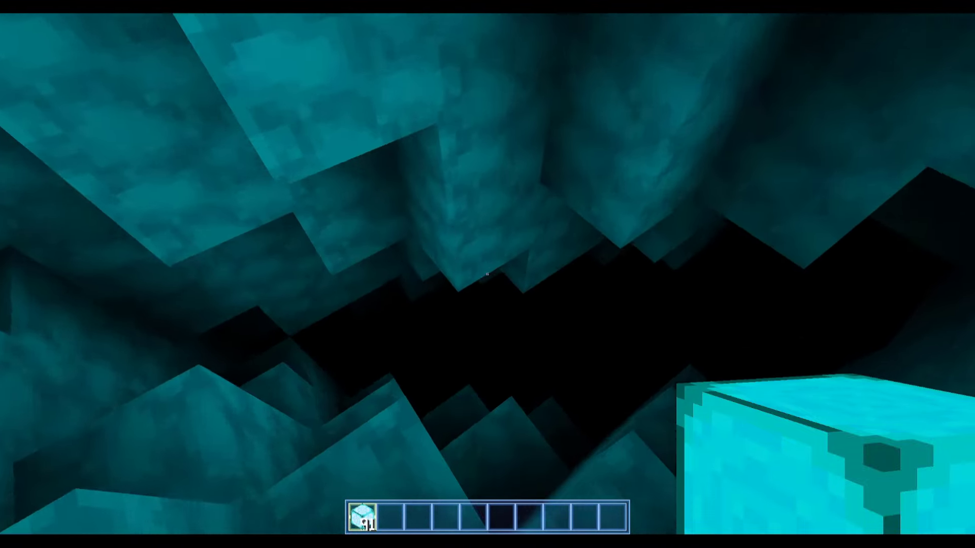
key(e)
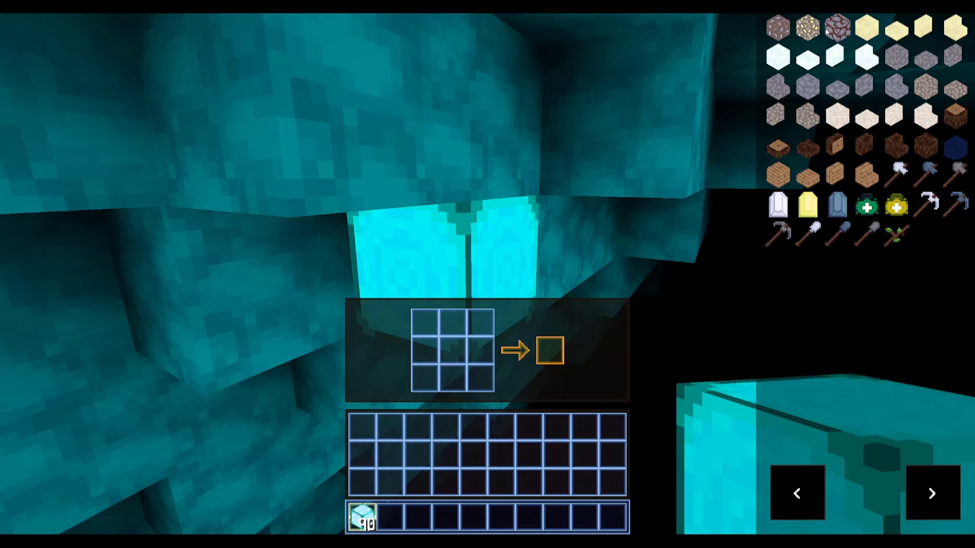
mouse_move(830, 138)
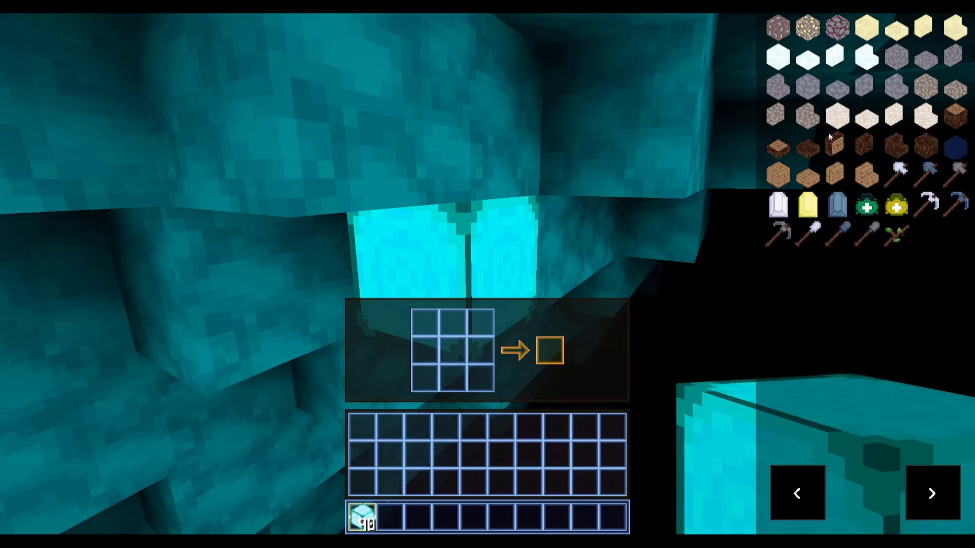
key(Escape)
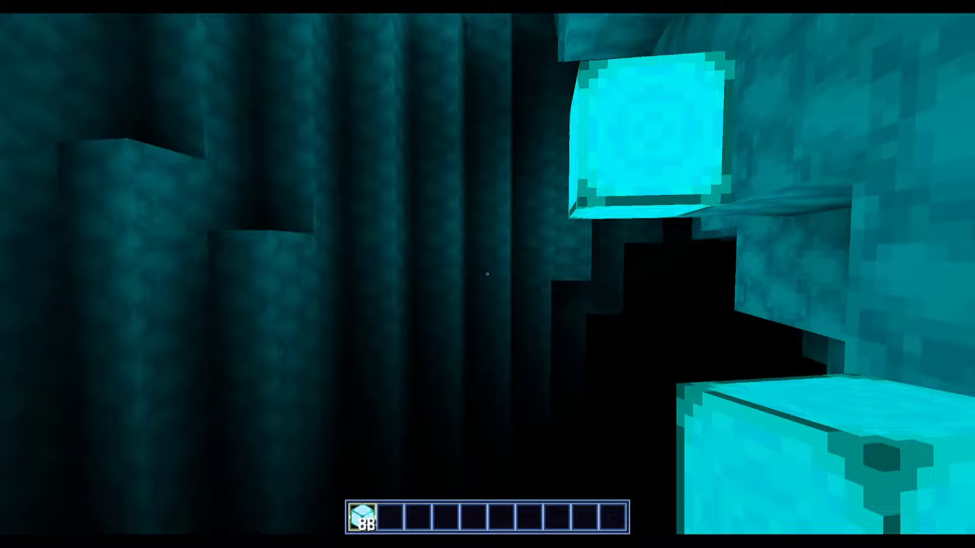
mouse_move(487, 274)
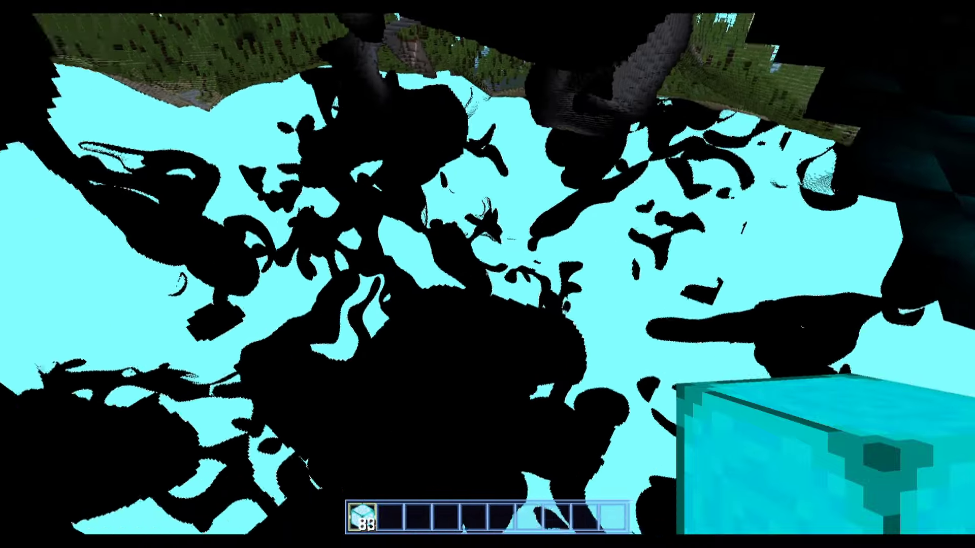
mouse_move(488, 275)
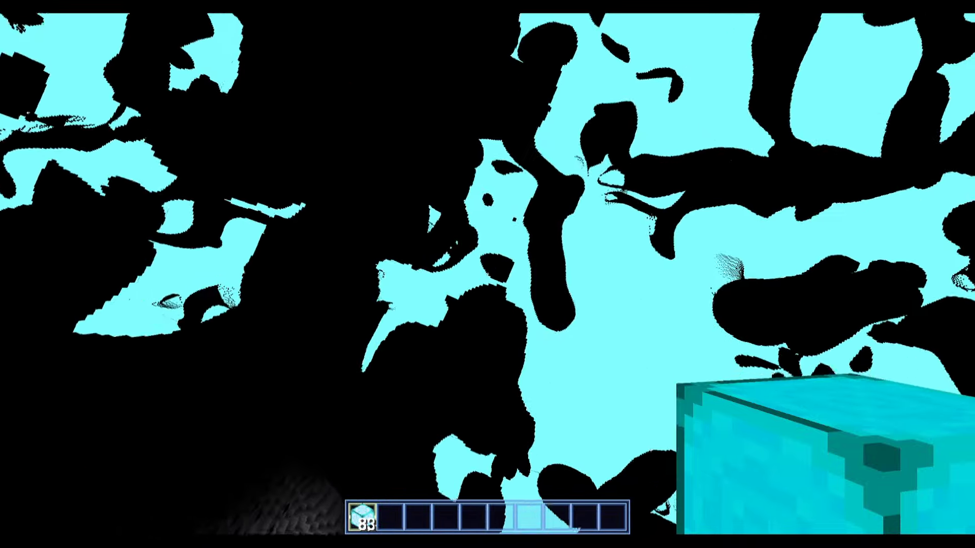
mouse_move(487, 274)
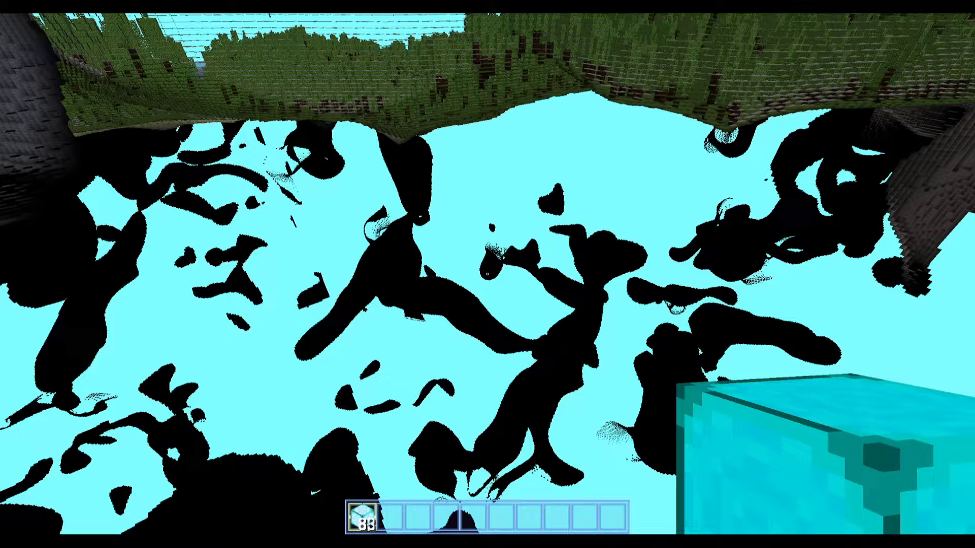
mouse_move(487, 274)
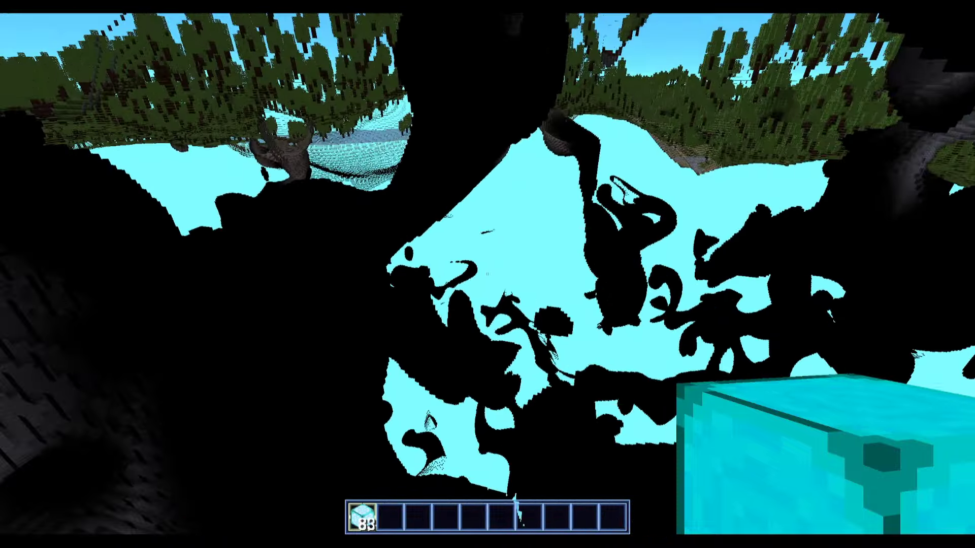
mouse_move(488, 274)
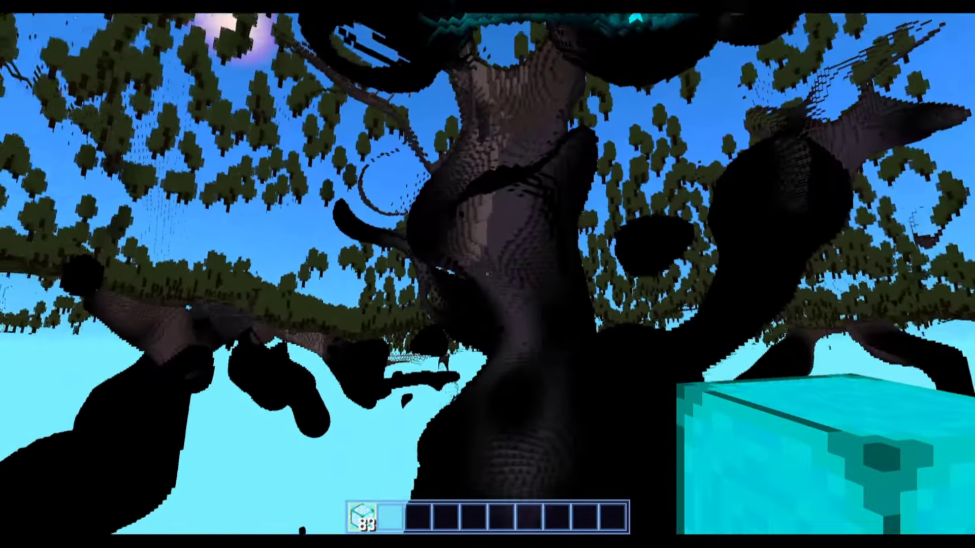
mouse_move(487, 274)
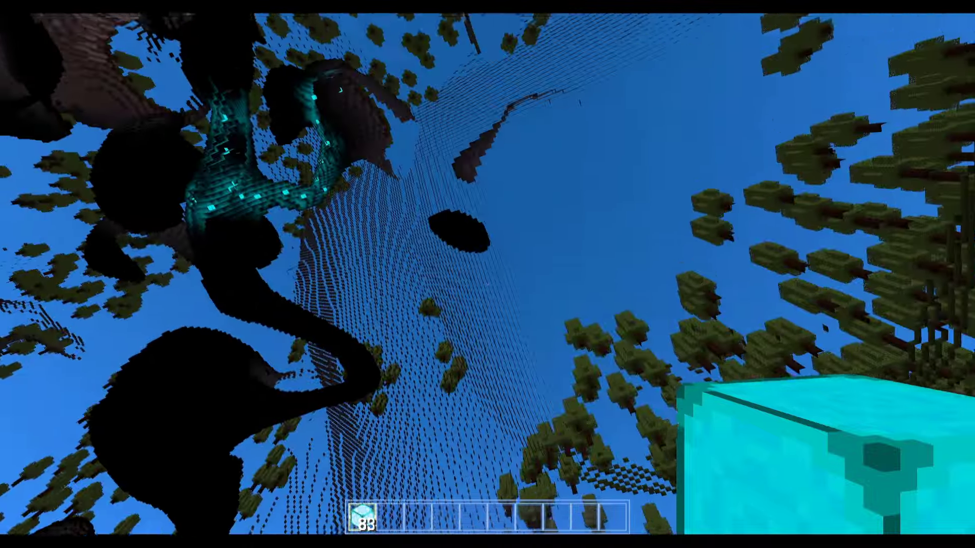
Step: Show the debug overlay with position and stats while flying through the lit cave
key(F3)
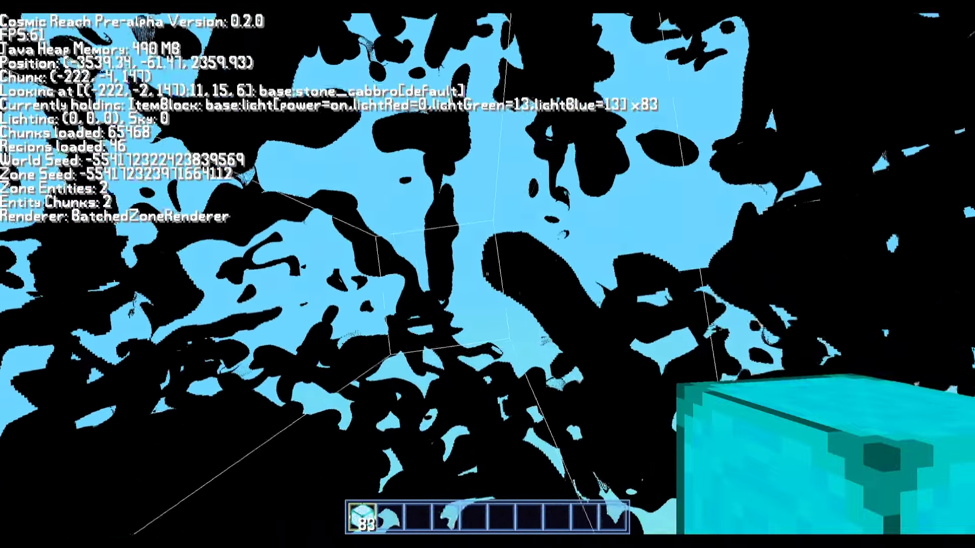
mouse_move(487, 274)
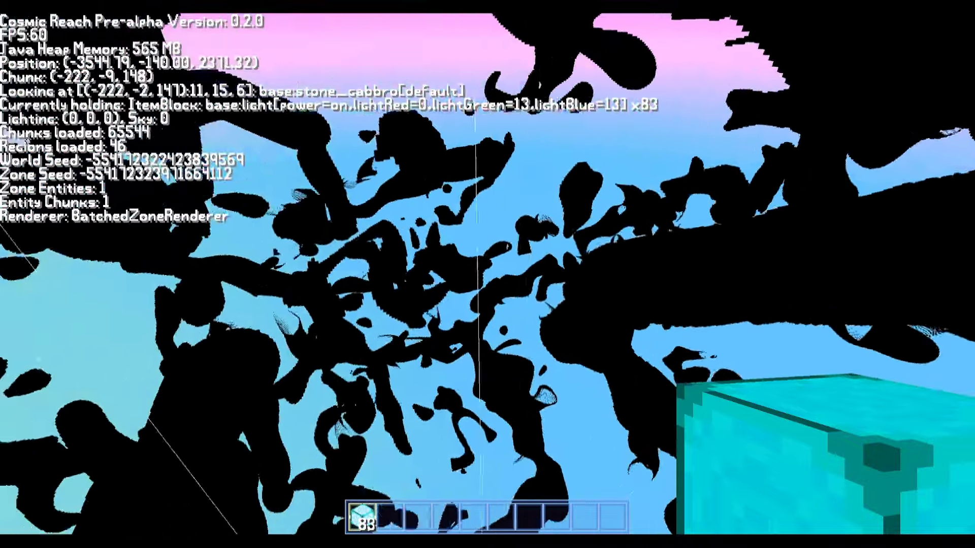
mouse_move(487, 274)
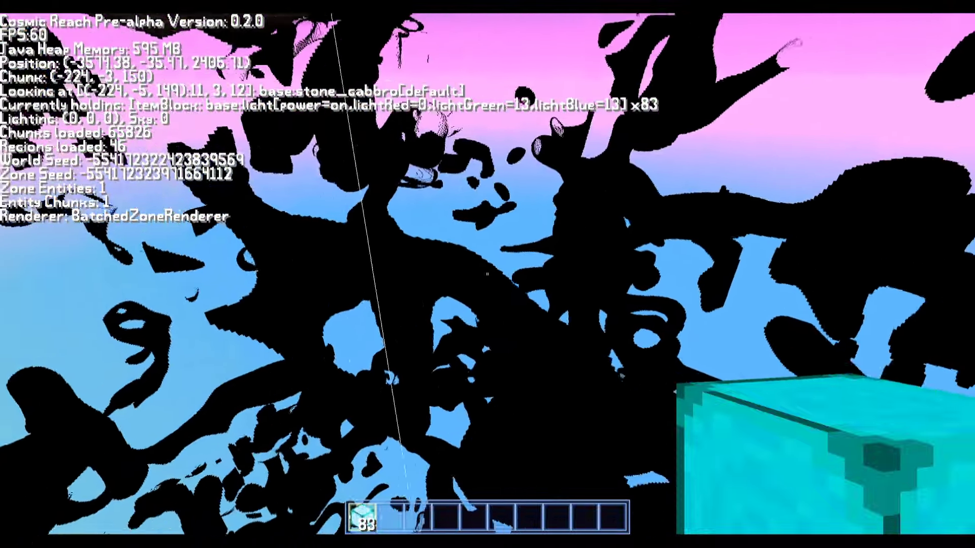
mouse_move(487, 275)
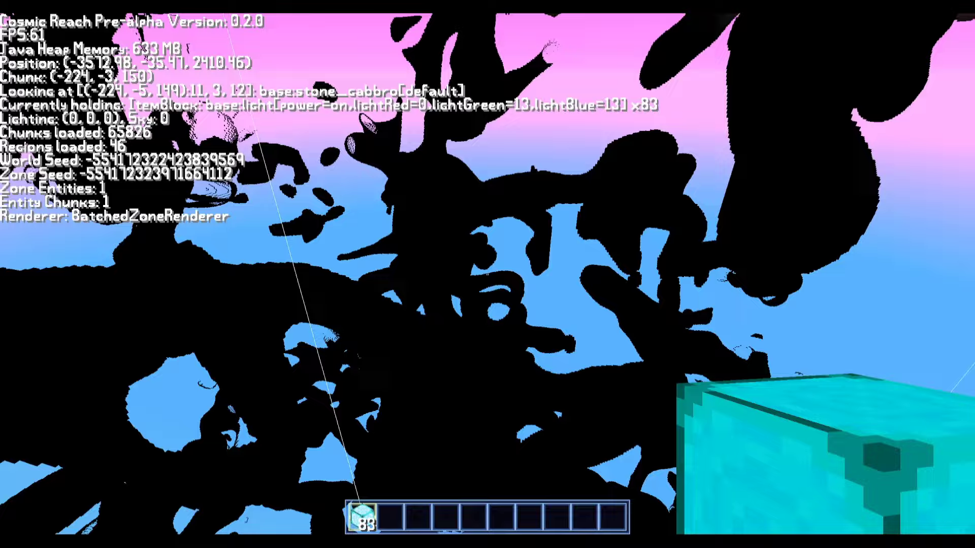
mouse_move(487, 274)
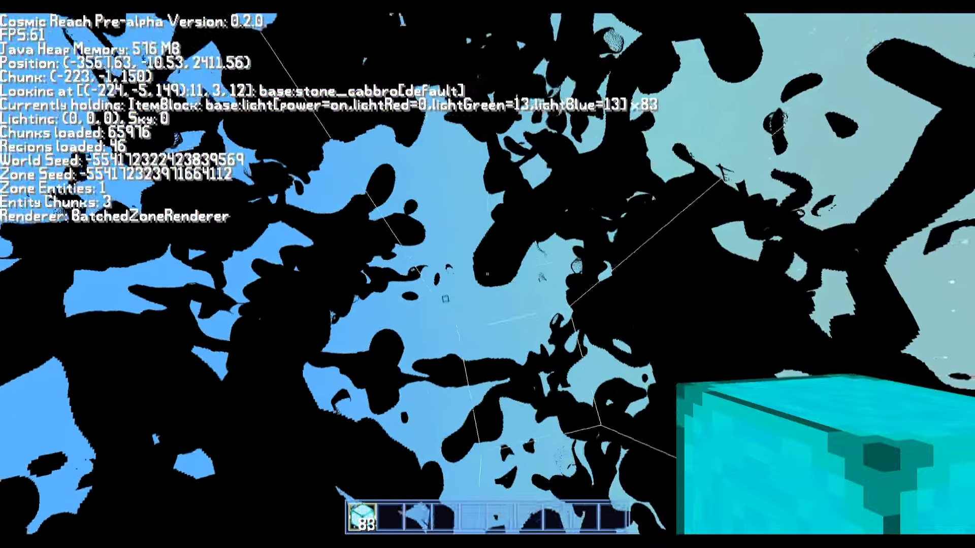
mouse_move(487, 274)
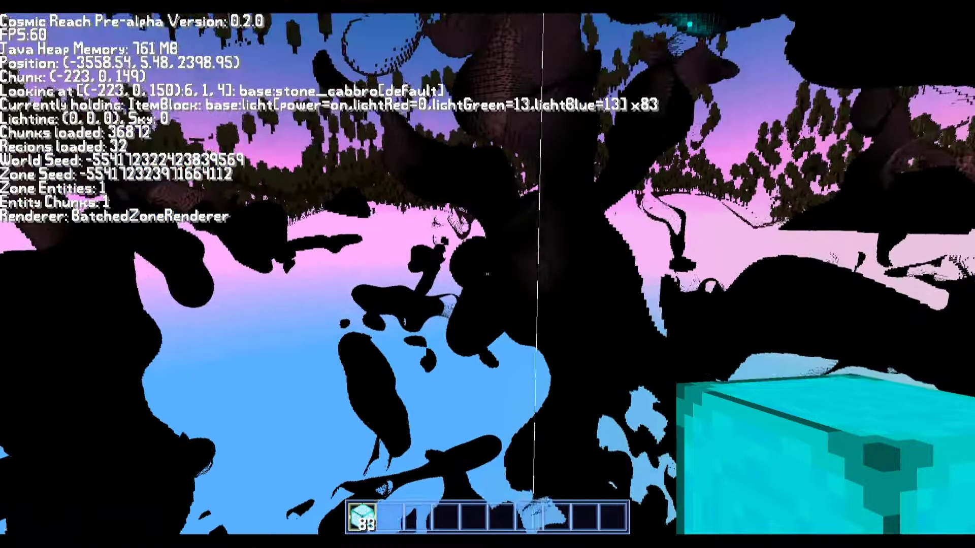
mouse_move(488, 274)
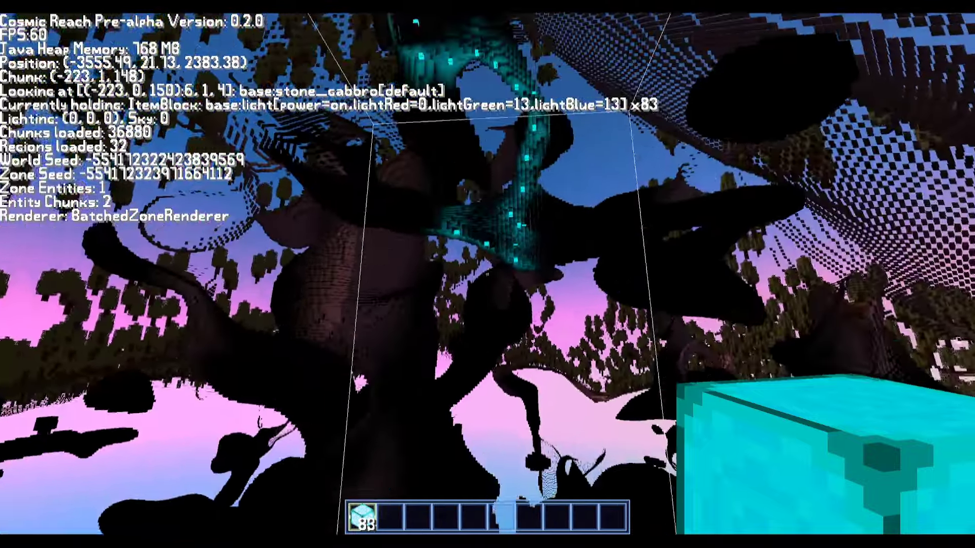
mouse_move(487, 274)
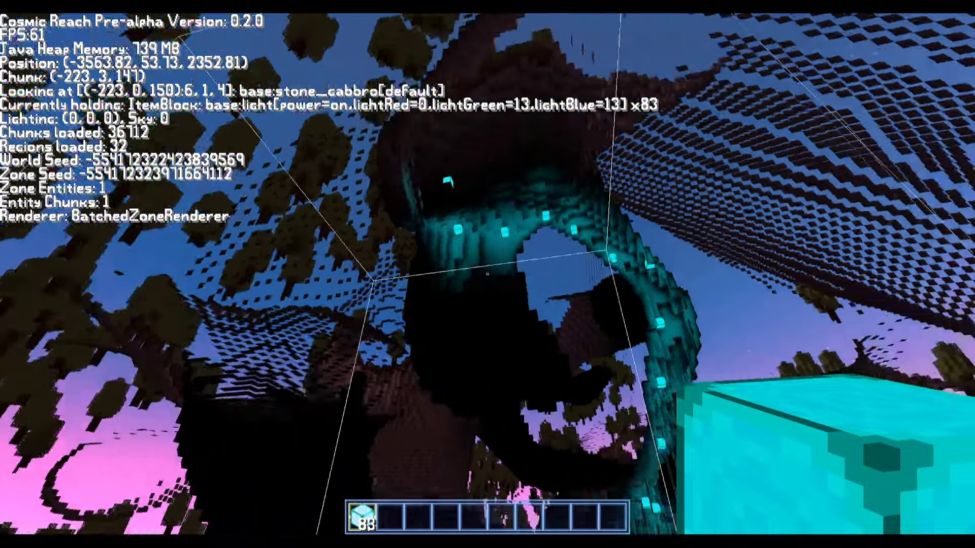
mouse_move(488, 274)
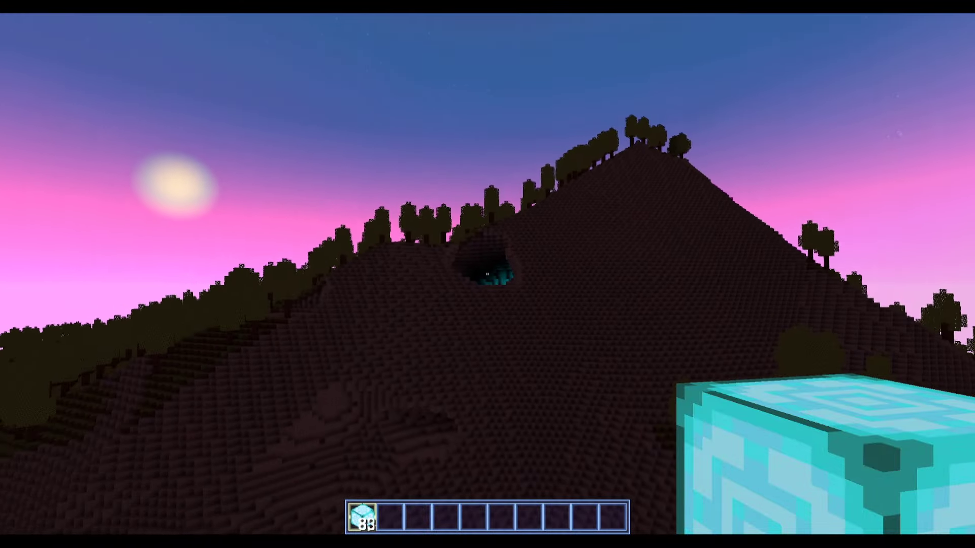
mouse_move(488, 274)
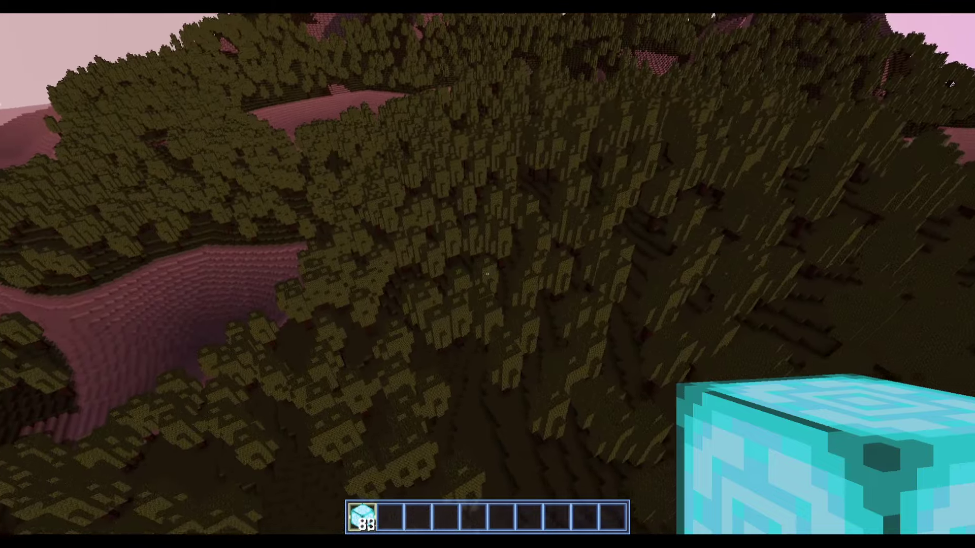
mouse_move(487, 274)
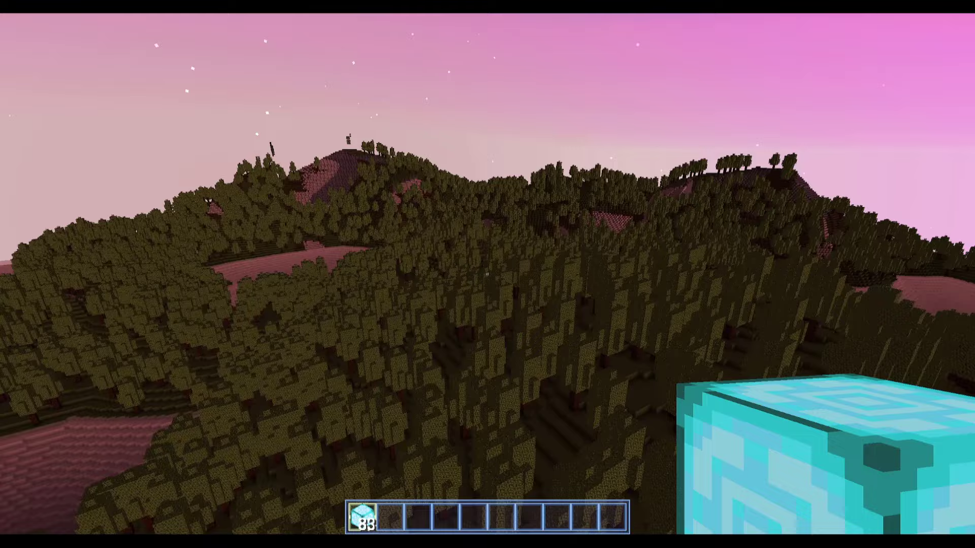
mouse_move(487, 275)
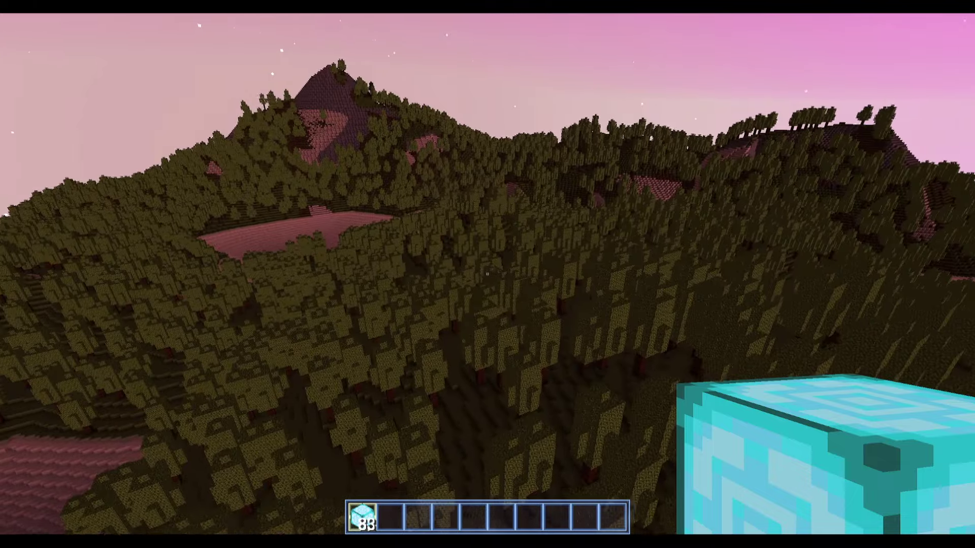
mouse_move(487, 274)
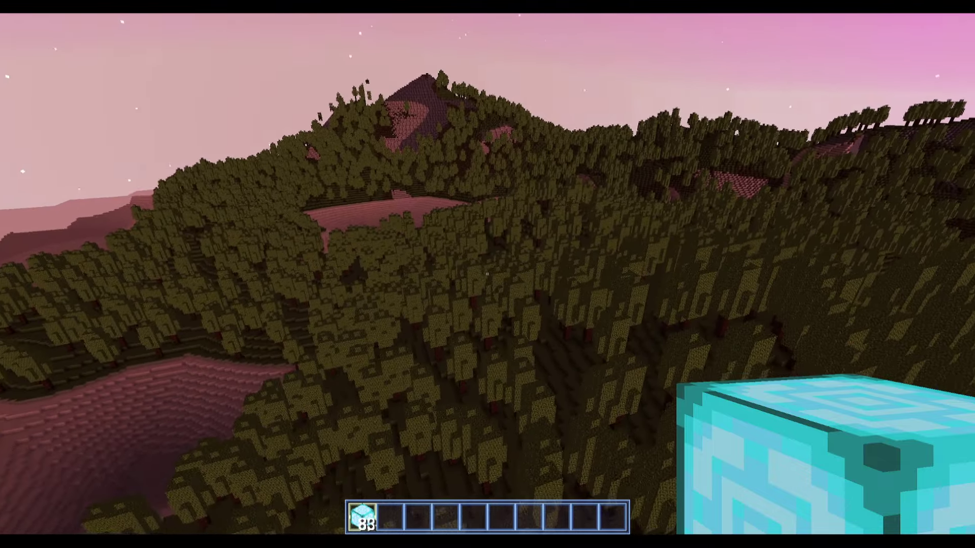
mouse_move(488, 274)
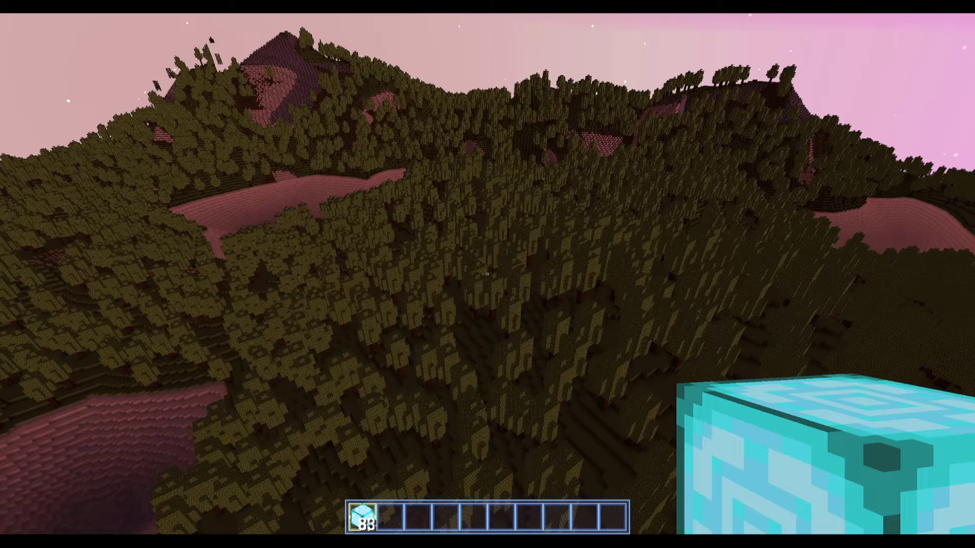
mouse_move(487, 274)
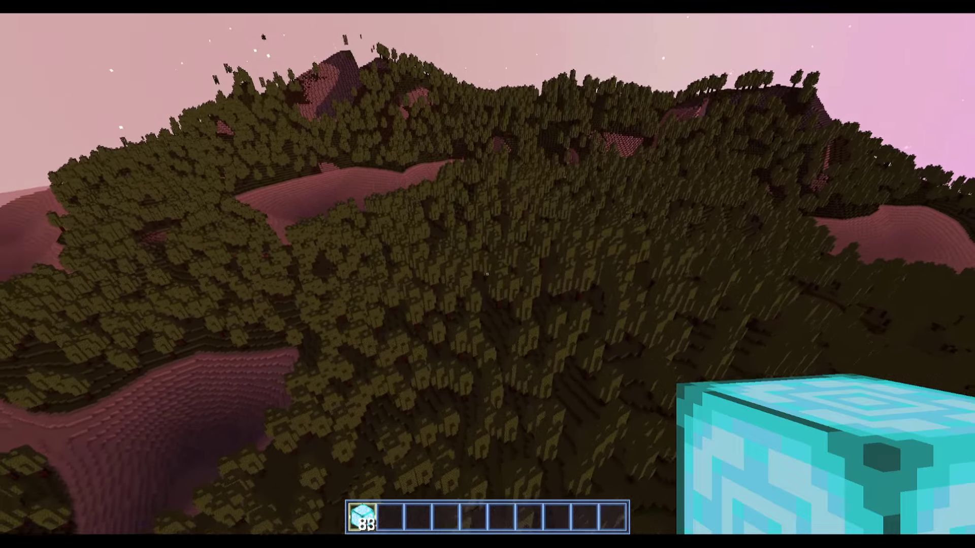
Step: Put away the held light blocks while flying over the forested island toward the cave mouth
key(F2)
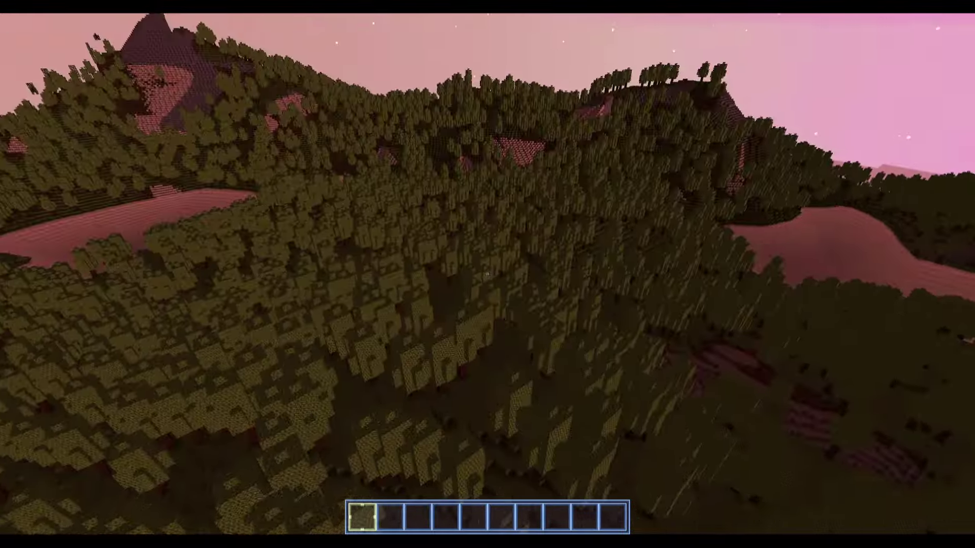
mouse_move(488, 274)
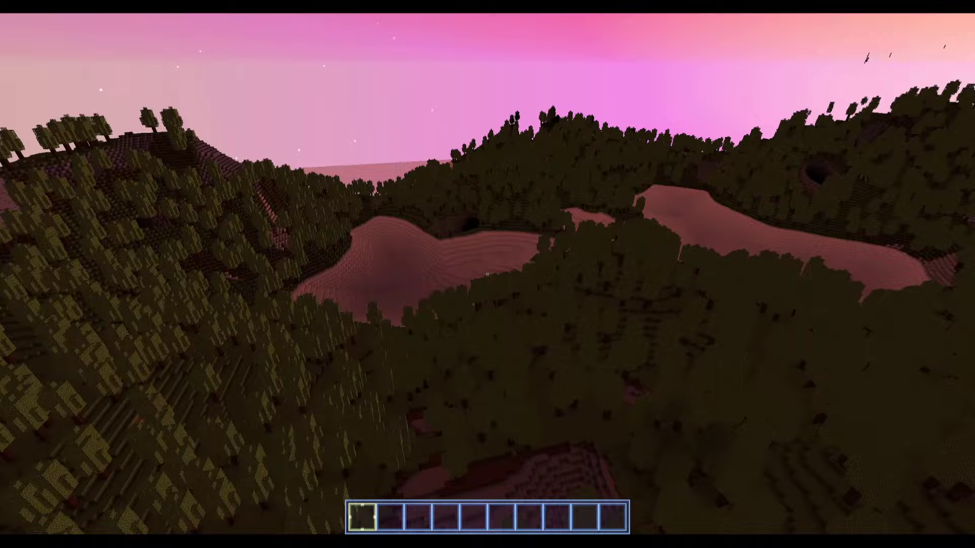
mouse_move(487, 274)
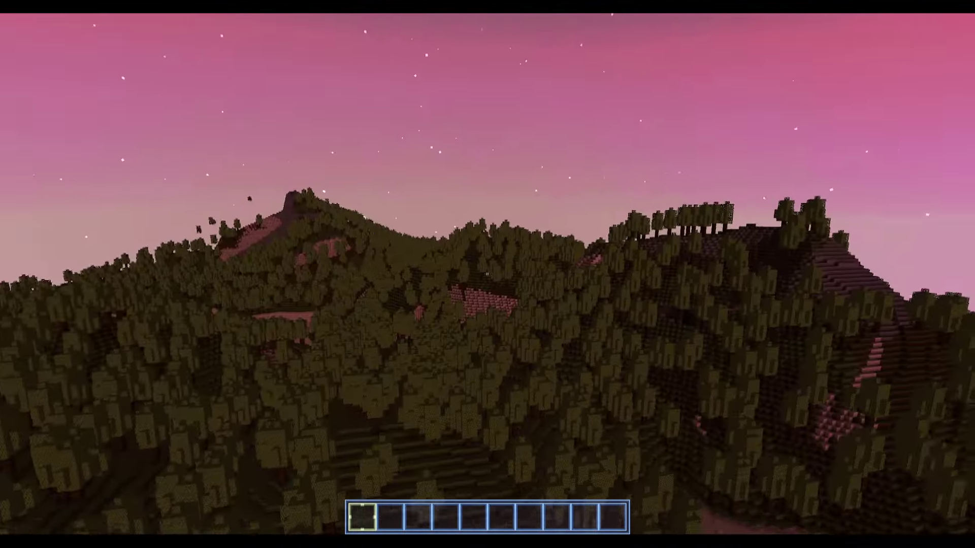
mouse_move(488, 274)
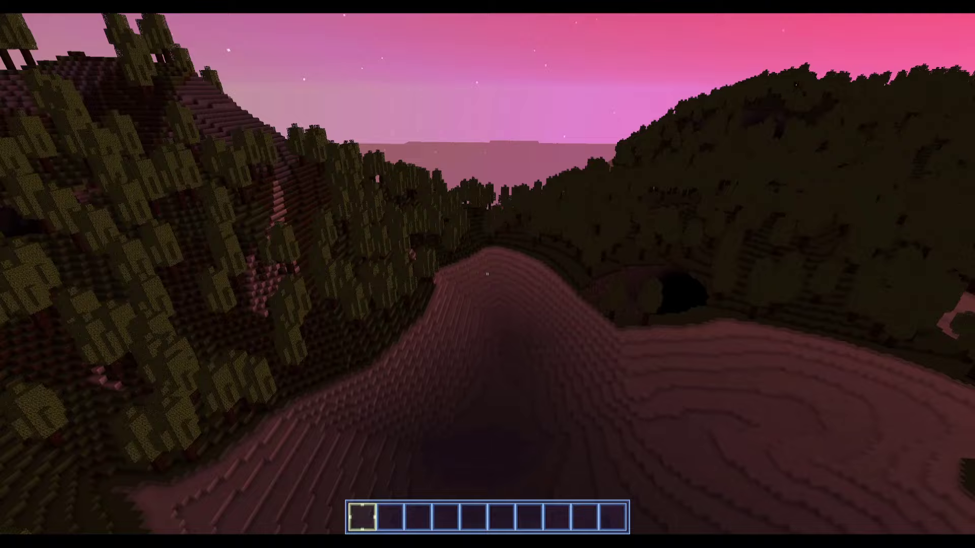
mouse_move(487, 274)
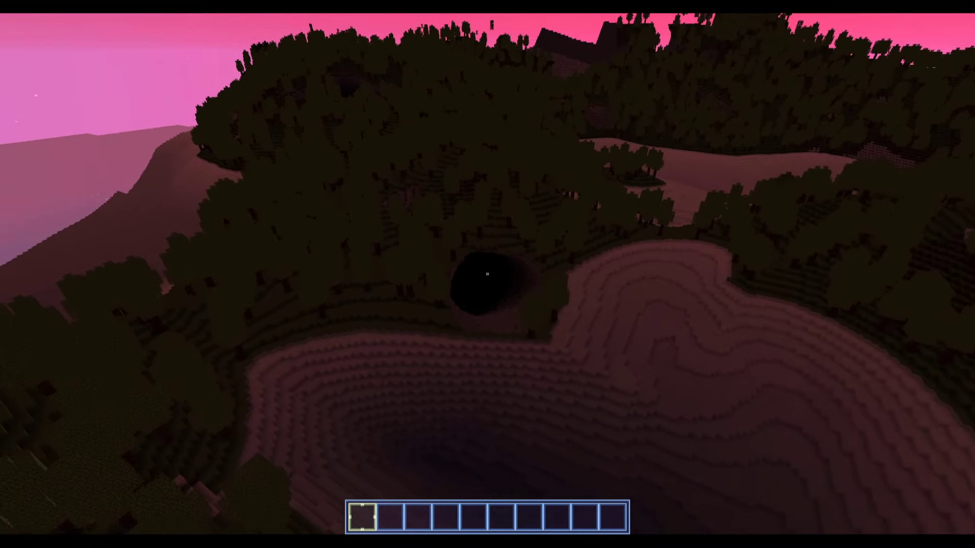
mouse_move(488, 274)
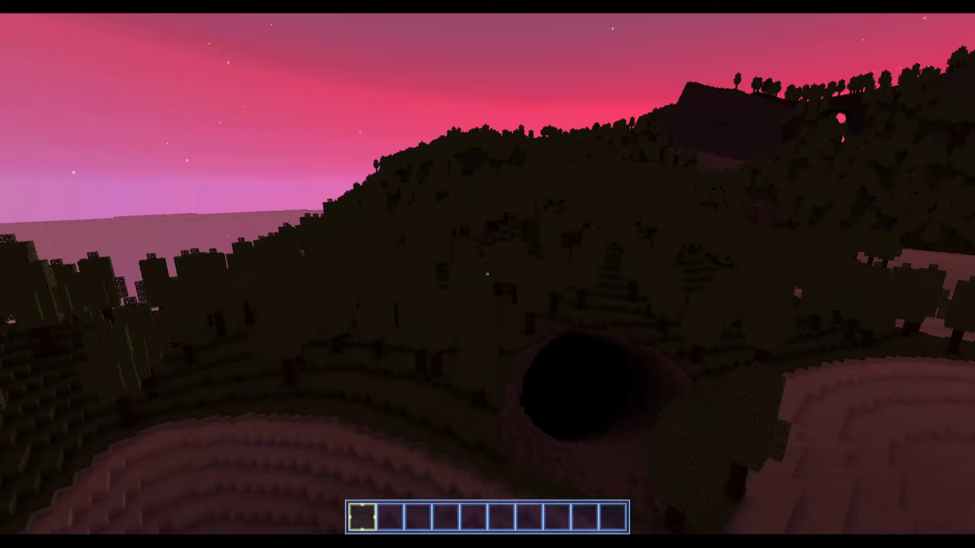
mouse_move(487, 274)
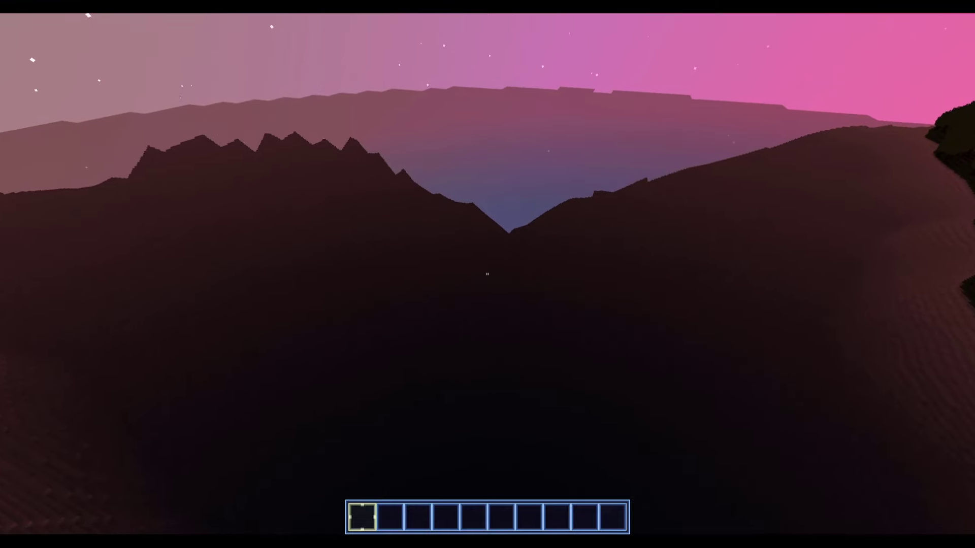
mouse_move(487, 274)
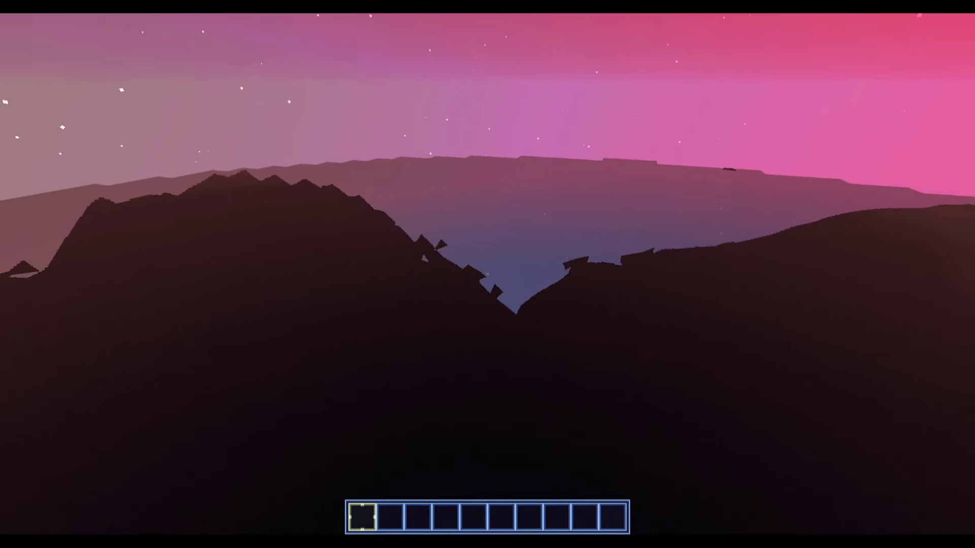
mouse_move(488, 274)
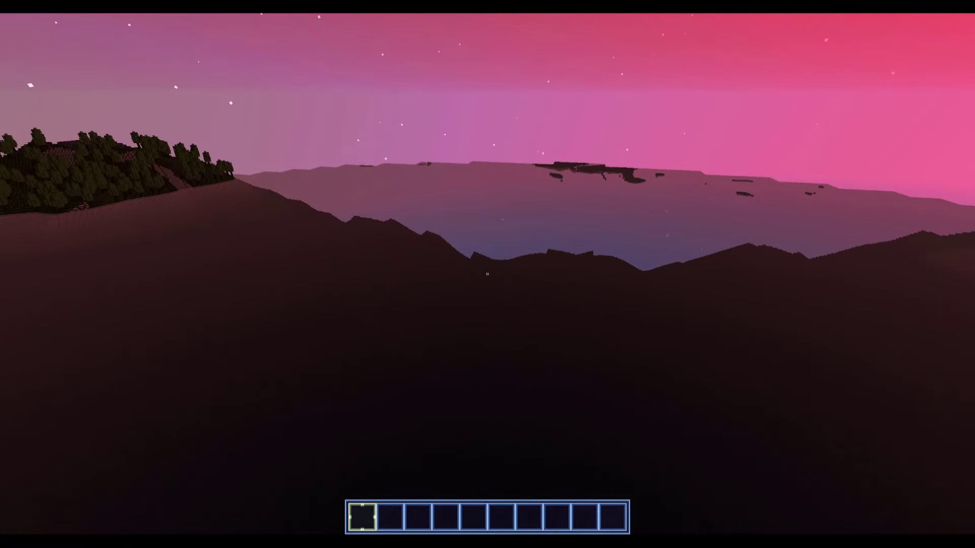
mouse_move(488, 274)
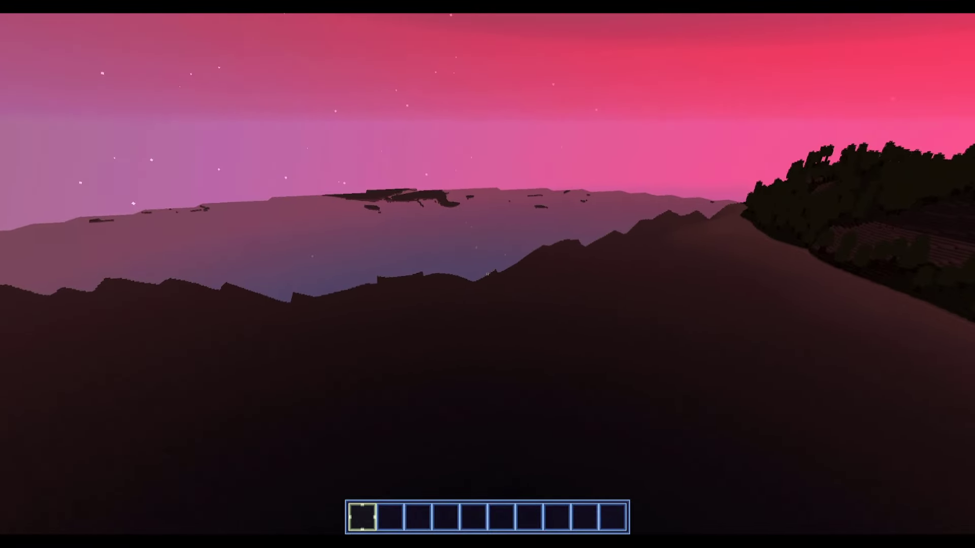
mouse_move(487, 274)
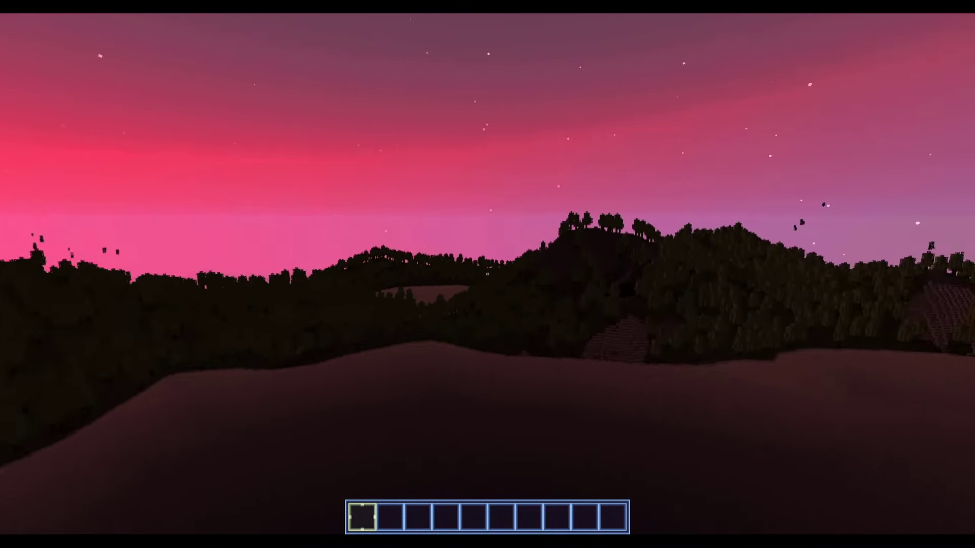
mouse_move(487, 274)
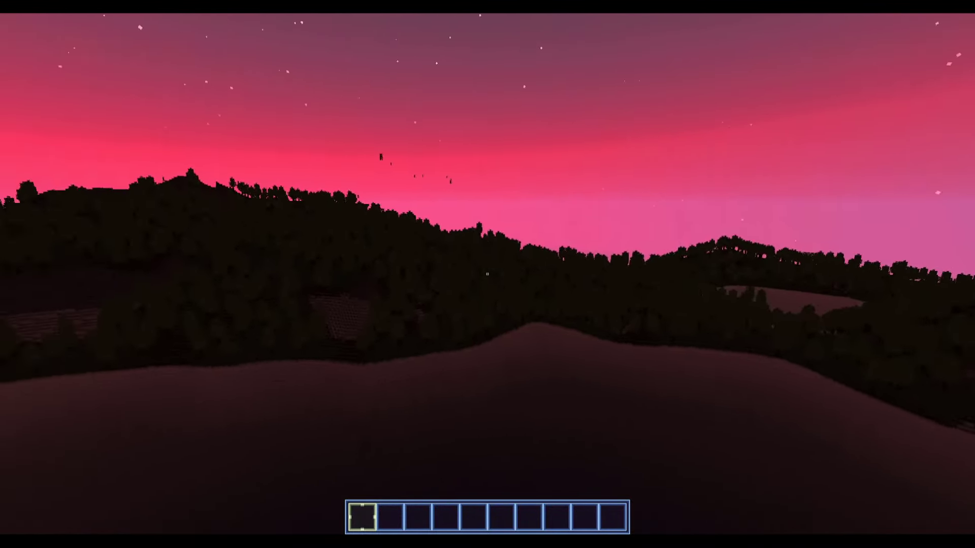
mouse_move(488, 274)
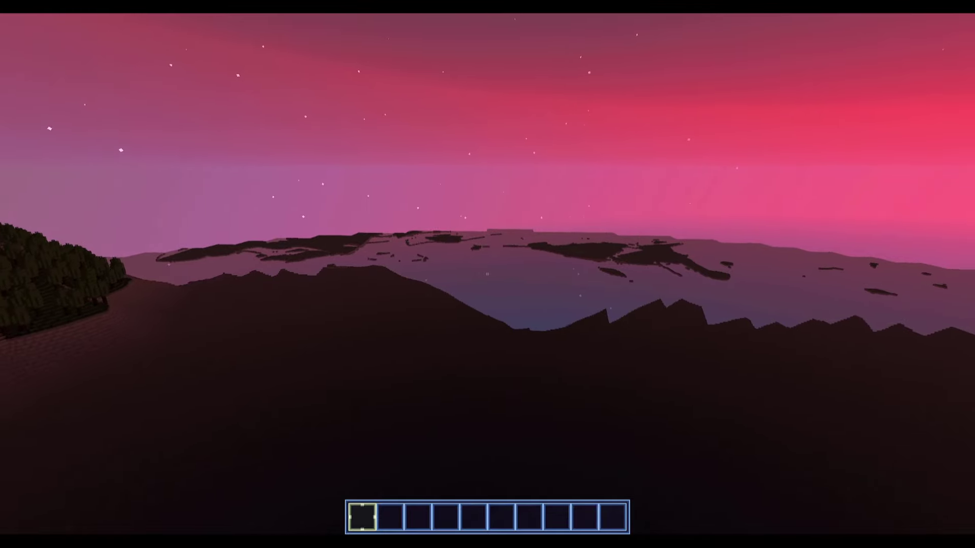
mouse_move(488, 274)
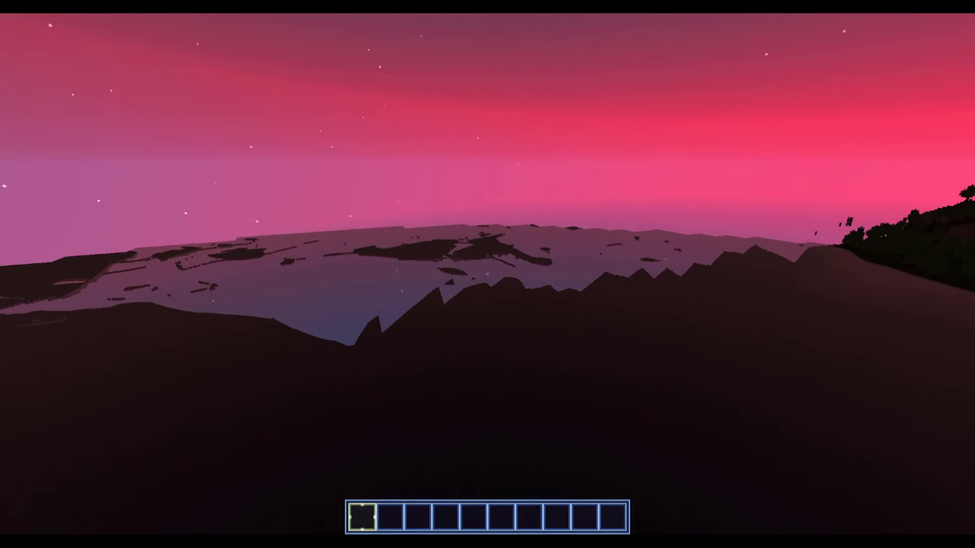
Step: Show the debug overlay while hovering over the dark hills at sunset
key(f3)
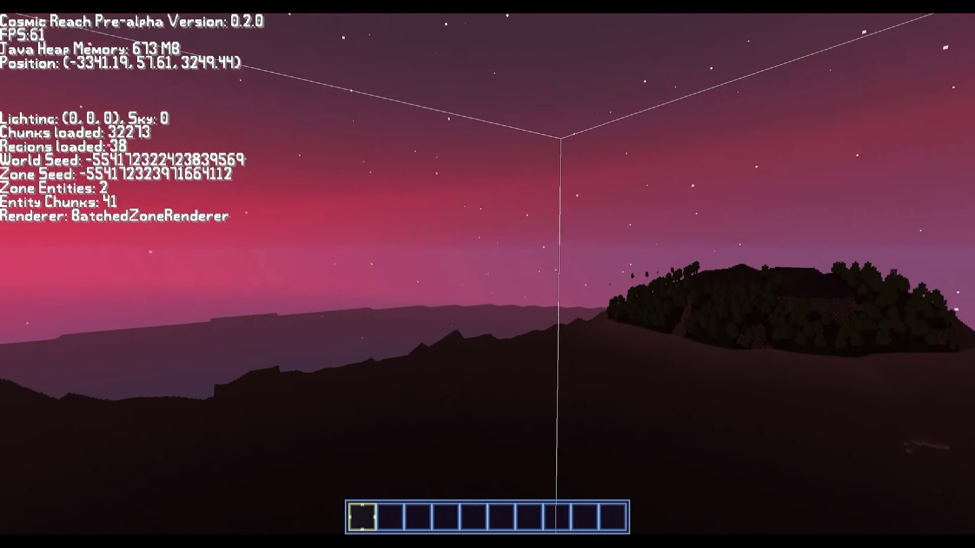
mouse_move(487, 274)
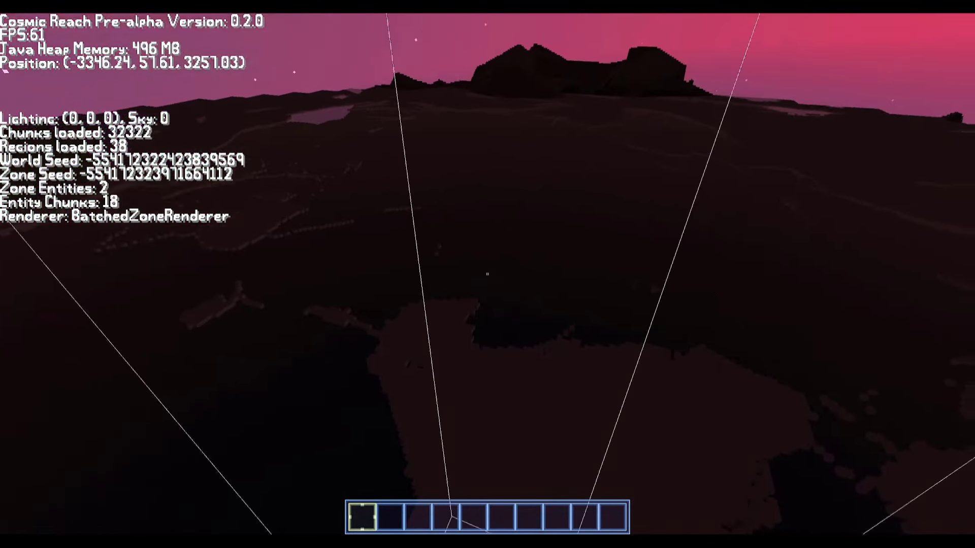
Step: Hide the debug overlay, roam the dusk shoreline and bring up the creative inventory
key(f3)
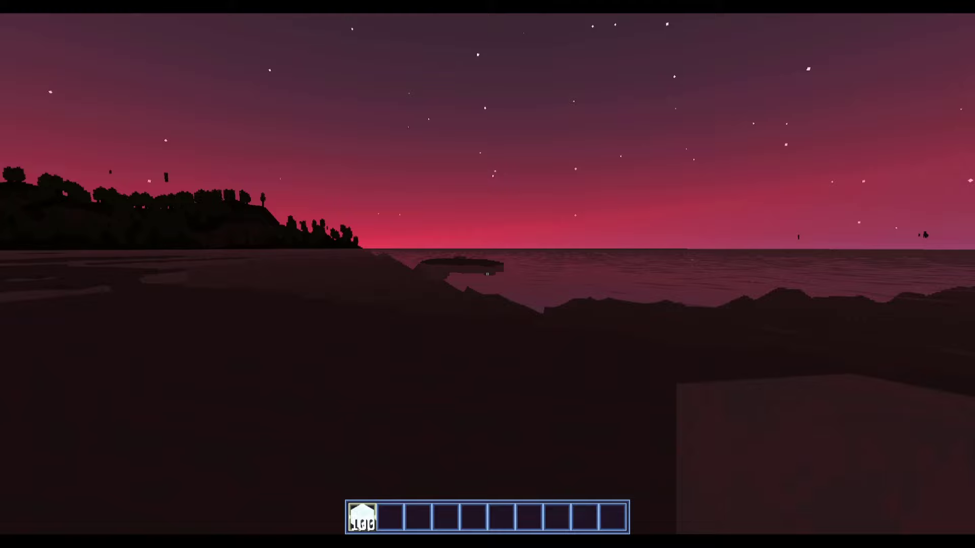
mouse_move(488, 274)
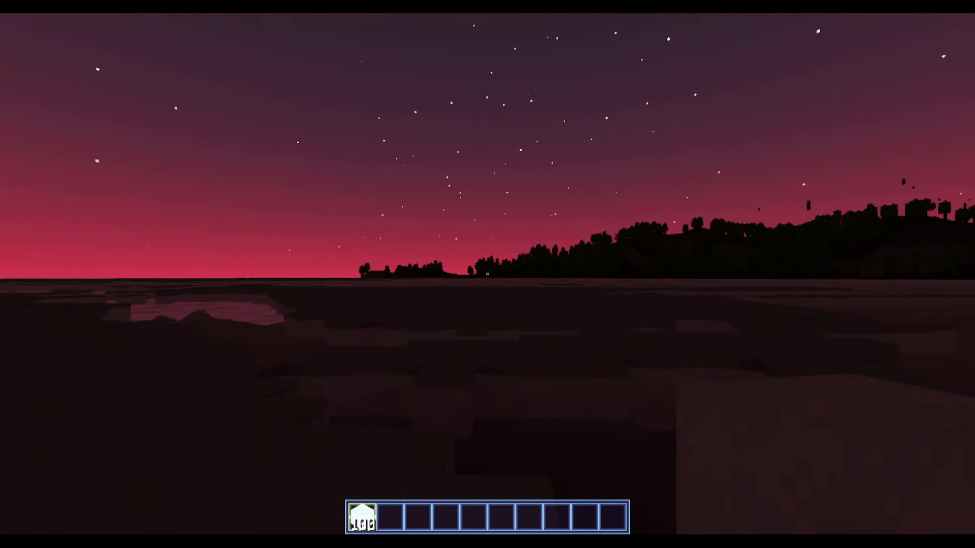
mouse_move(488, 274)
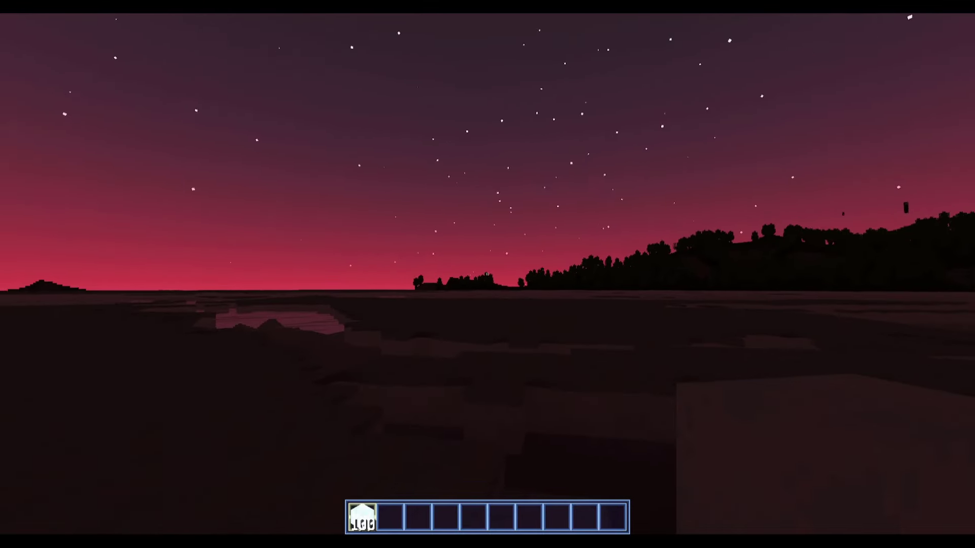
mouse_move(488, 274)
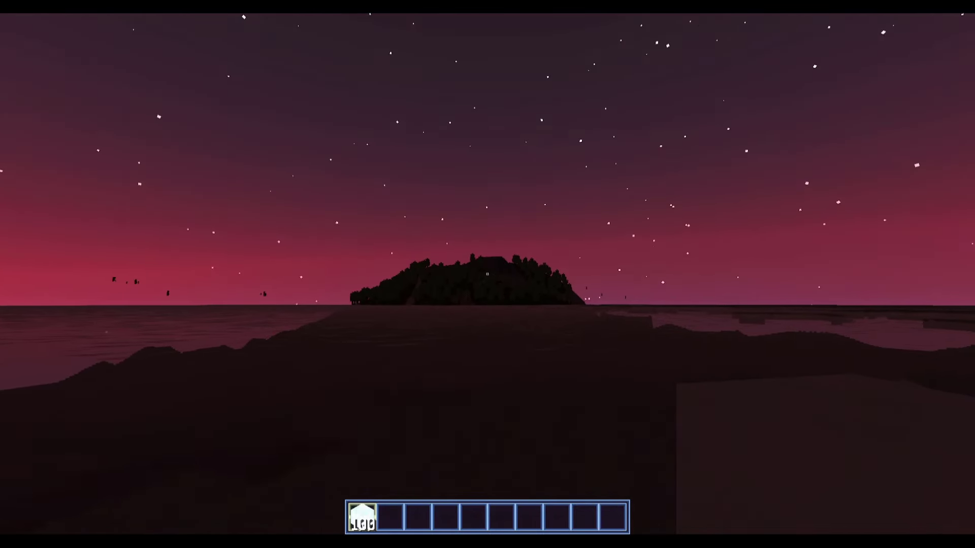
mouse_move(487, 274)
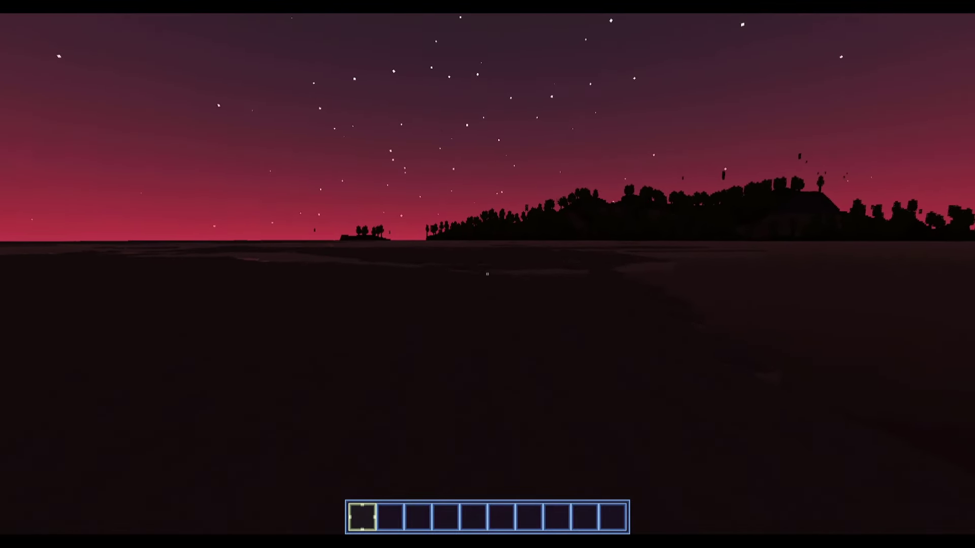
mouse_move(487, 274)
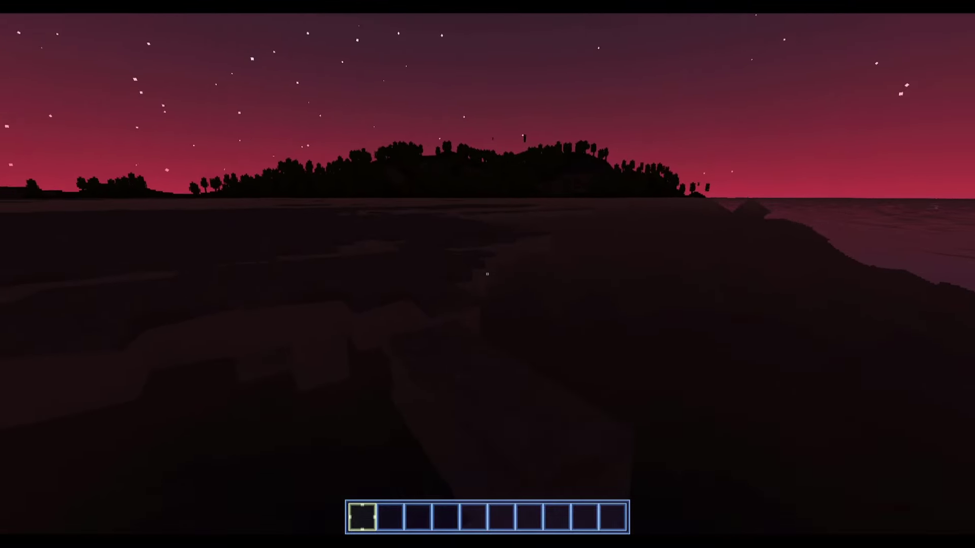
mouse_move(487, 274)
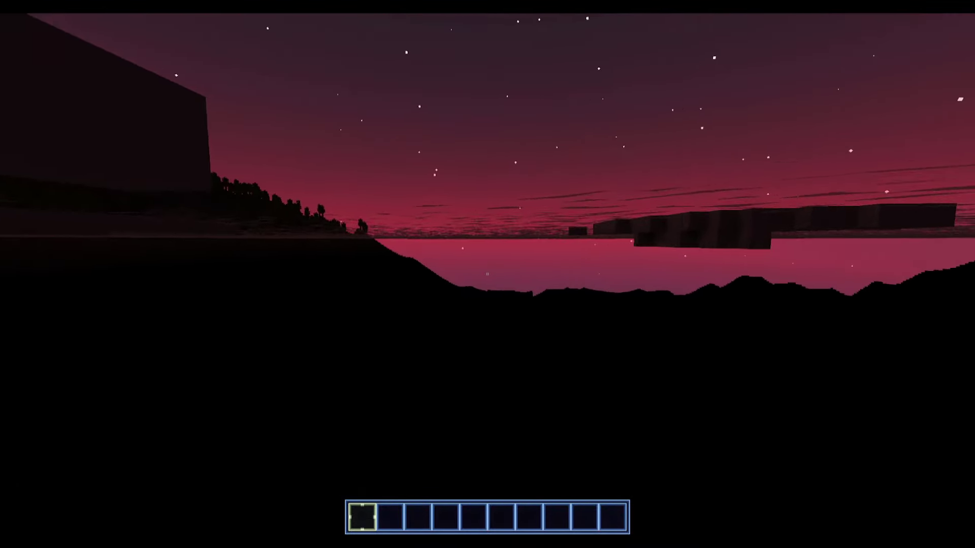
mouse_move(488, 274)
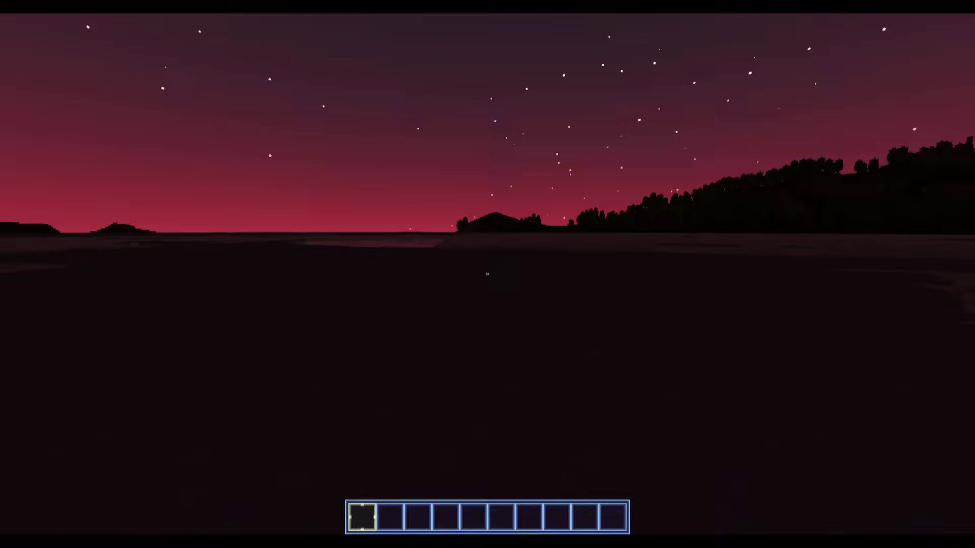
mouse_move(488, 274)
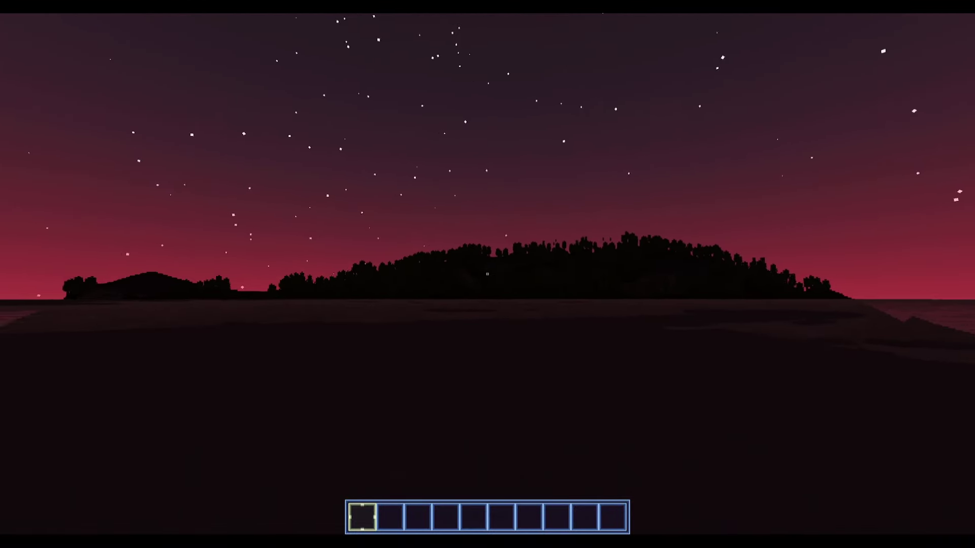
mouse_move(487, 274)
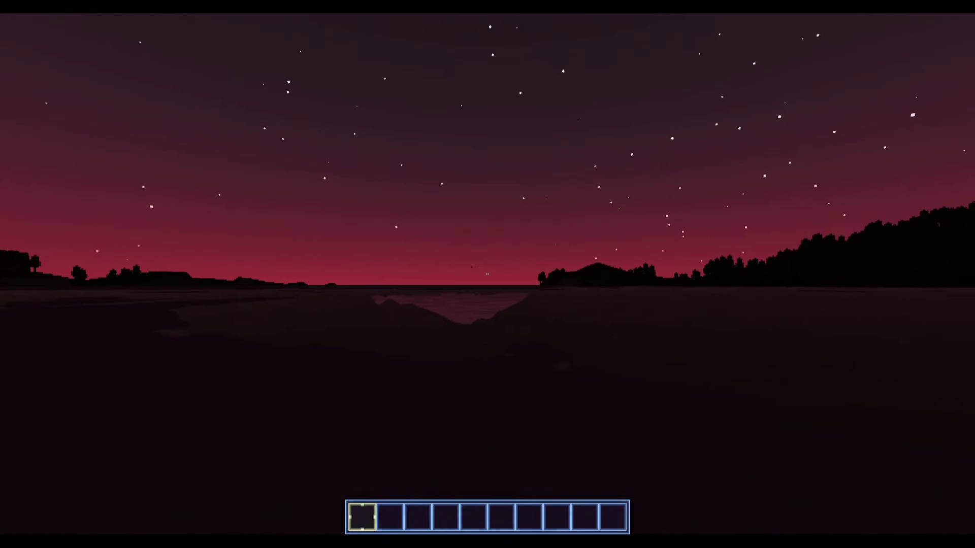
mouse_move(487, 274)
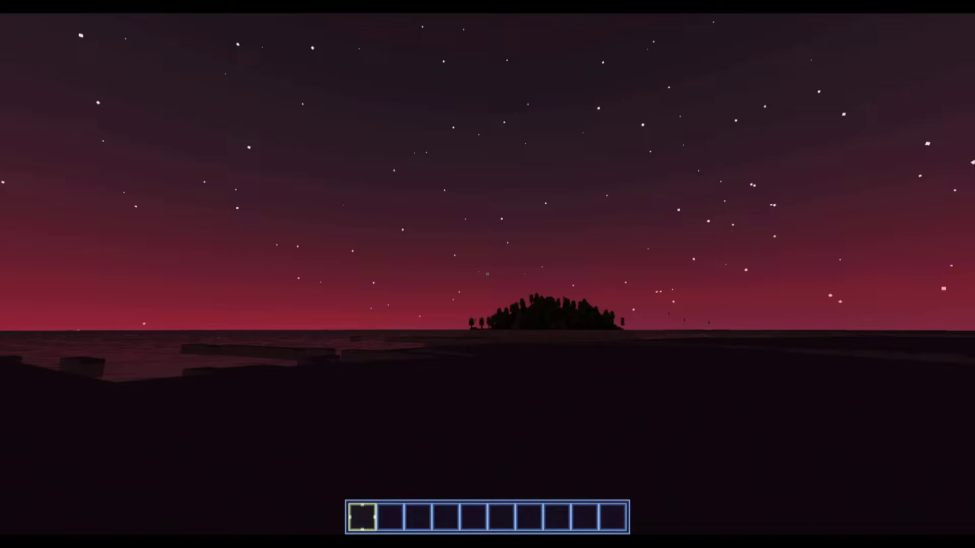
mouse_move(487, 273)
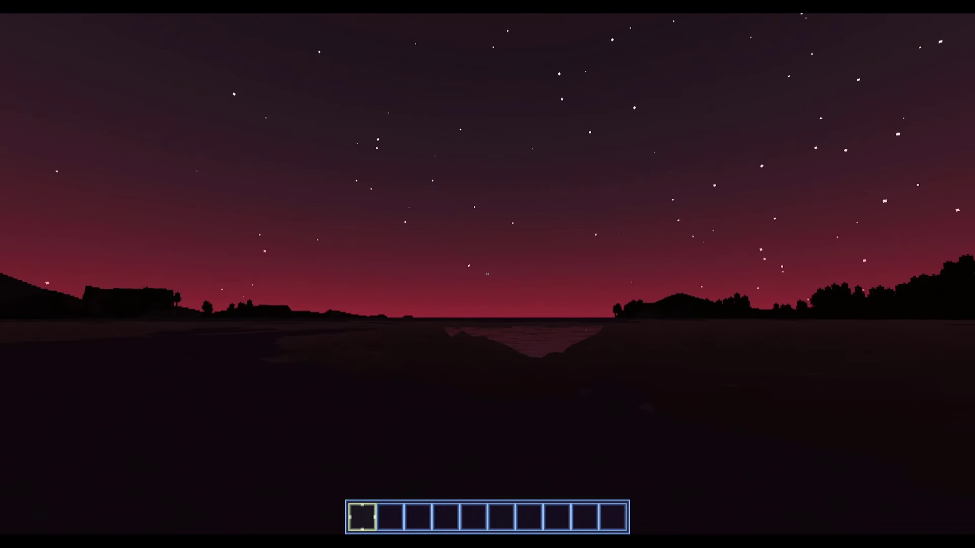
mouse_move(488, 274)
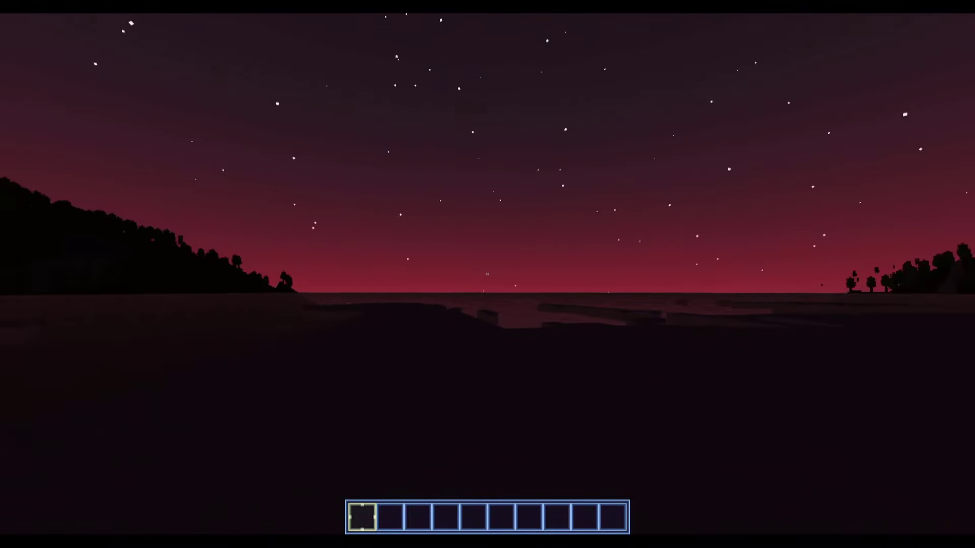
mouse_move(488, 274)
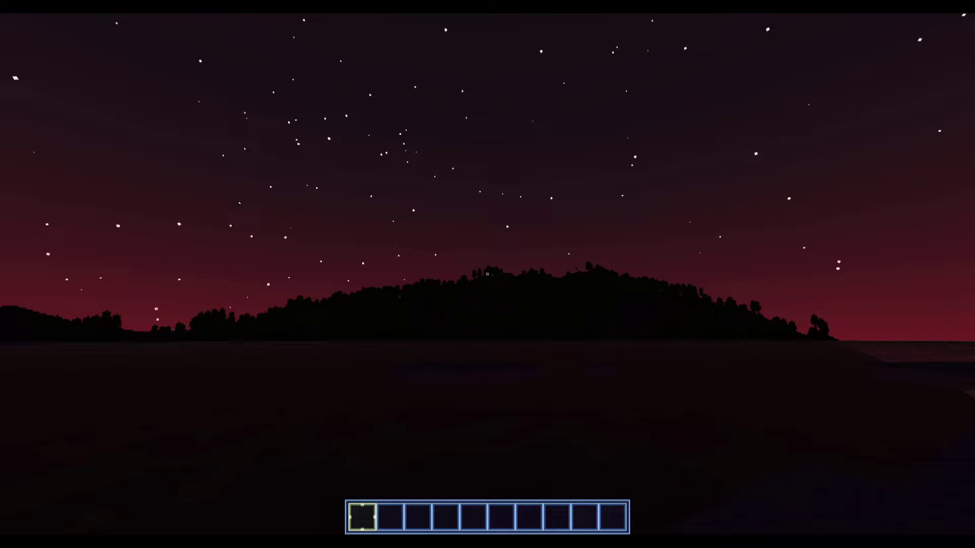
mouse_move(487, 274)
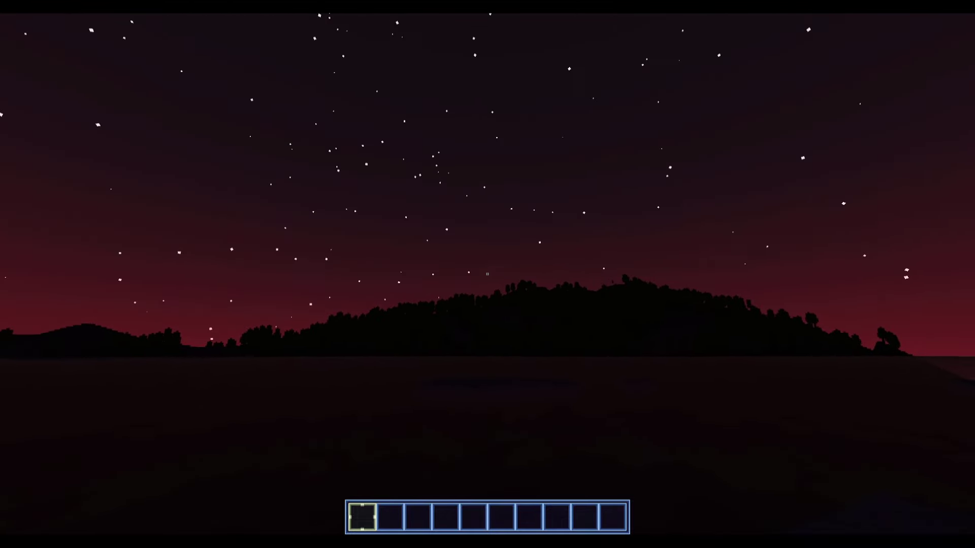
mouse_move(486, 275)
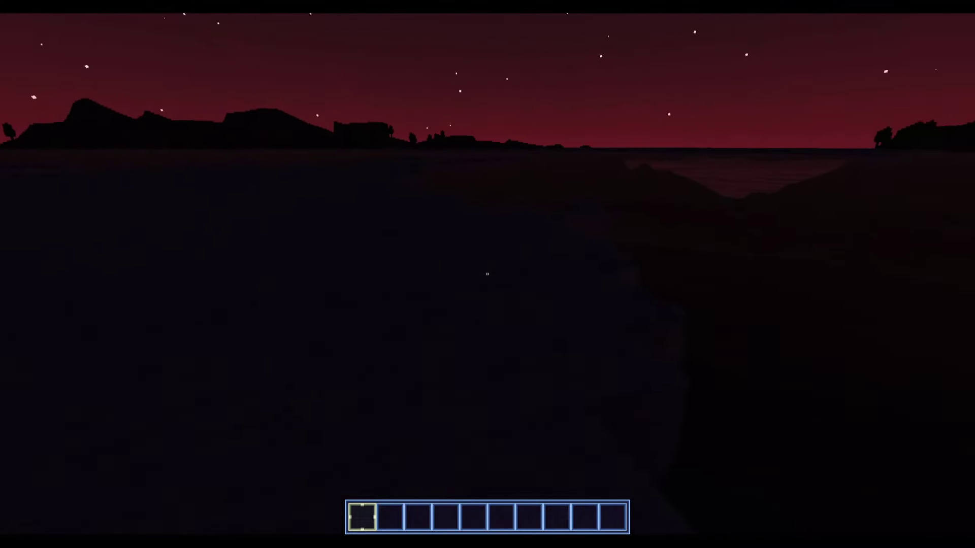
key(e)
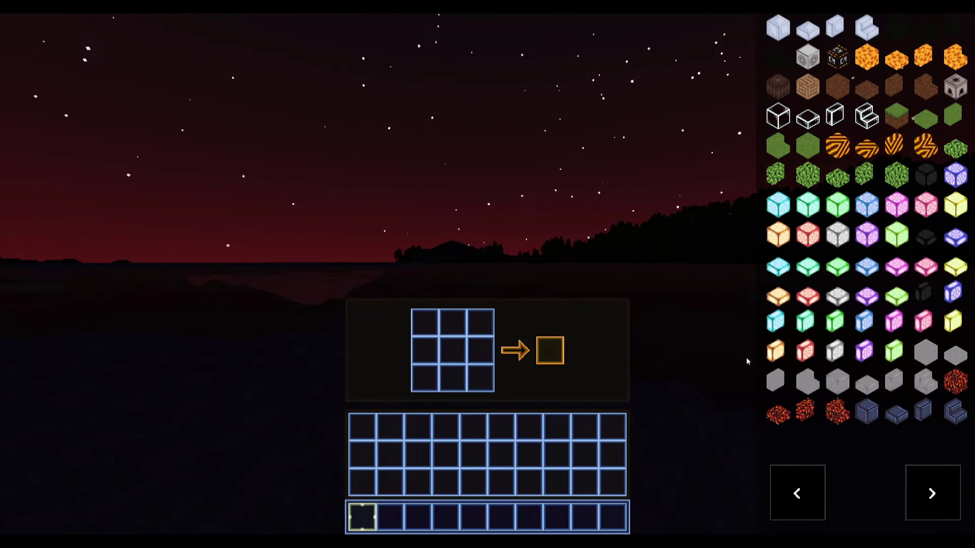
mouse_move(914, 463)
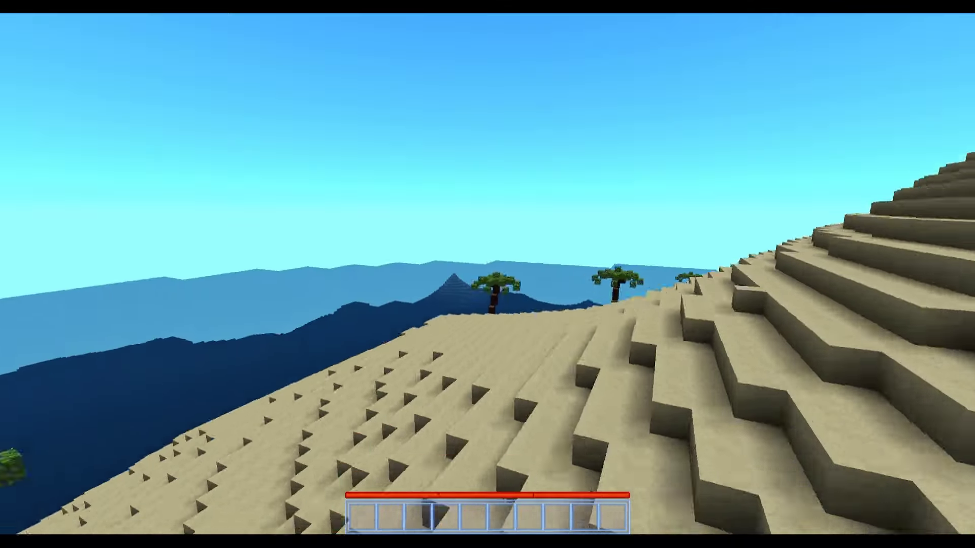
mouse_move(487, 274)
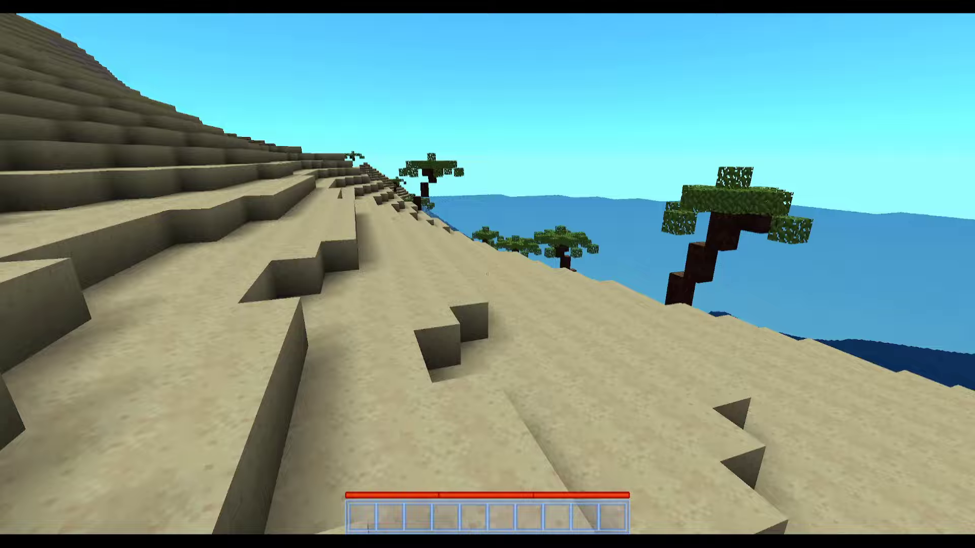
mouse_move(487, 274)
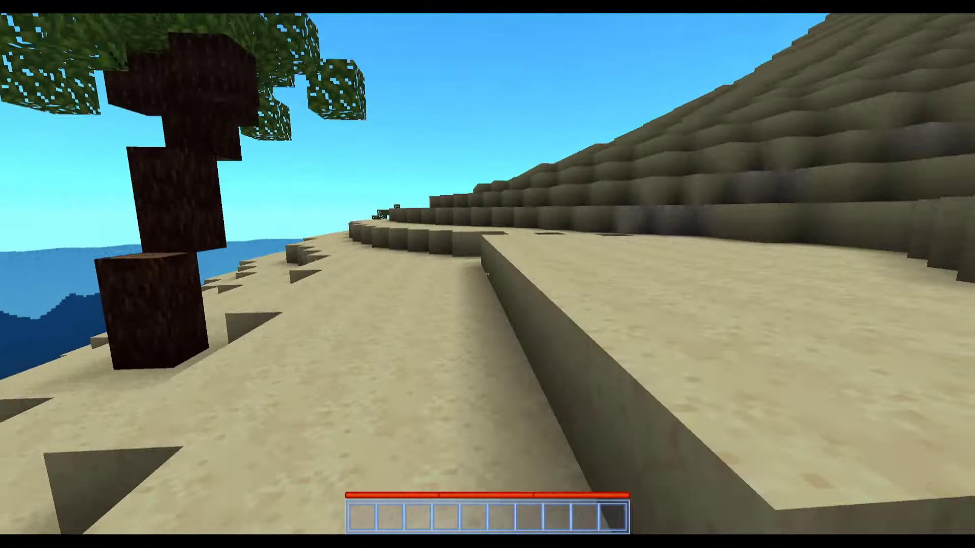
mouse_move(487, 274)
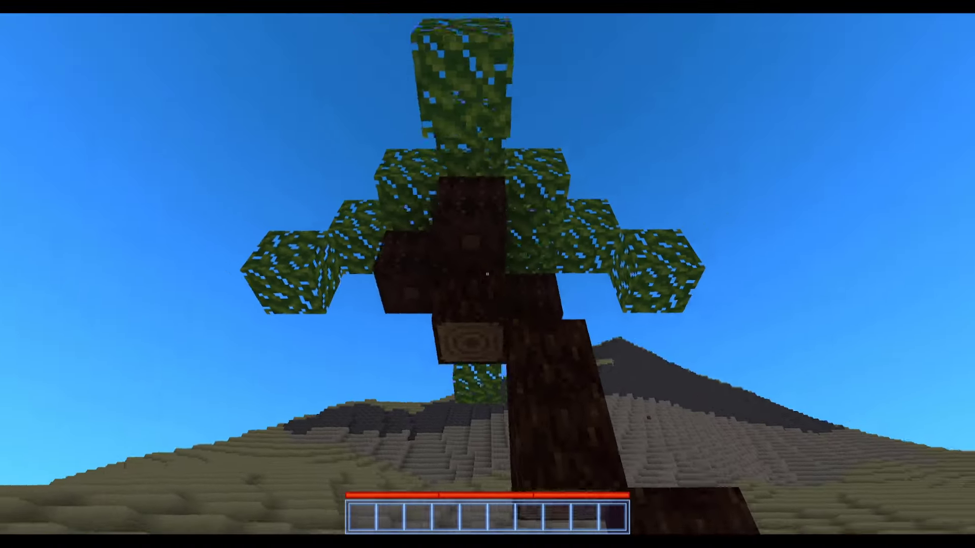
mouse_move(488, 274)
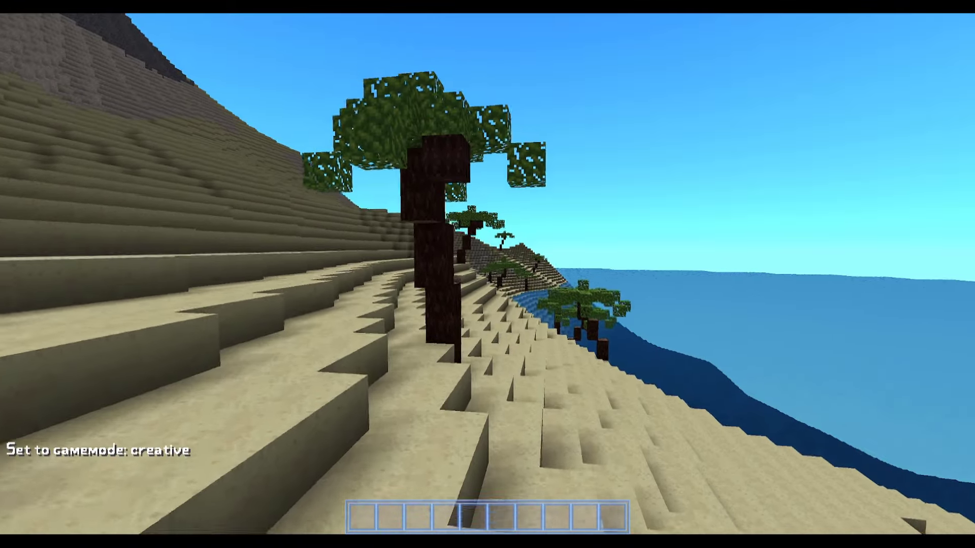
mouse_move(488, 274)
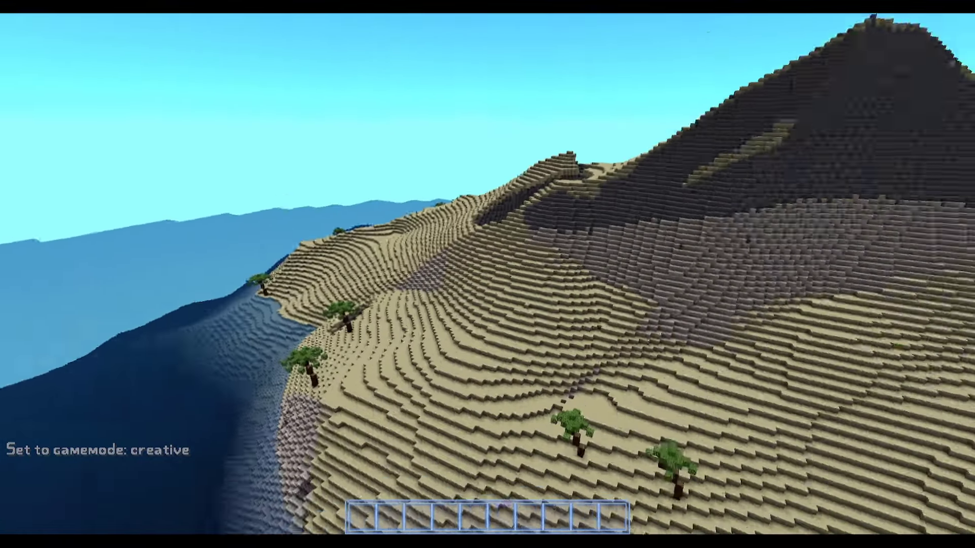
Step: Toggle the debug overlay while hovering over the sandy island in creative mode
key(F3)
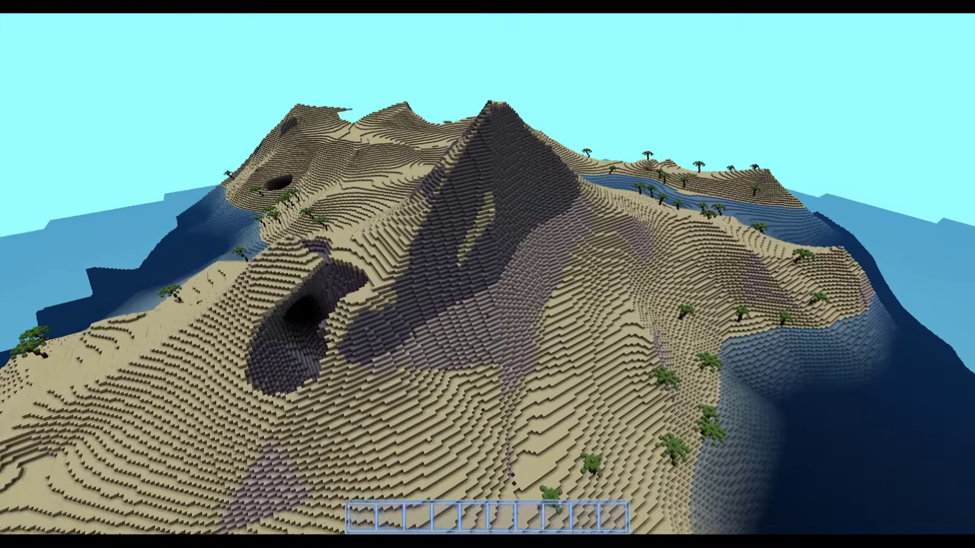
mouse_move(487, 274)
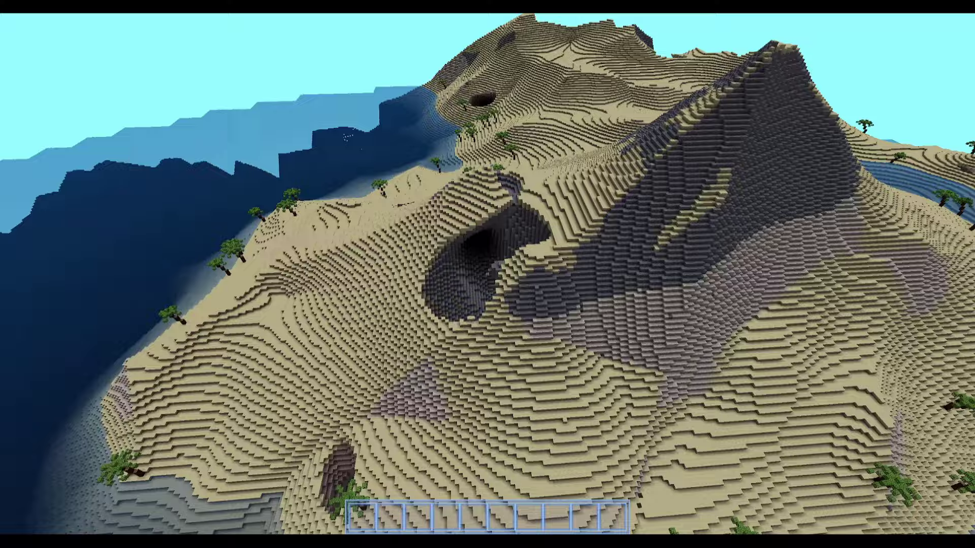
mouse_move(487, 274)
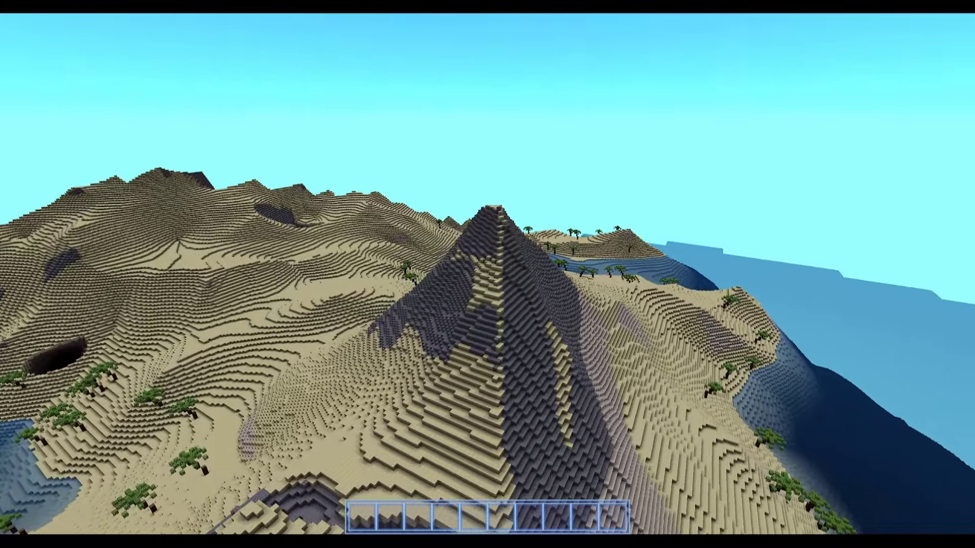
mouse_move(488, 274)
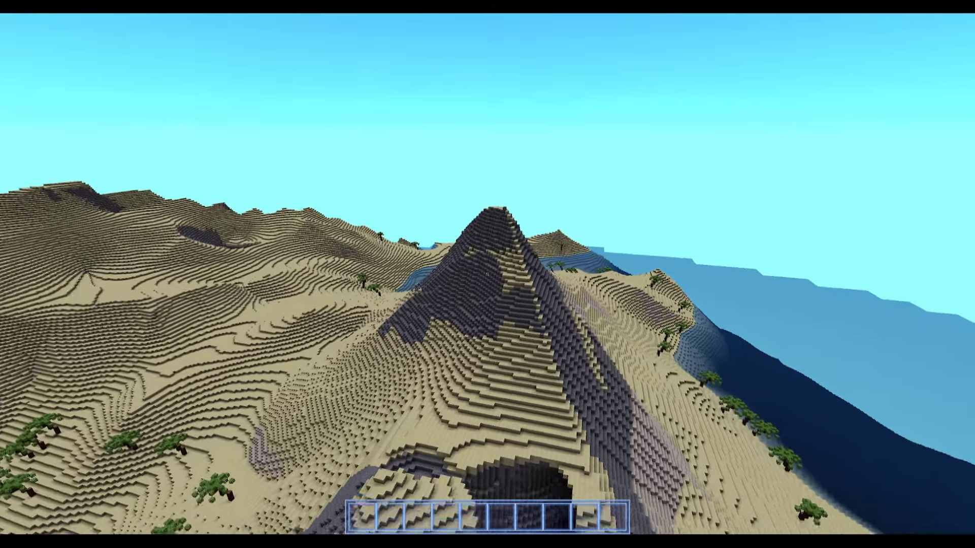
mouse_move(487, 274)
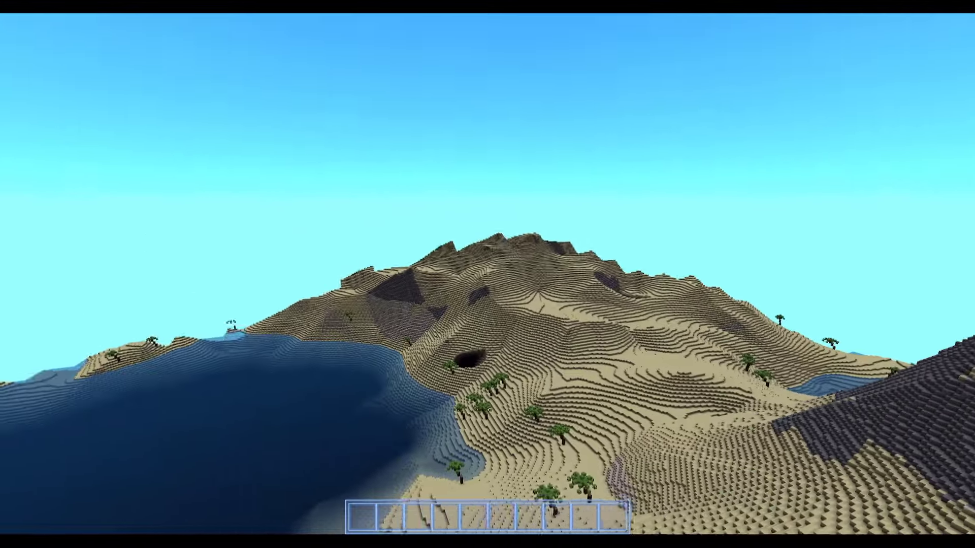
mouse_move(488, 274)
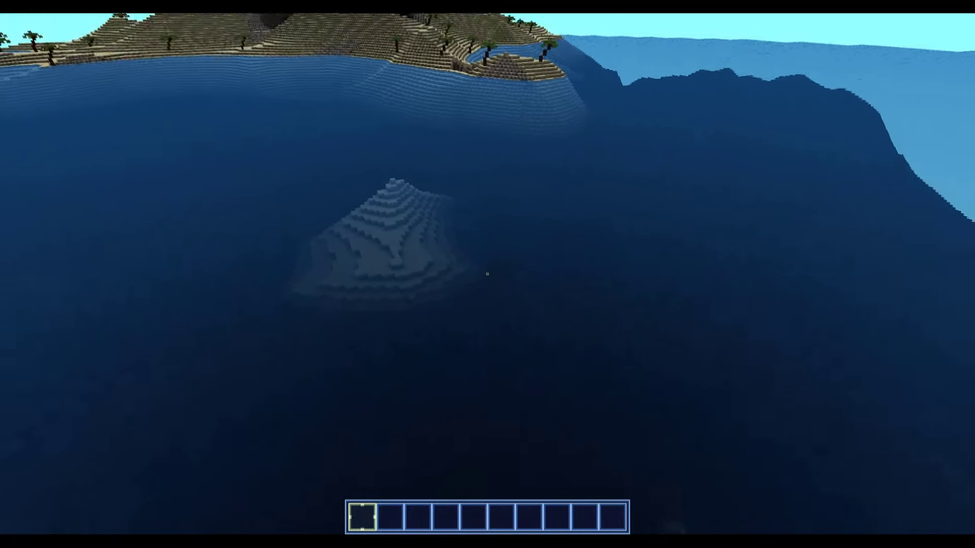
mouse_move(487, 274)
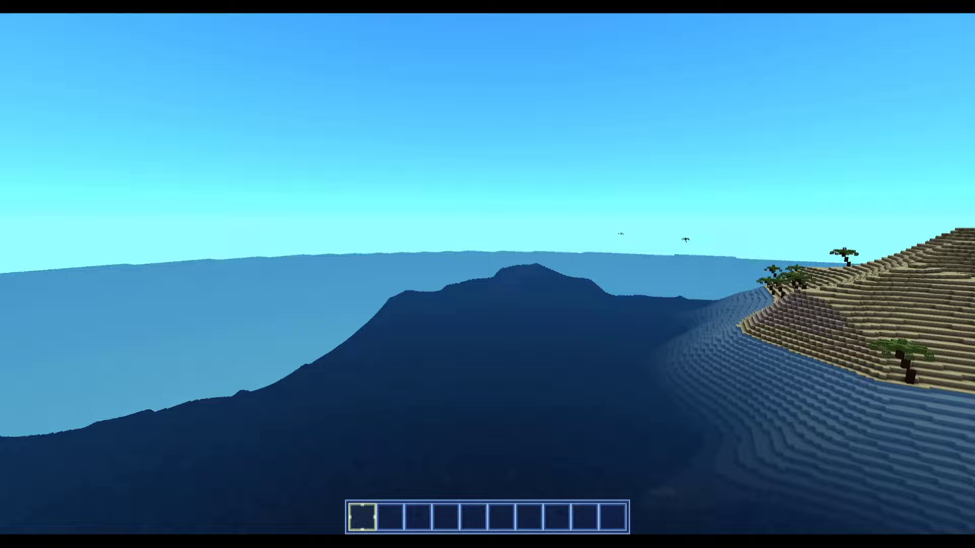
mouse_move(488, 274)
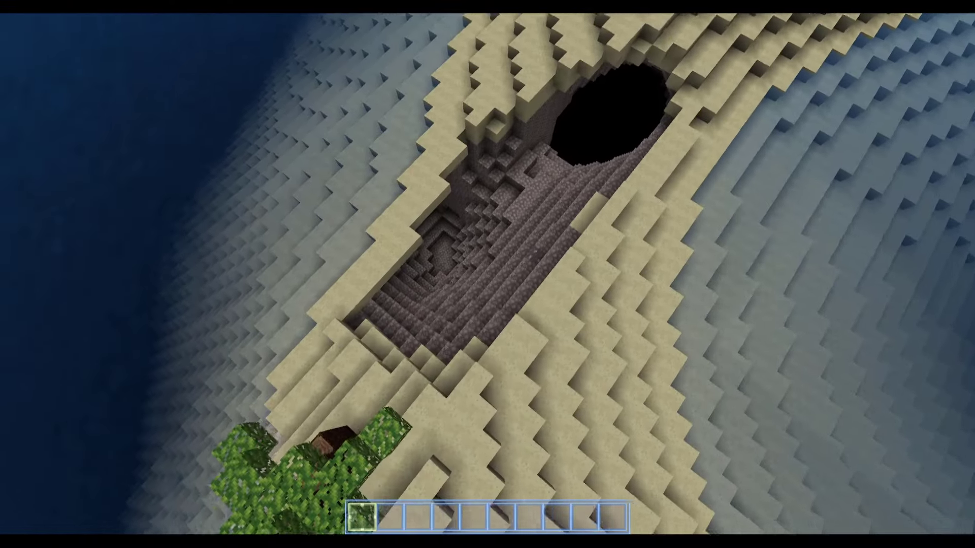
mouse_move(488, 274)
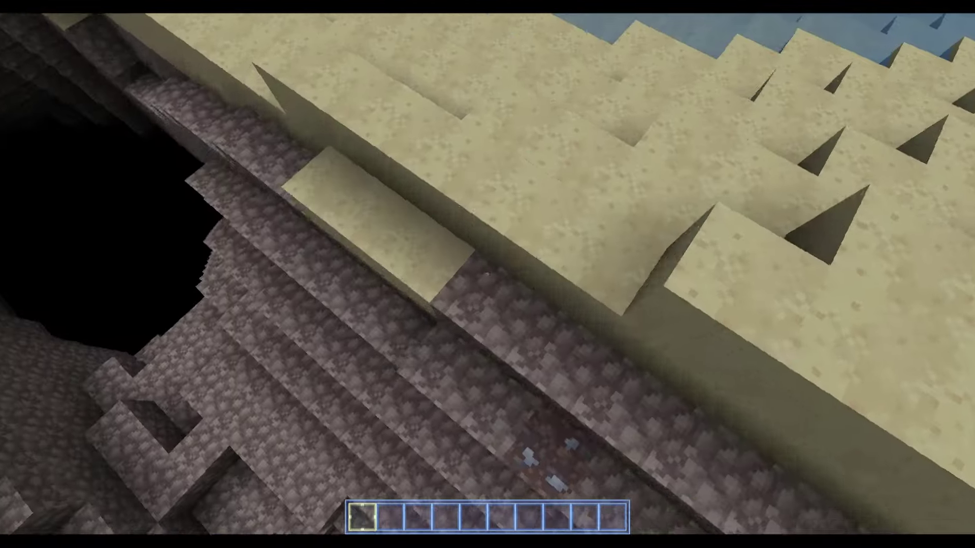
mouse_move(487, 274)
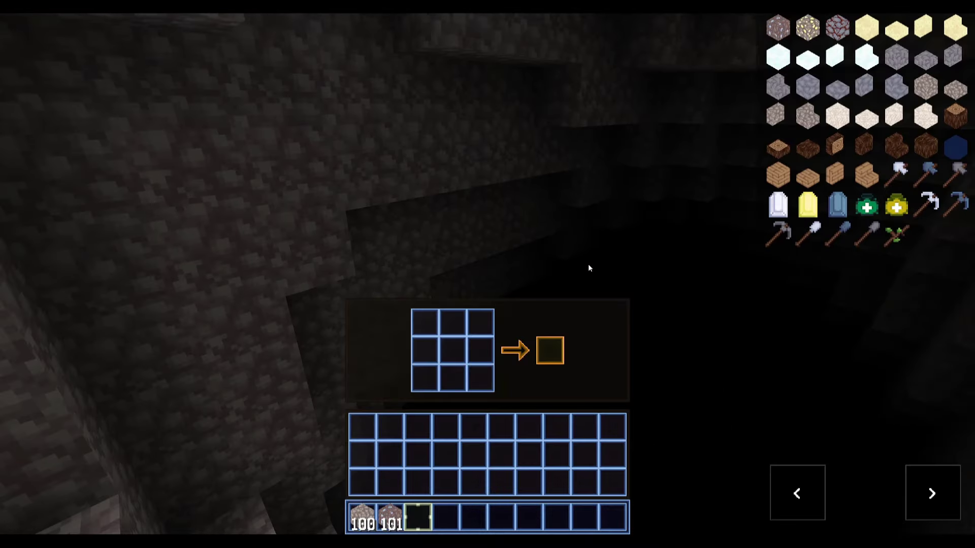
mouse_move(863, 343)
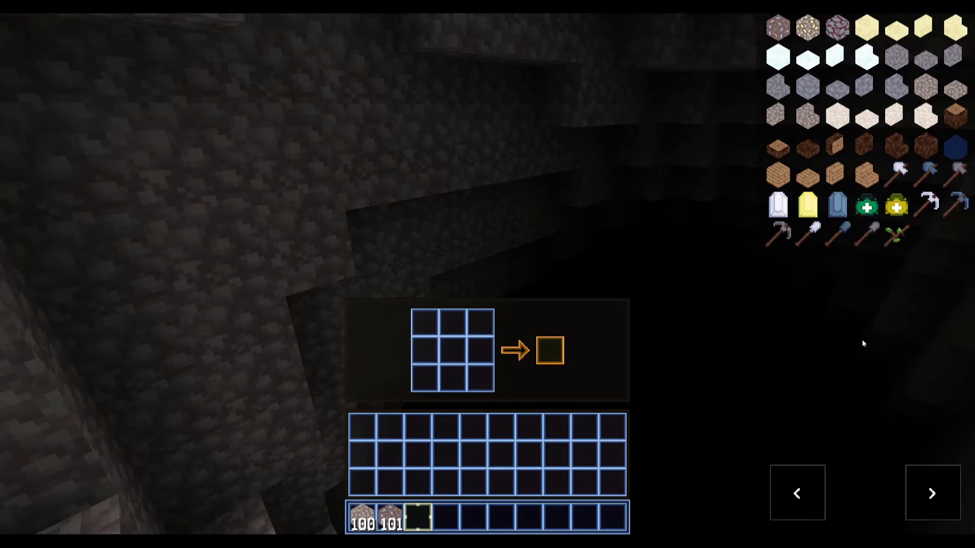
Step: Take glowing orange light blocks into the hotbar and place them along the crater cave walls
click(931, 494)
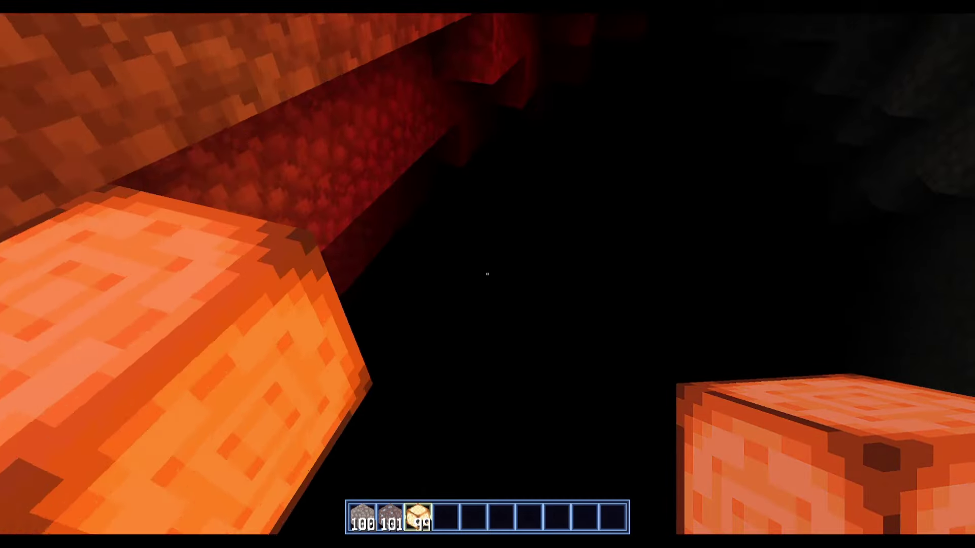
mouse_move(487, 274)
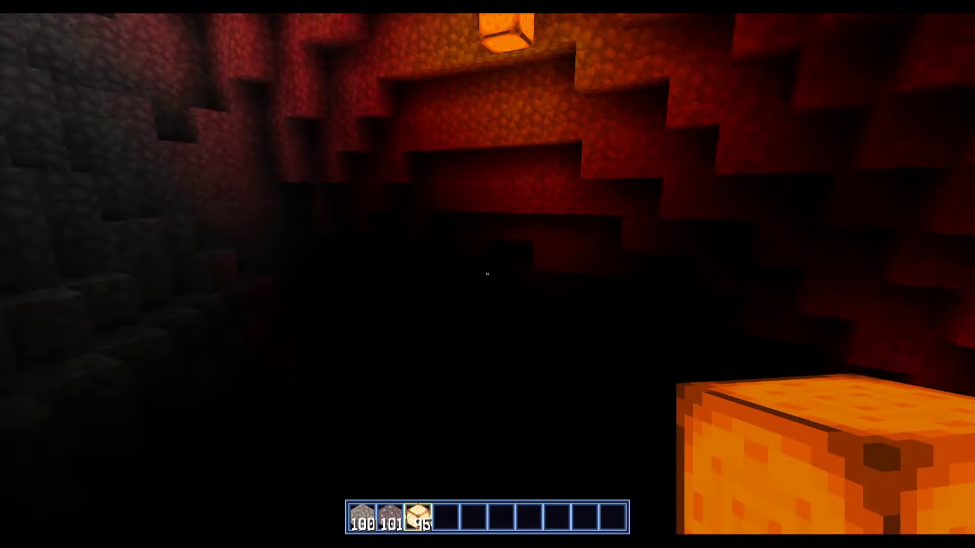
mouse_move(487, 274)
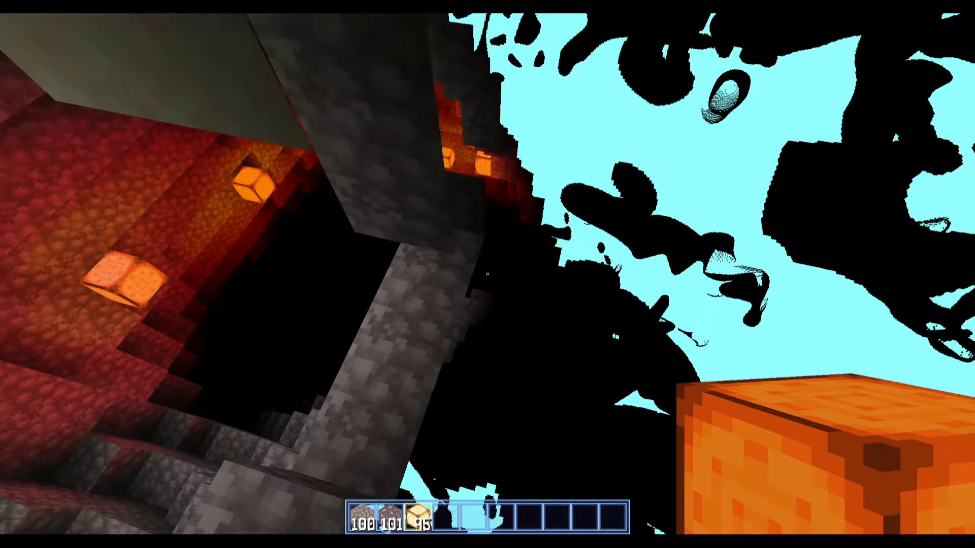
mouse_move(487, 274)
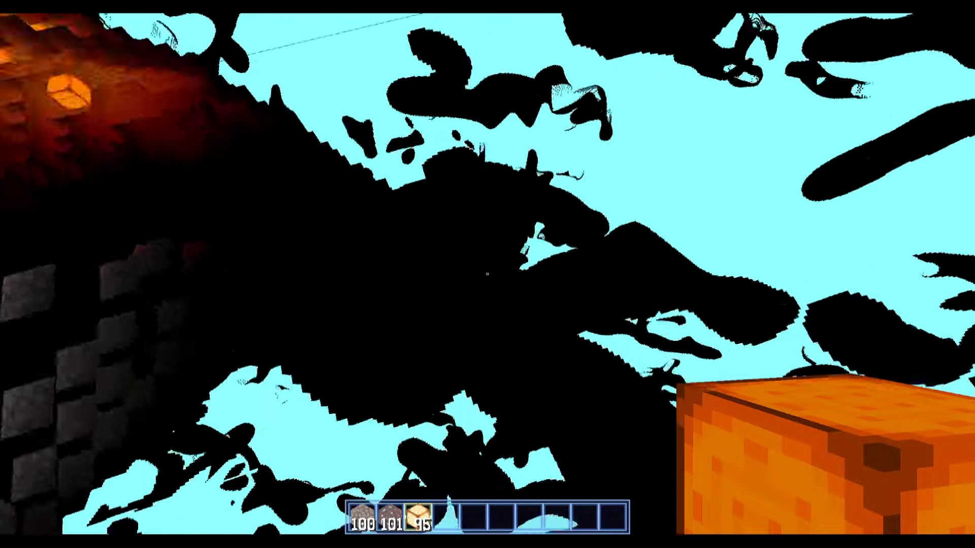
mouse_move(487, 274)
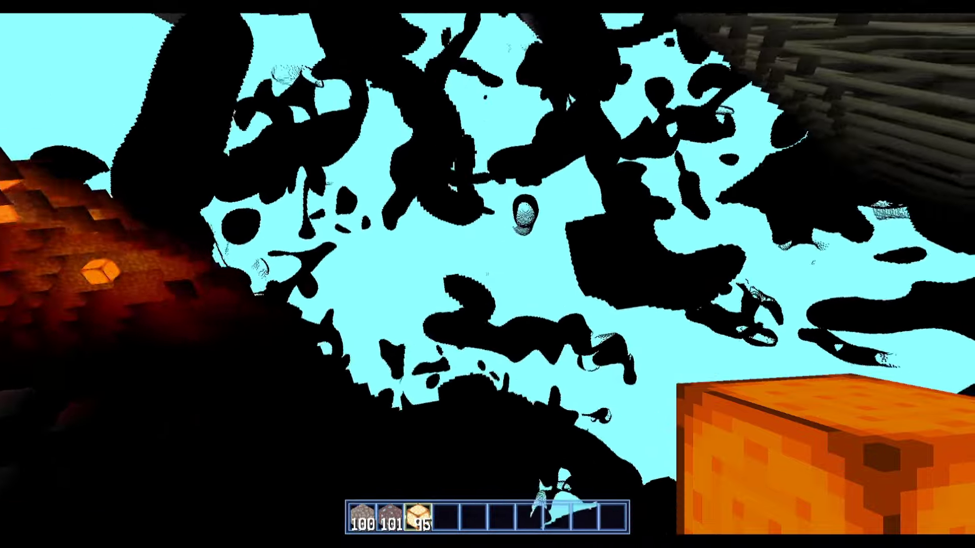
mouse_move(487, 274)
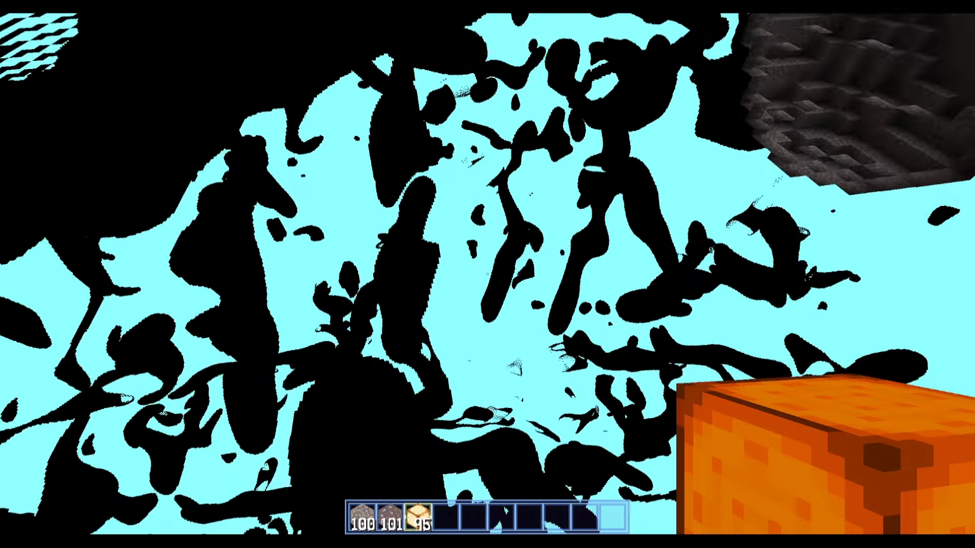
mouse_move(488, 274)
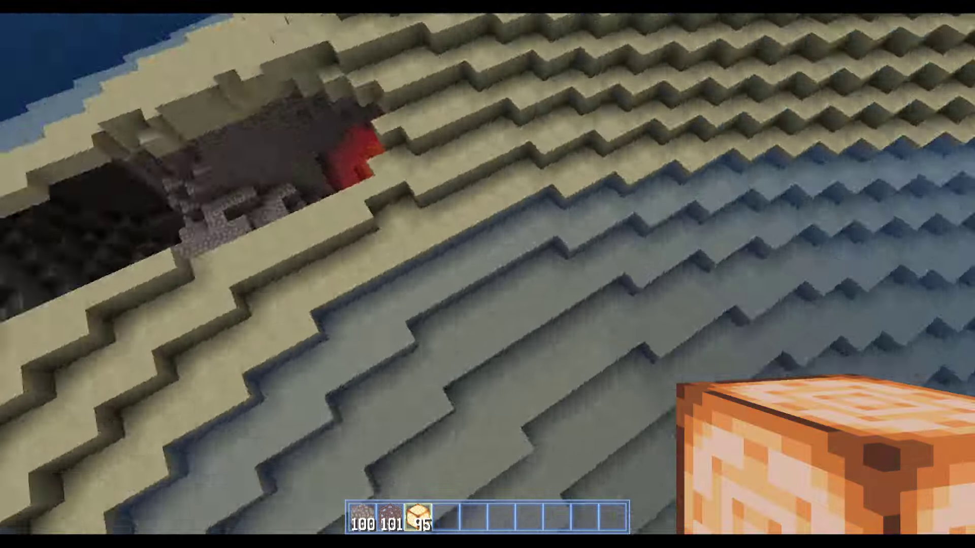
mouse_move(487, 275)
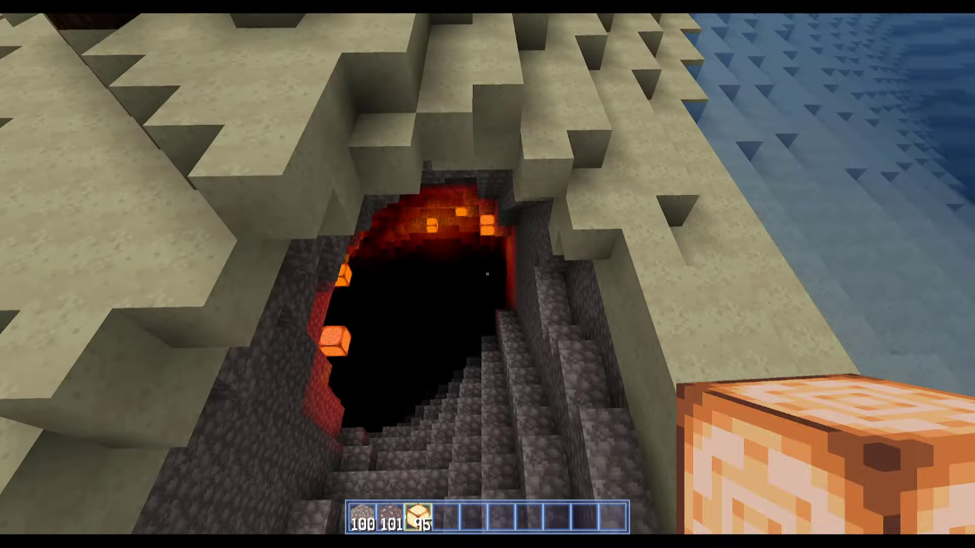
mouse_move(488, 274)
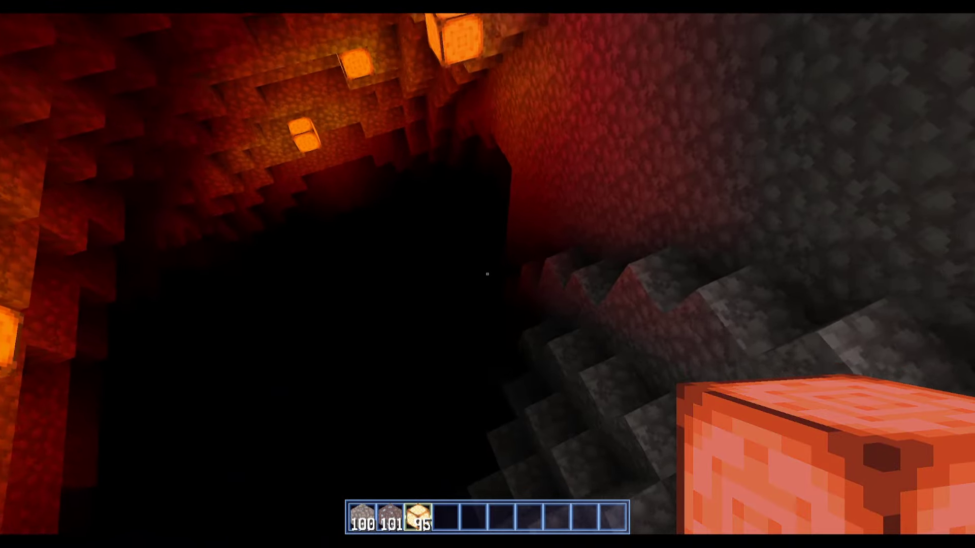
mouse_move(487, 274)
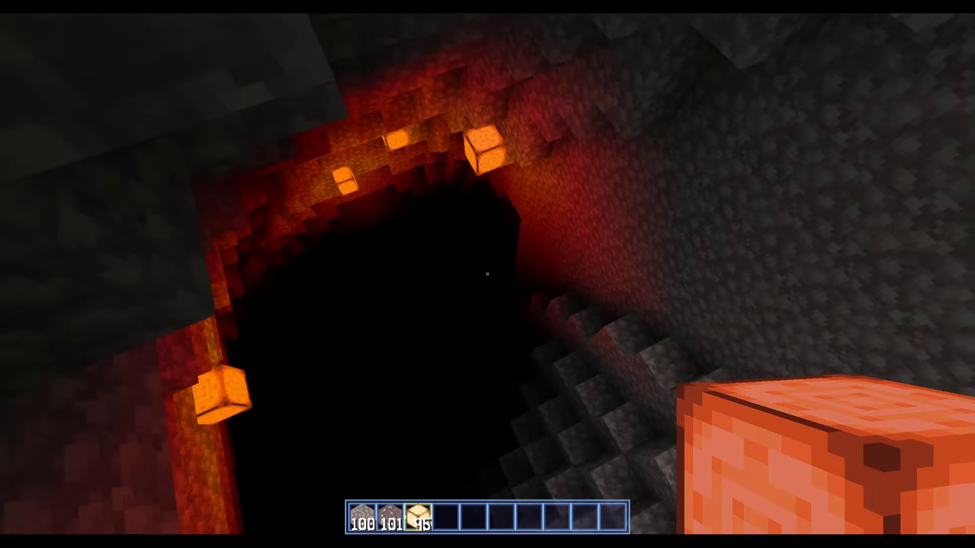
mouse_move(487, 274)
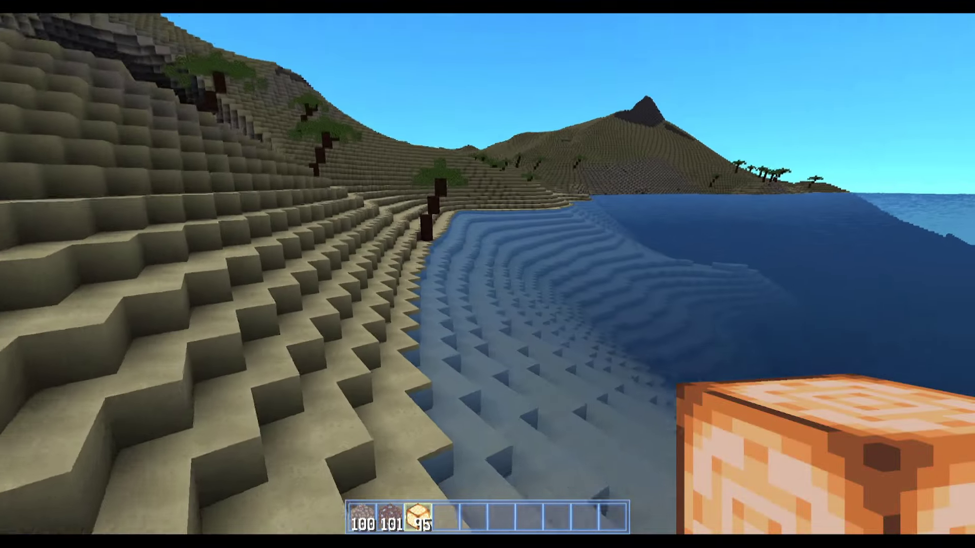
Step: Show the inventory with crafting grid and the creative block and tool catalogue
key(e)
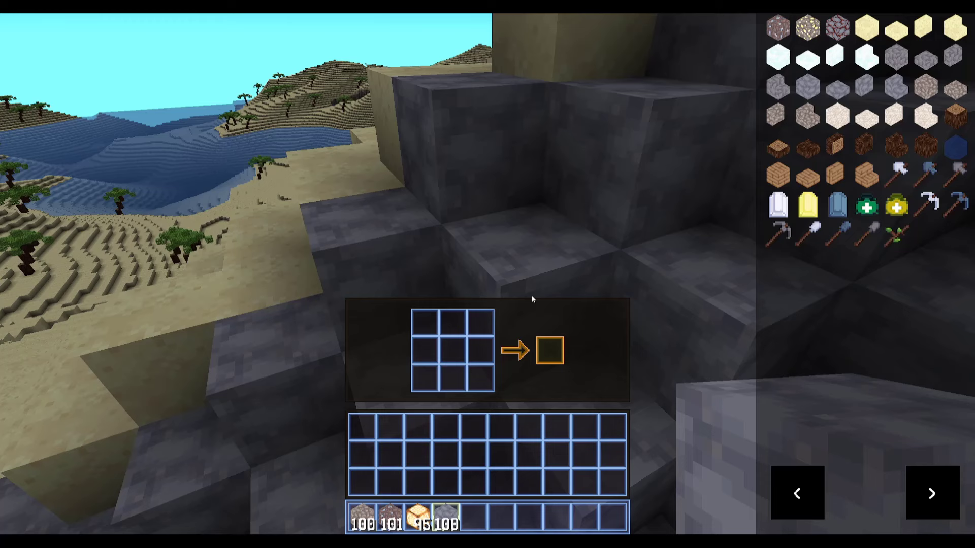
mouse_move(345, 238)
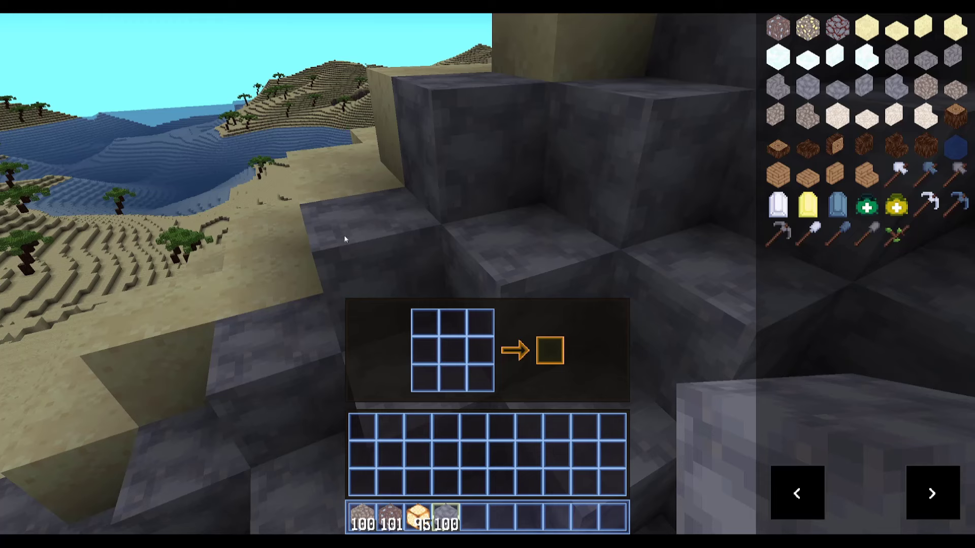
mouse_move(497, 246)
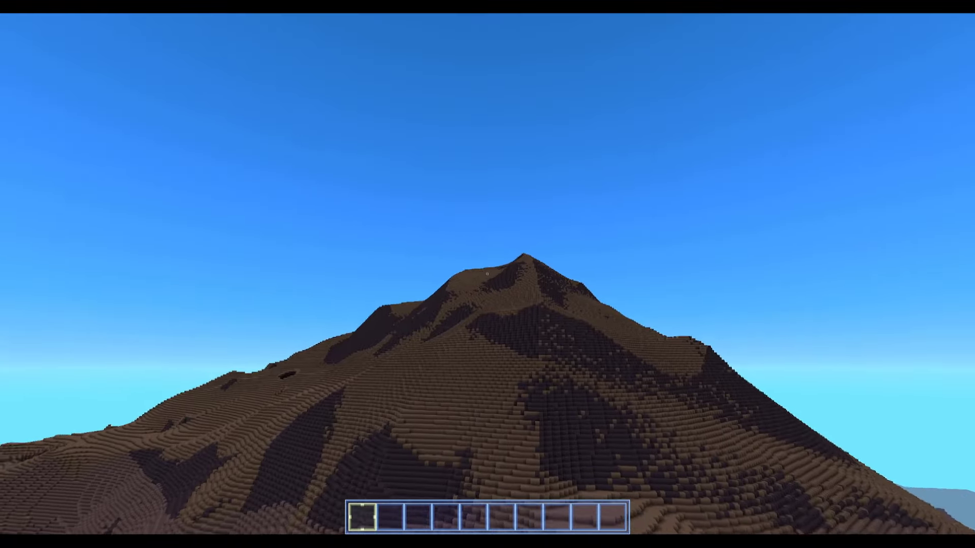
mouse_move(488, 274)
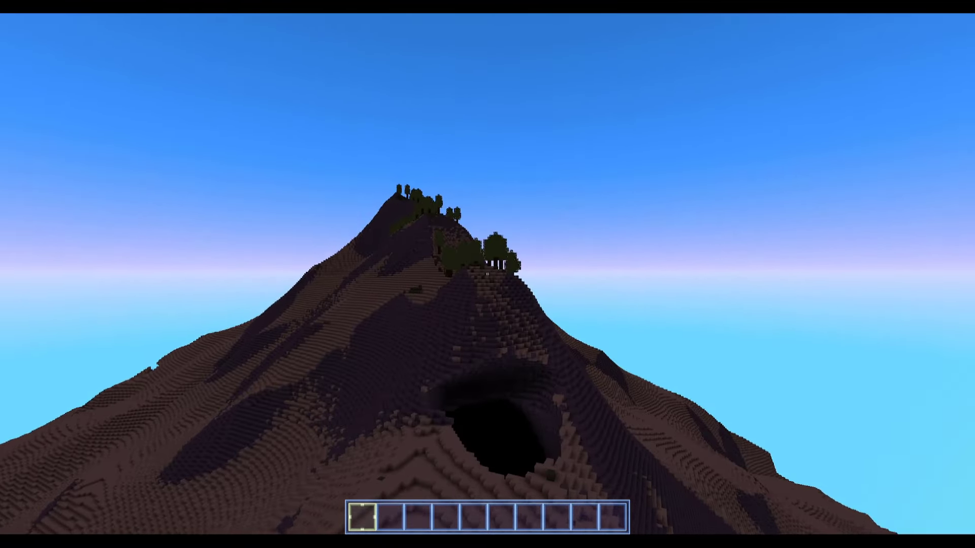
mouse_move(487, 274)
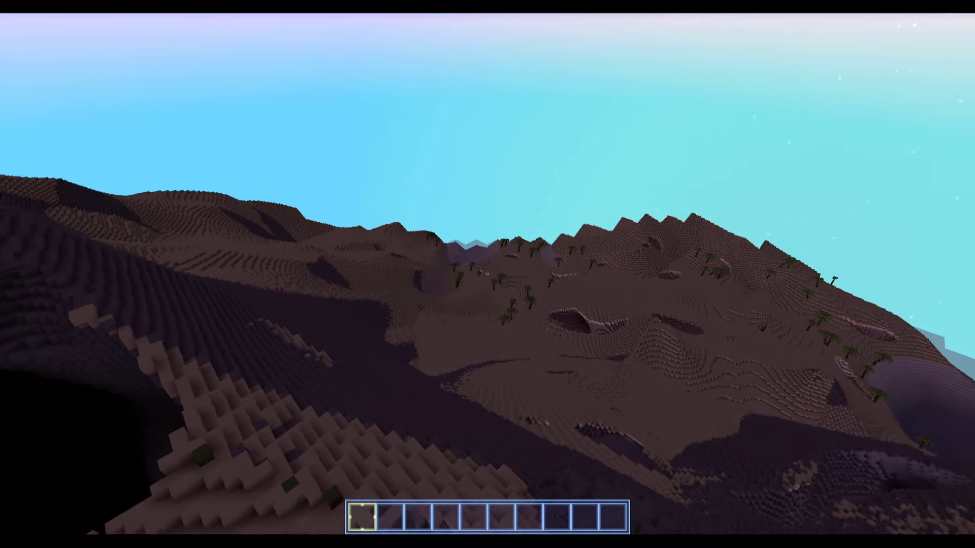
mouse_move(487, 274)
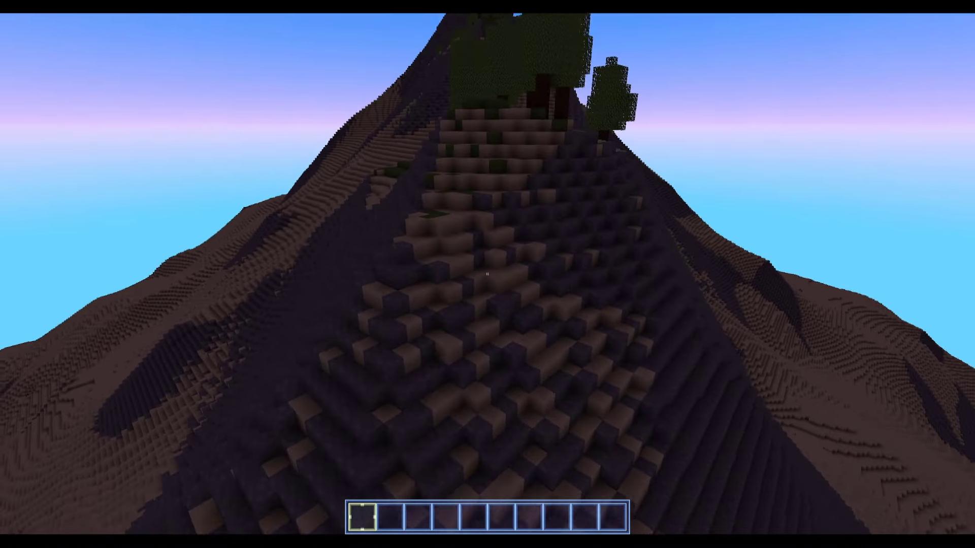
mouse_move(487, 274)
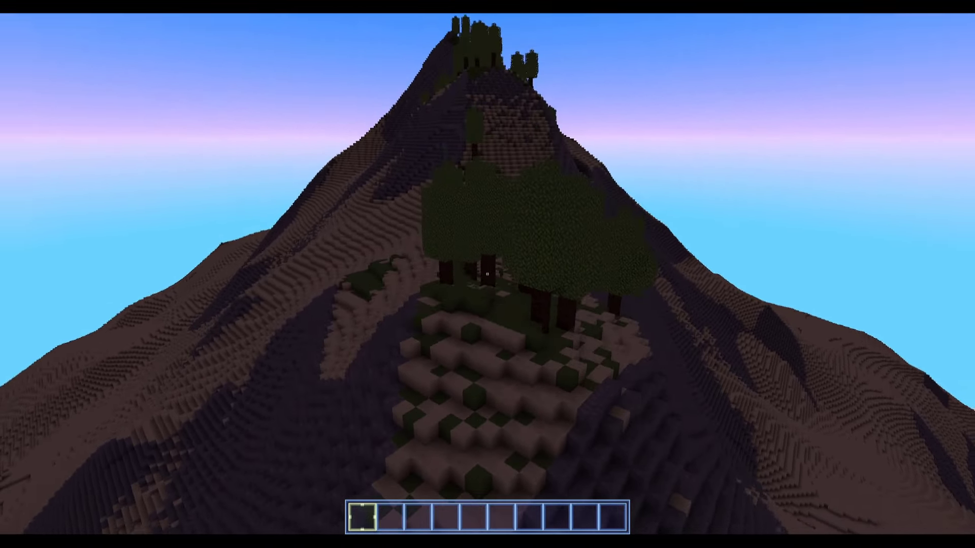
mouse_move(487, 275)
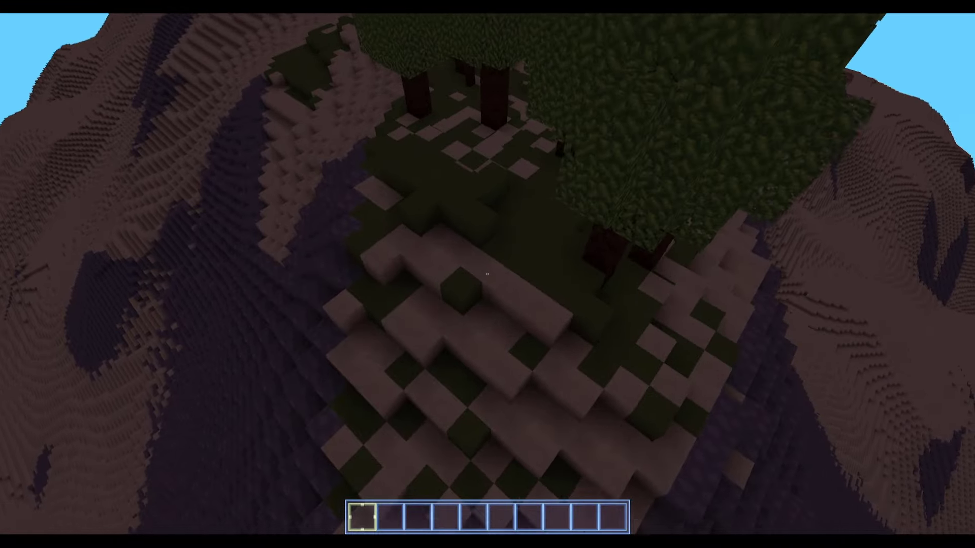
mouse_move(488, 274)
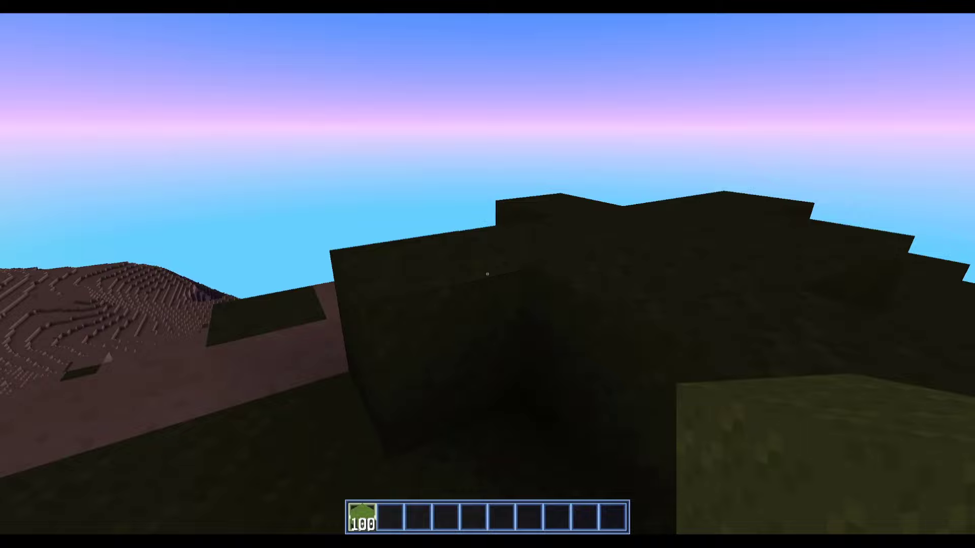
mouse_move(487, 274)
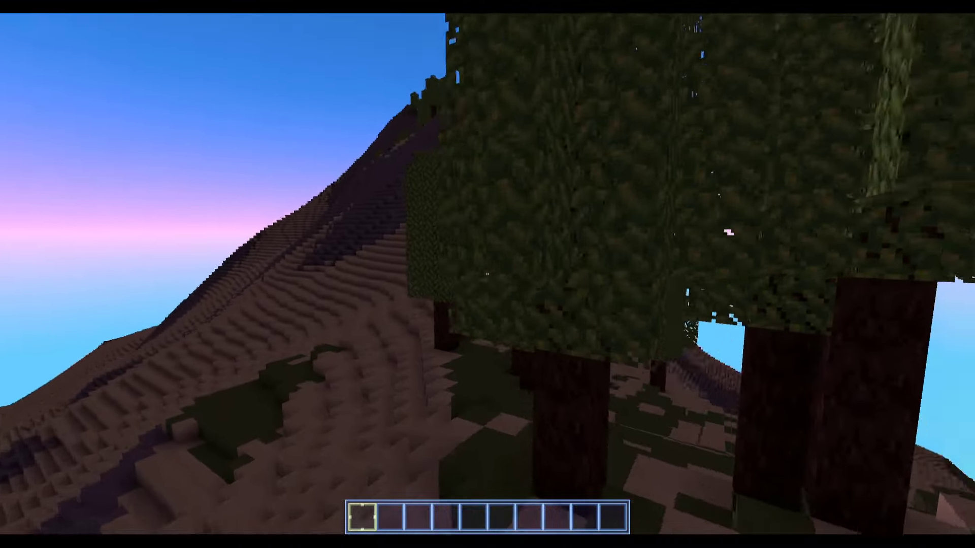
mouse_move(487, 274)
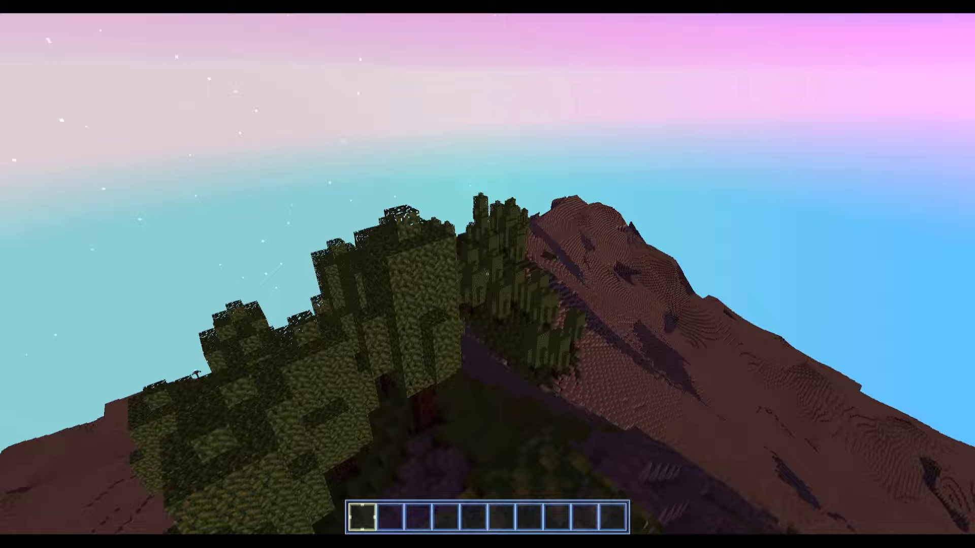
mouse_move(487, 274)
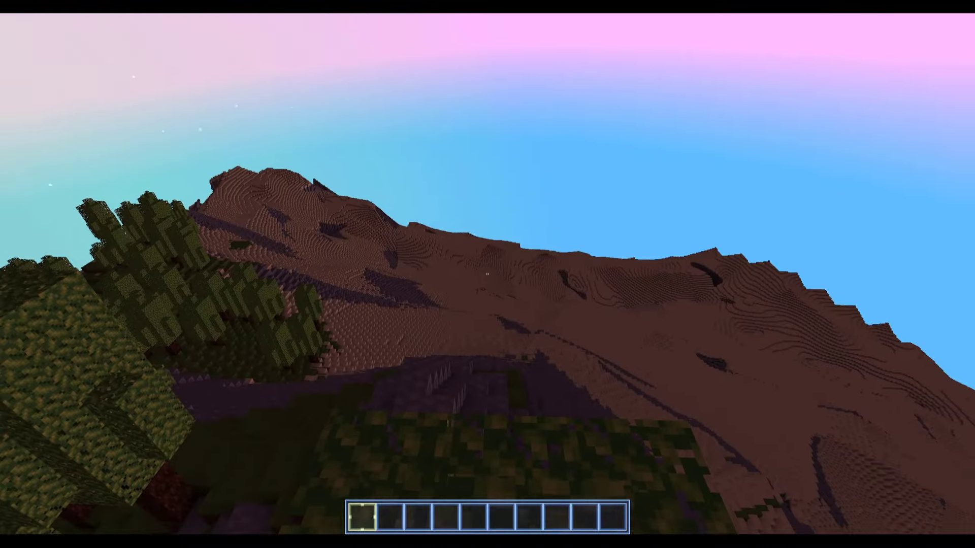
mouse_move(487, 274)
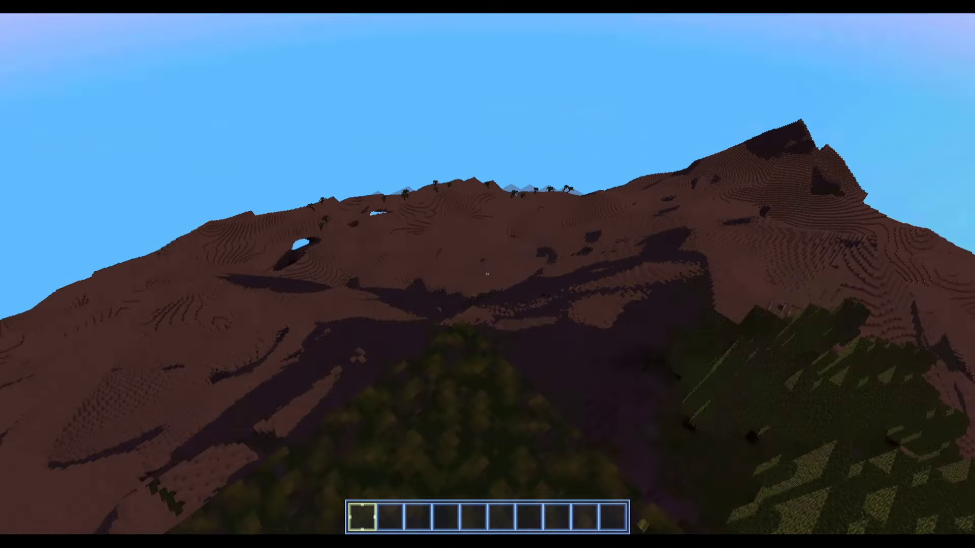
mouse_move(488, 274)
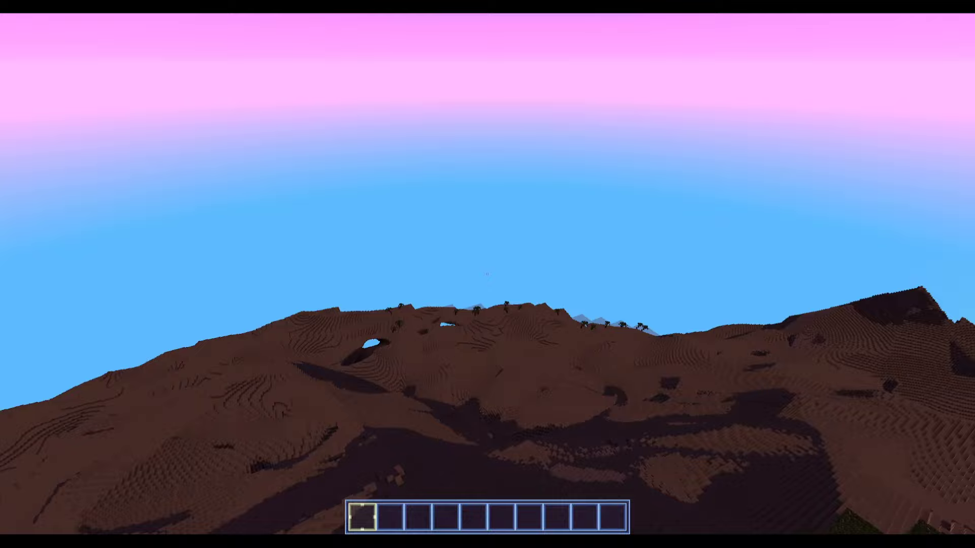
mouse_move(488, 274)
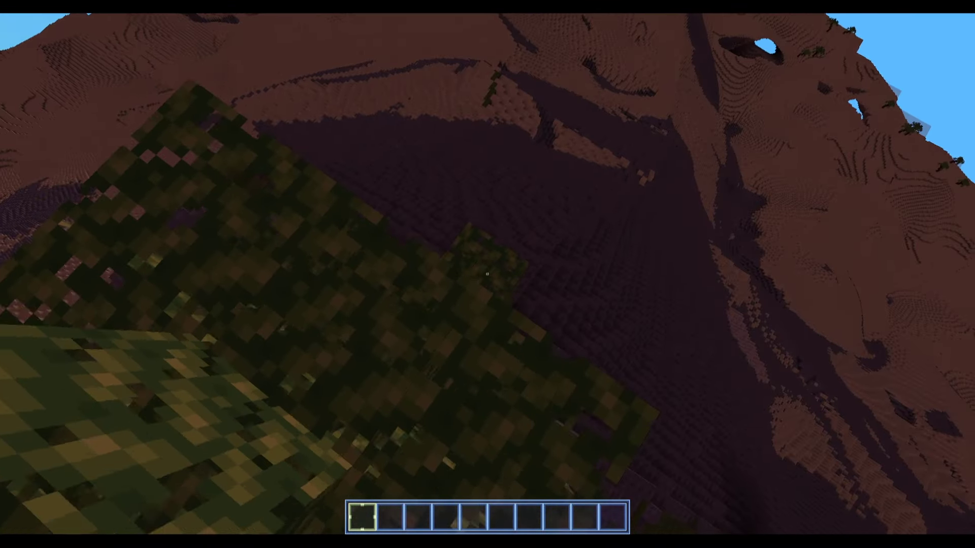
mouse_move(487, 274)
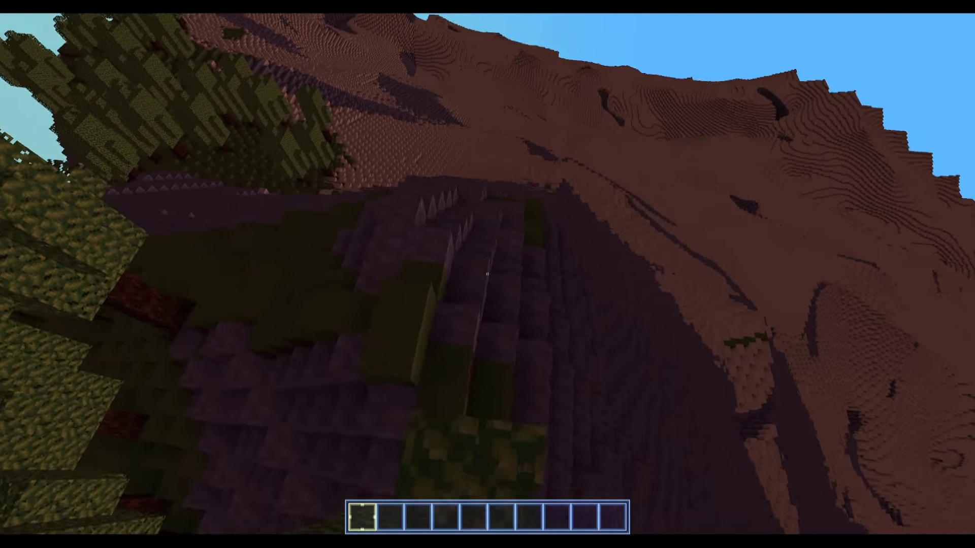
mouse_move(487, 274)
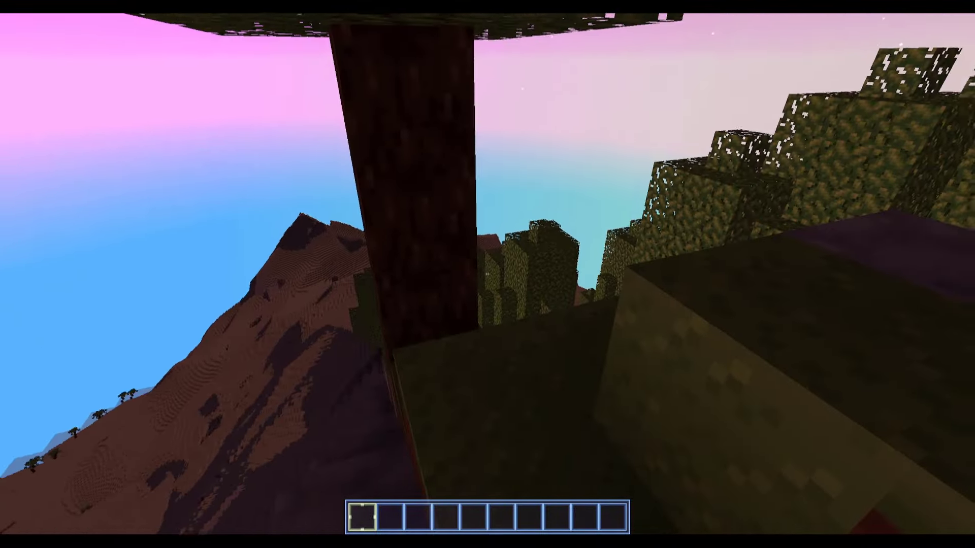
mouse_move(488, 274)
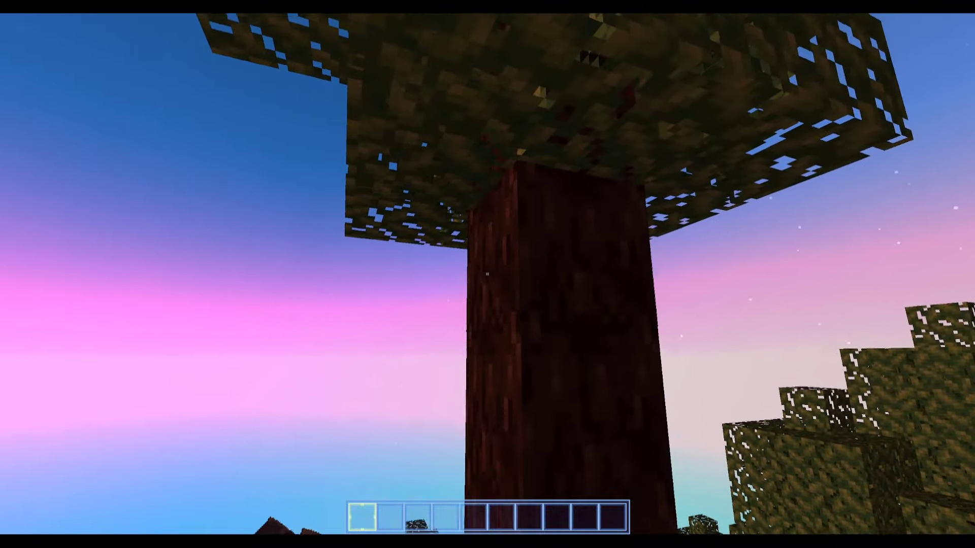
mouse_move(488, 275)
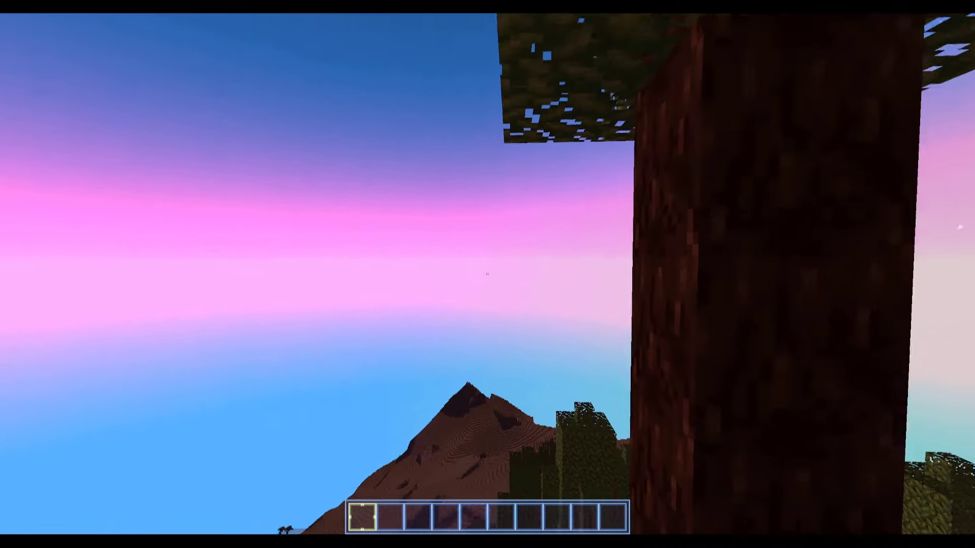
mouse_move(487, 274)
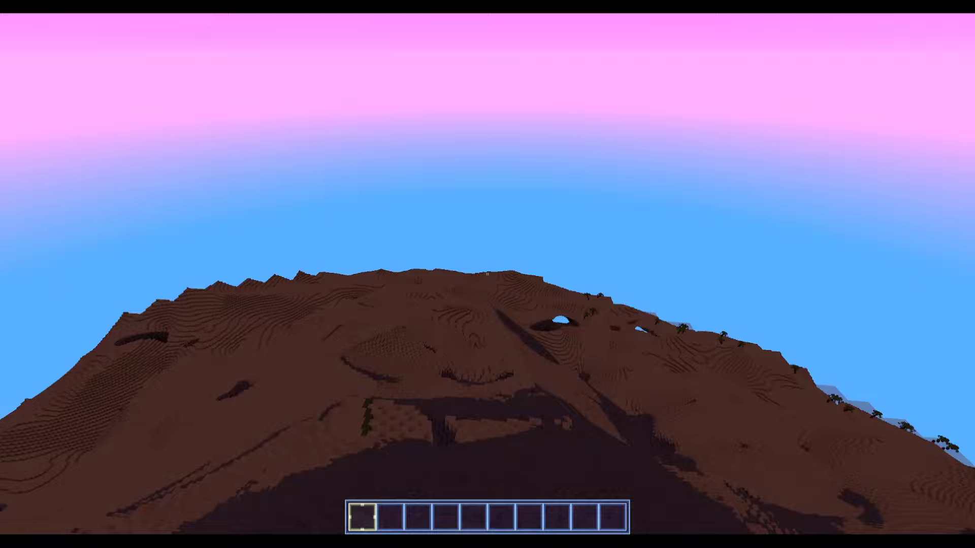
mouse_move(487, 274)
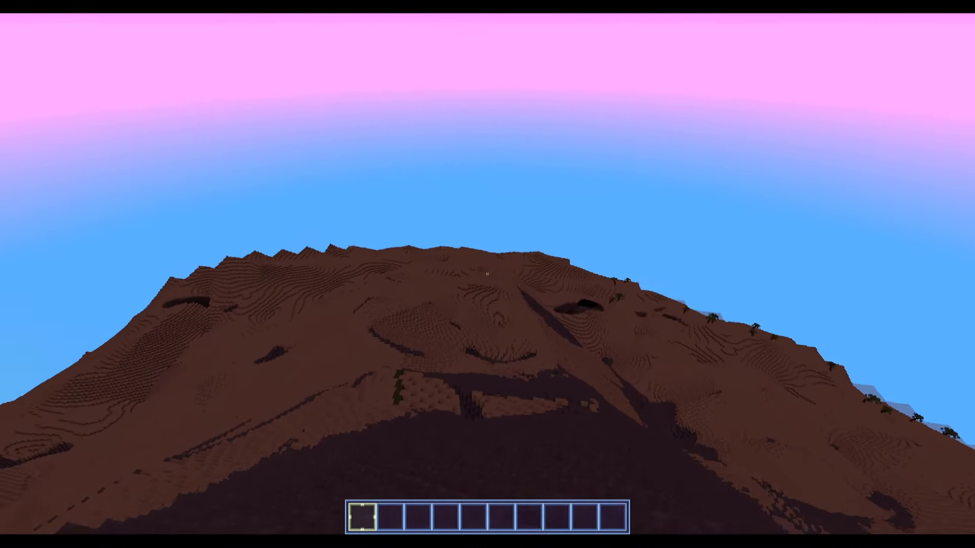
mouse_move(487, 274)
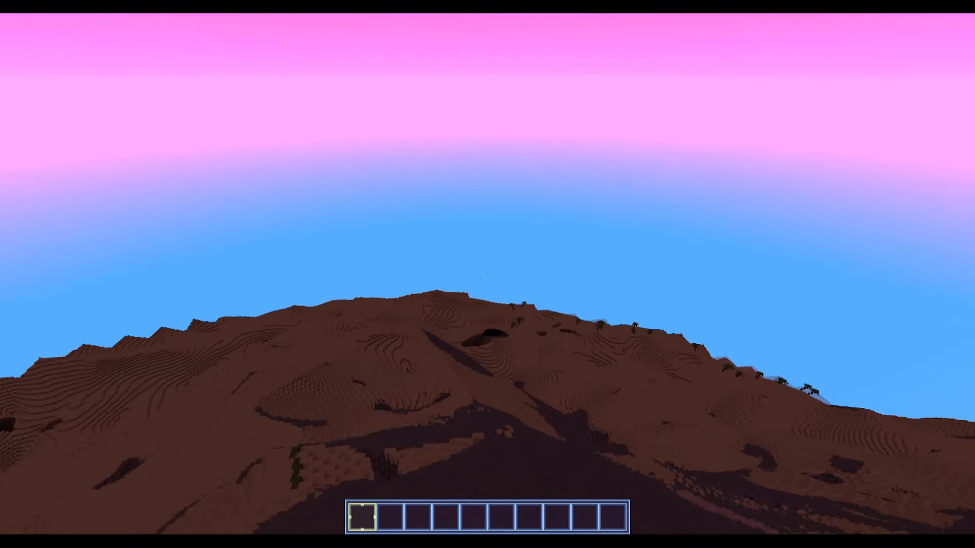
mouse_move(488, 274)
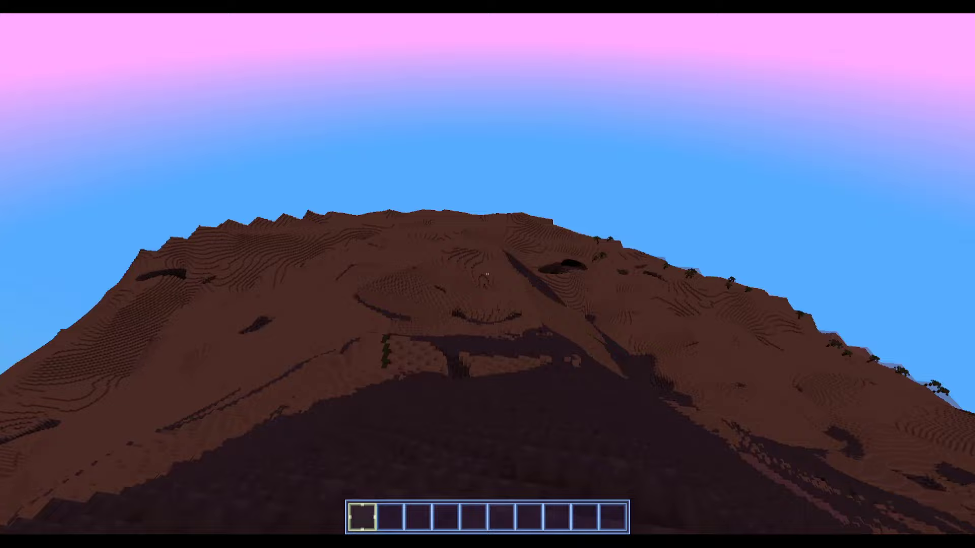
mouse_move(488, 274)
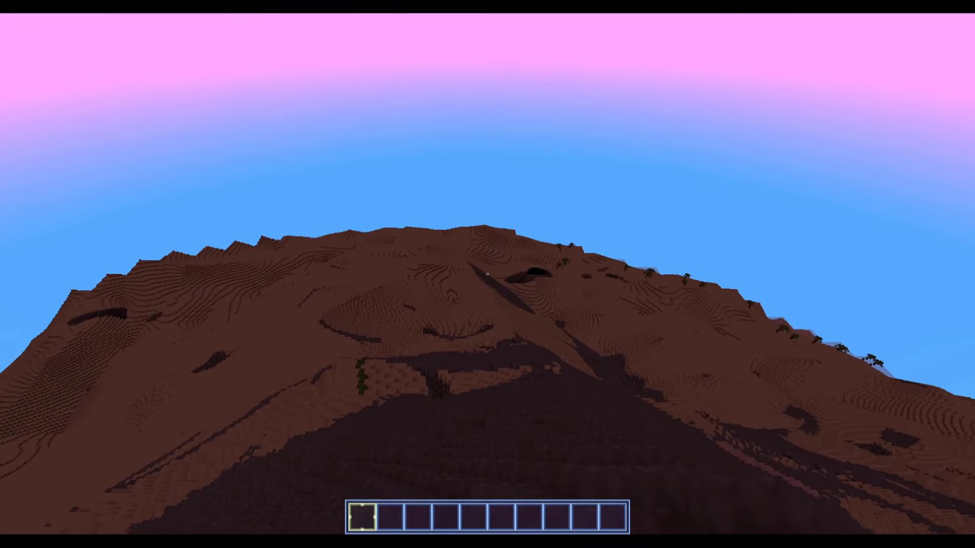
mouse_move(487, 273)
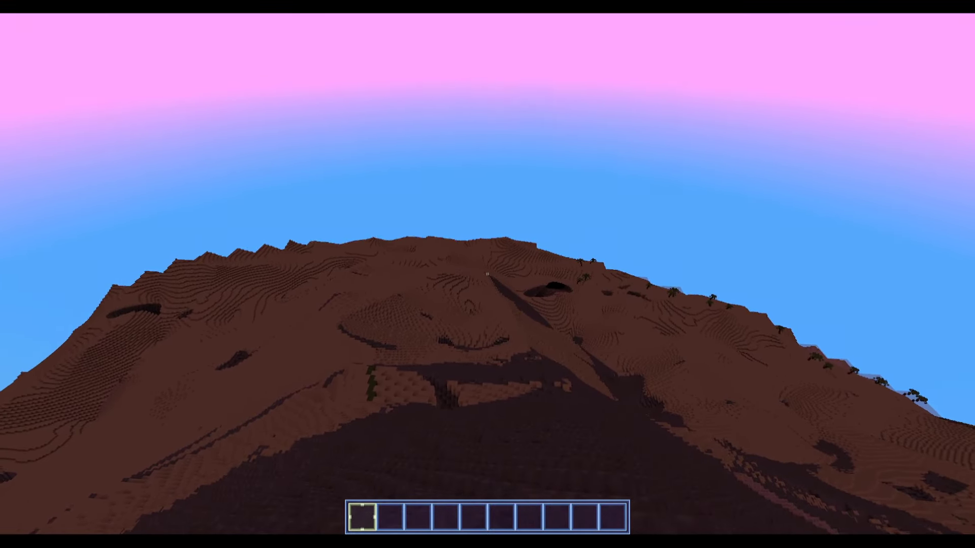
mouse_move(488, 274)
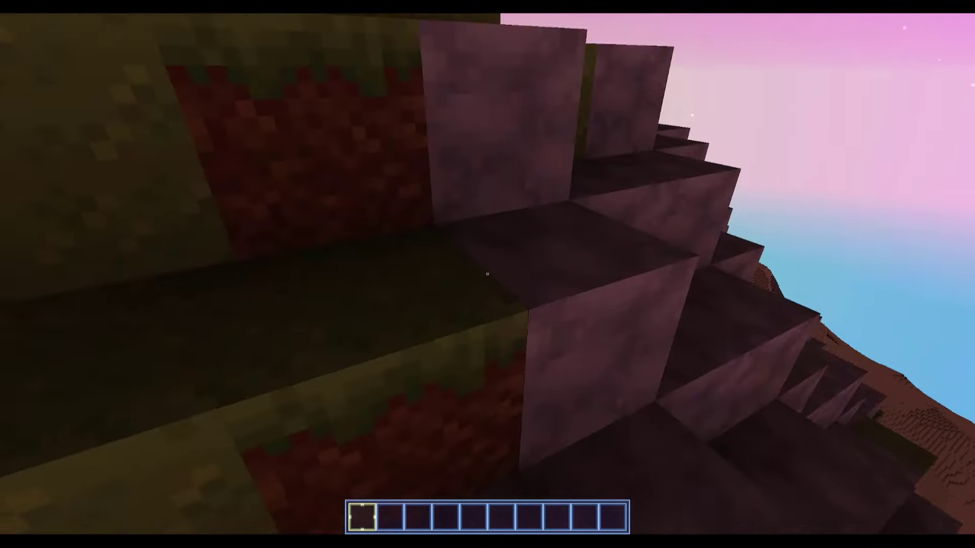
mouse_move(487, 274)
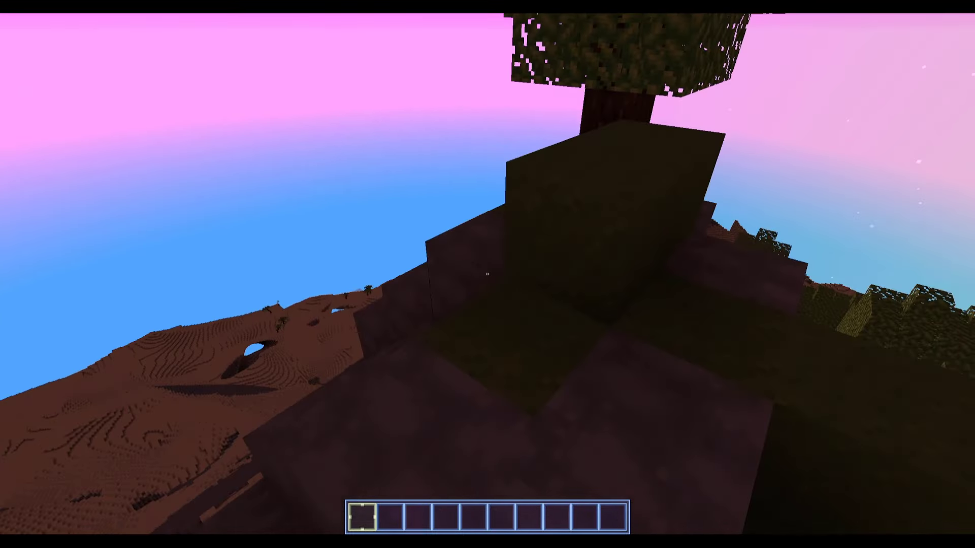
mouse_move(488, 274)
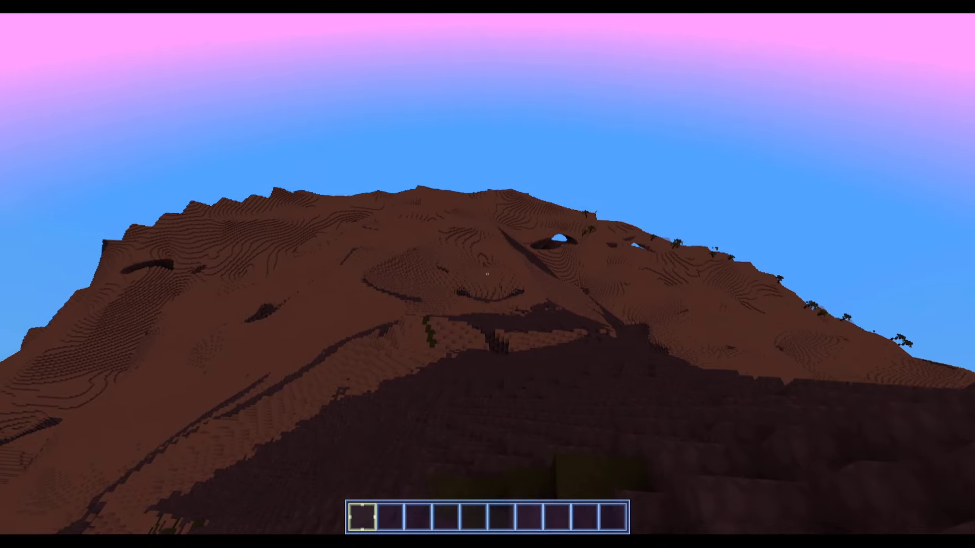
mouse_move(487, 274)
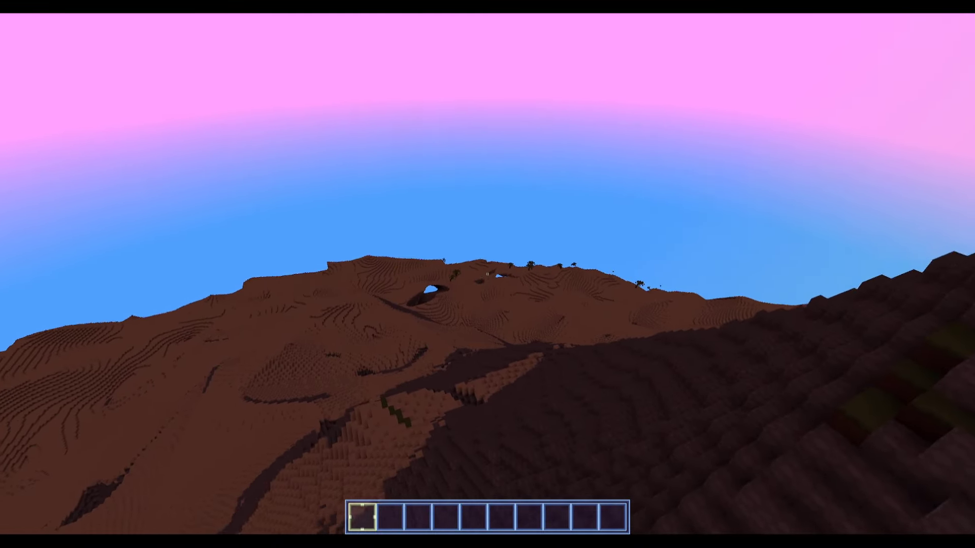
mouse_move(487, 274)
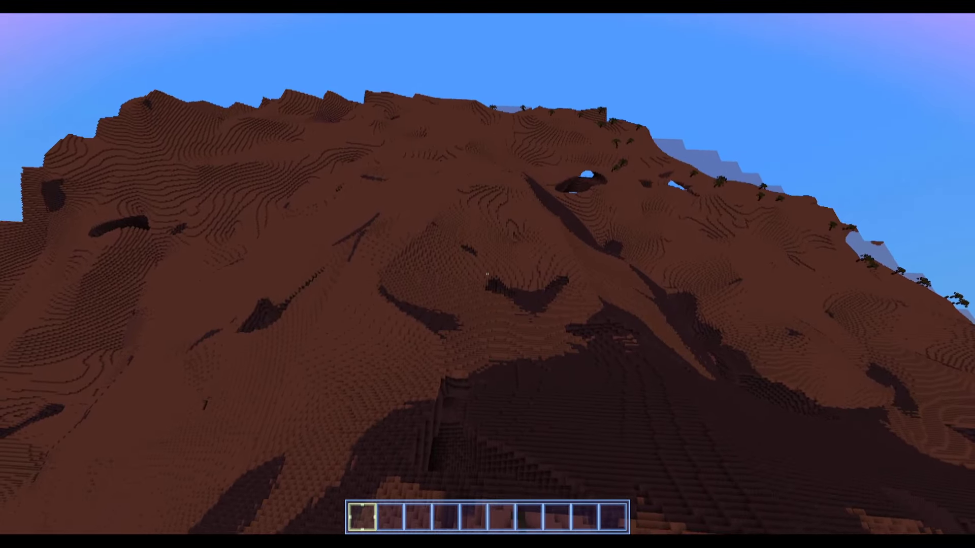
mouse_move(487, 274)
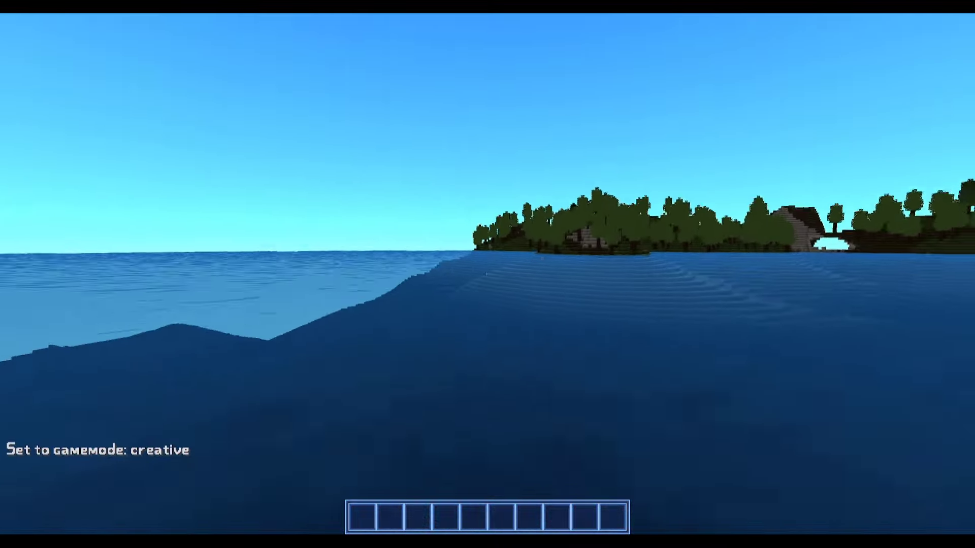
mouse_move(488, 274)
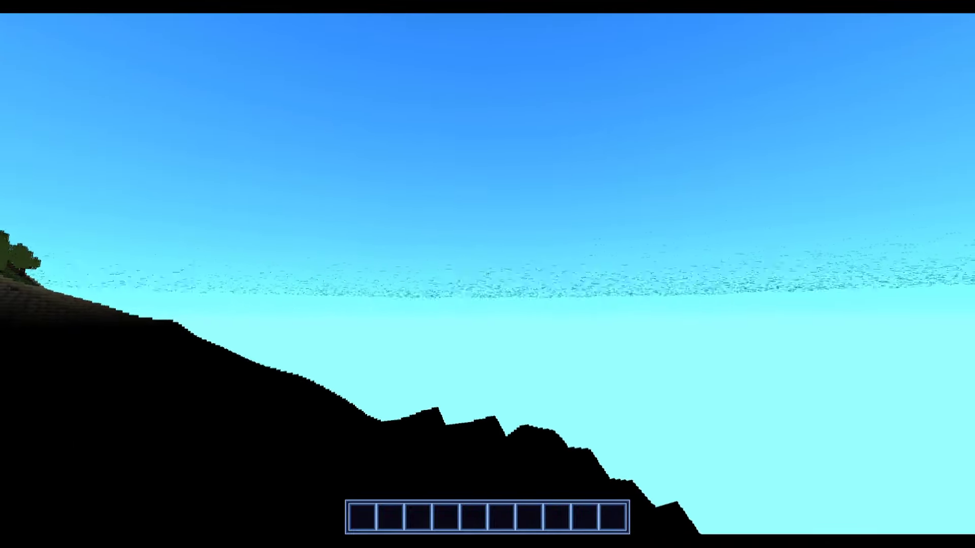
mouse_move(488, 274)
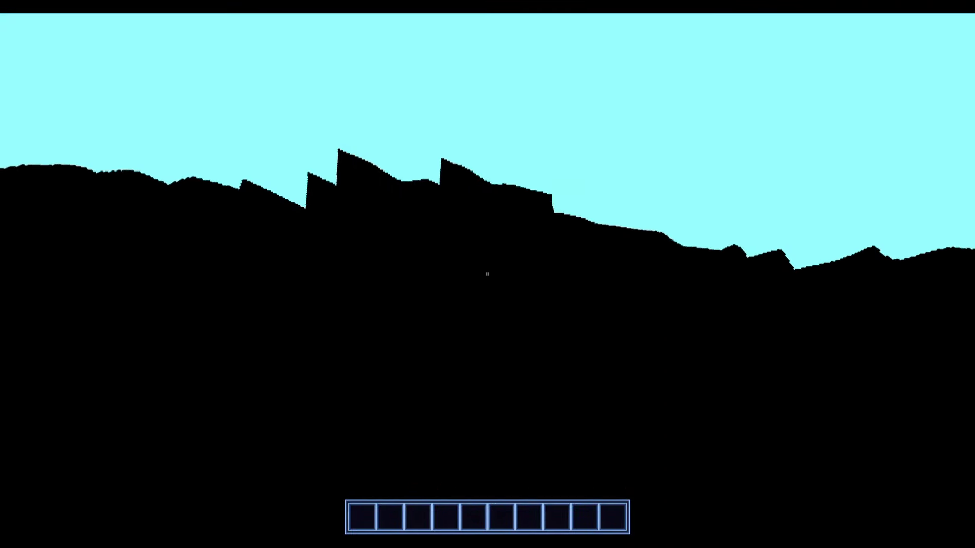
mouse_move(487, 274)
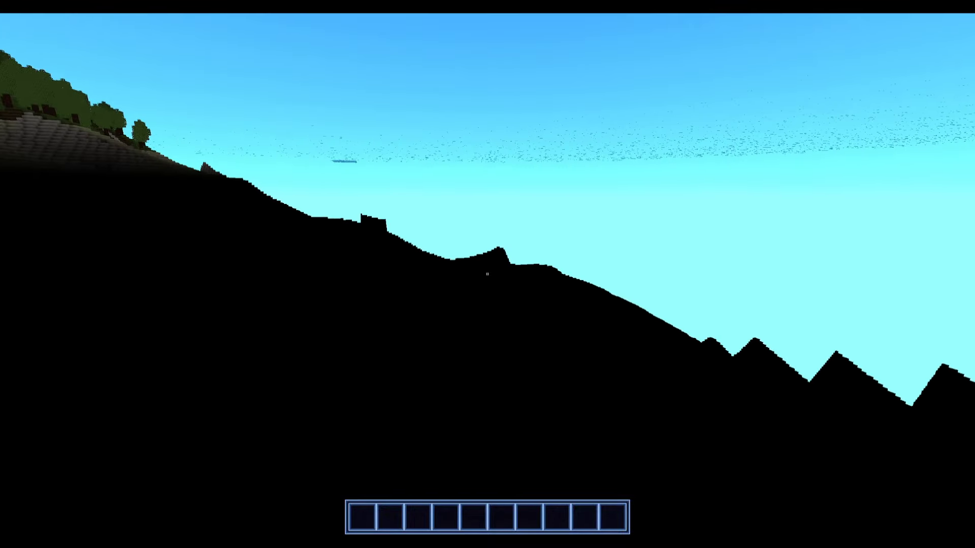
mouse_move(487, 274)
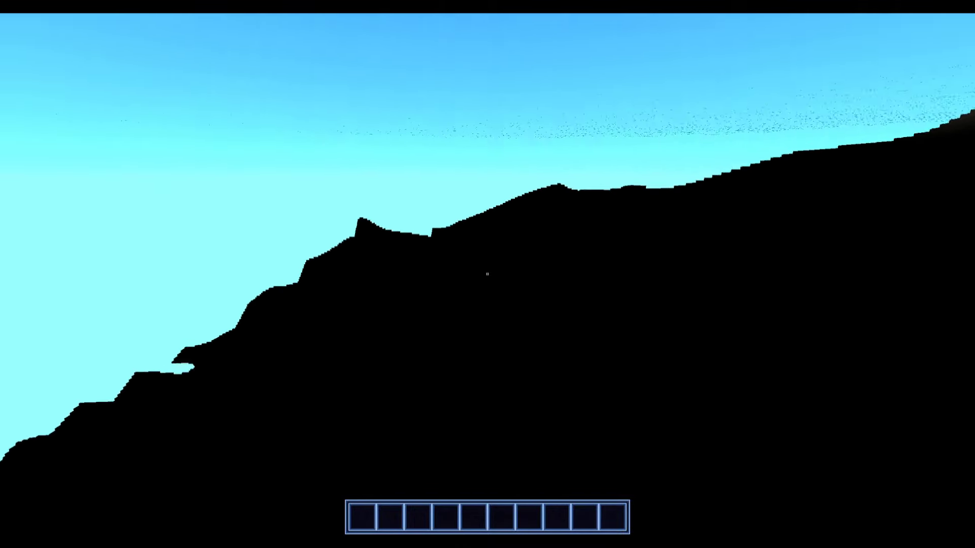
mouse_move(487, 274)
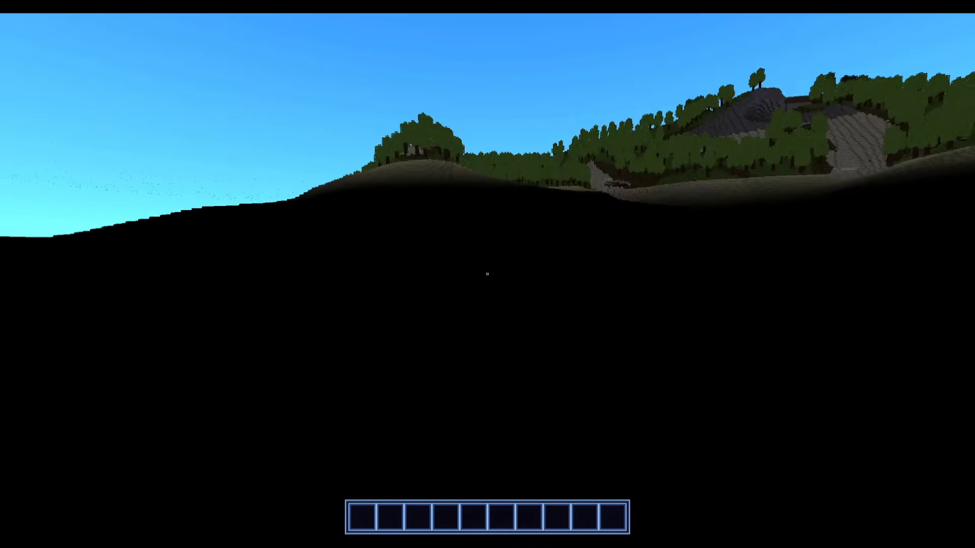
mouse_move(488, 274)
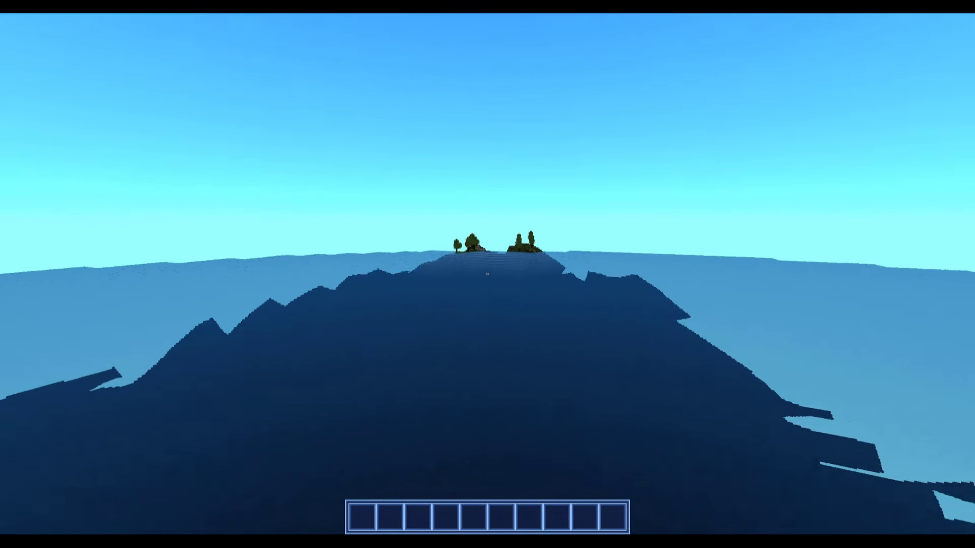
mouse_move(487, 274)
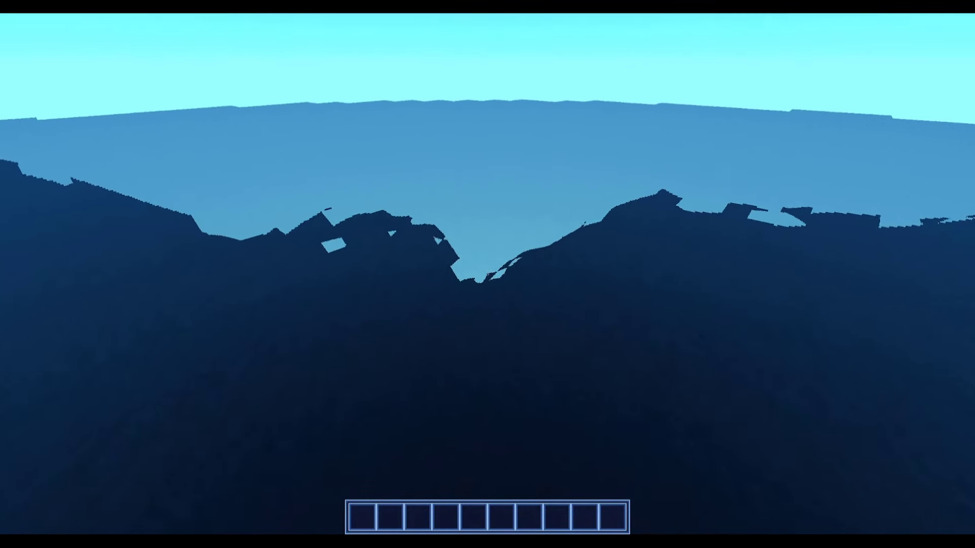
mouse_move(488, 274)
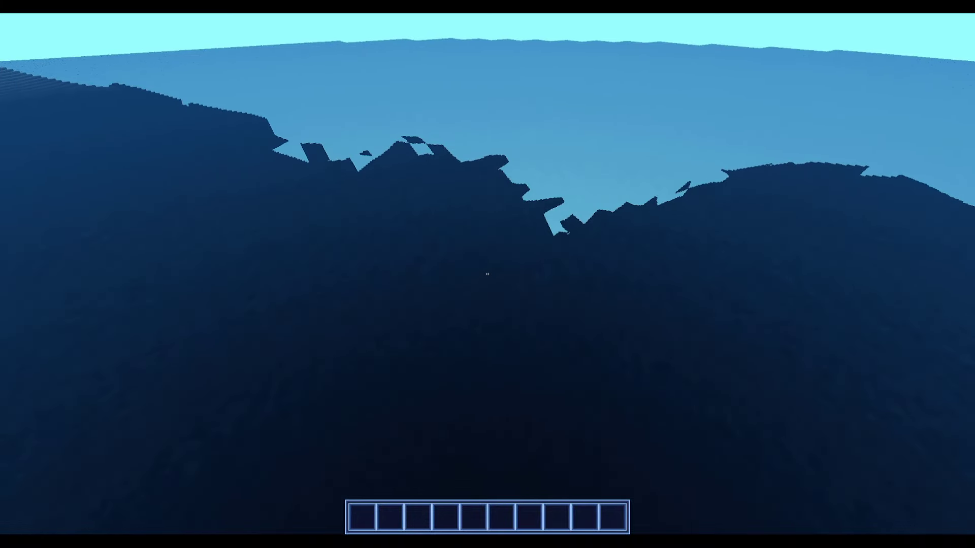
mouse_move(487, 274)
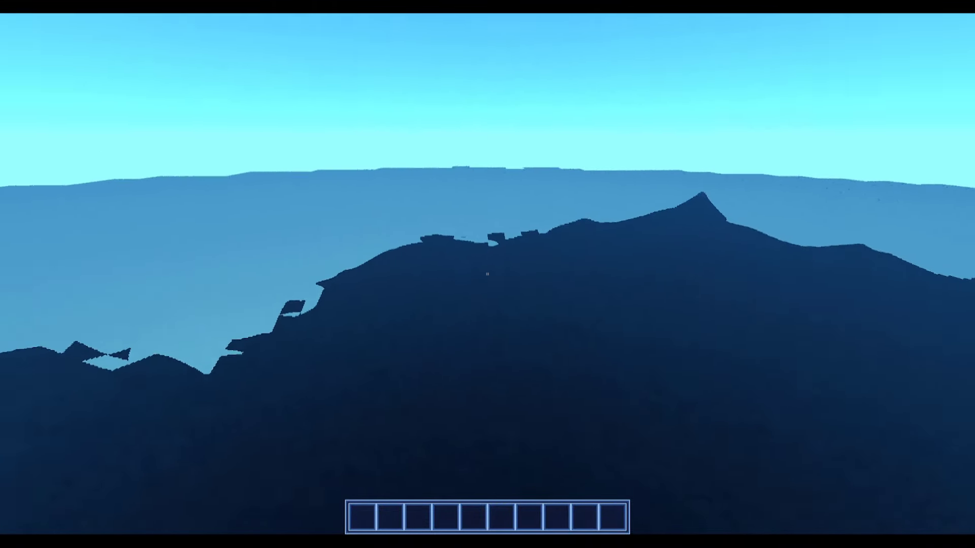
mouse_move(487, 274)
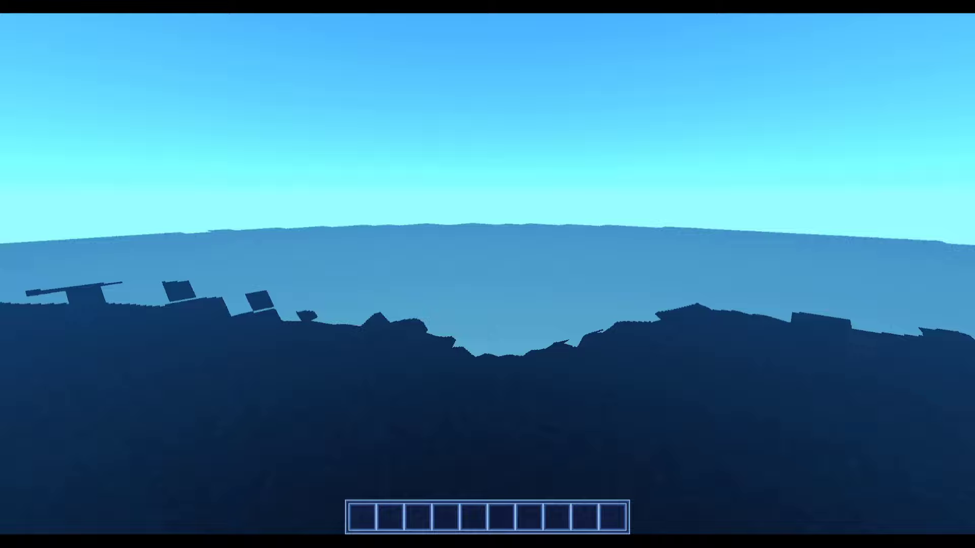
mouse_move(488, 274)
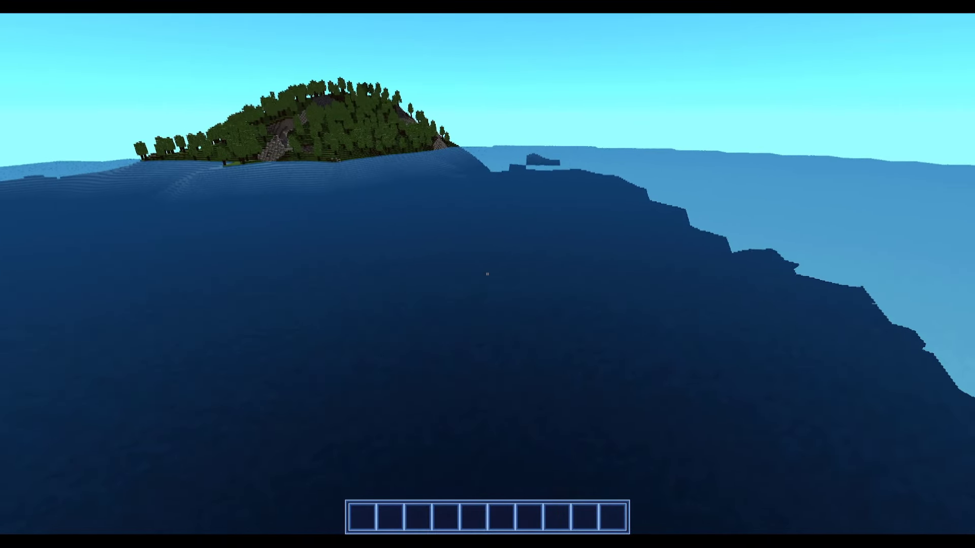
mouse_move(487, 274)
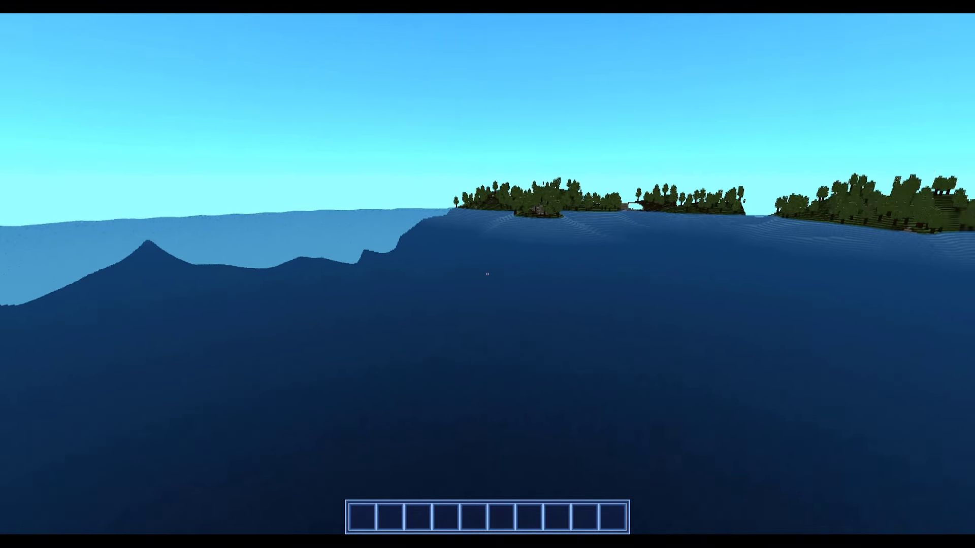
mouse_move(487, 275)
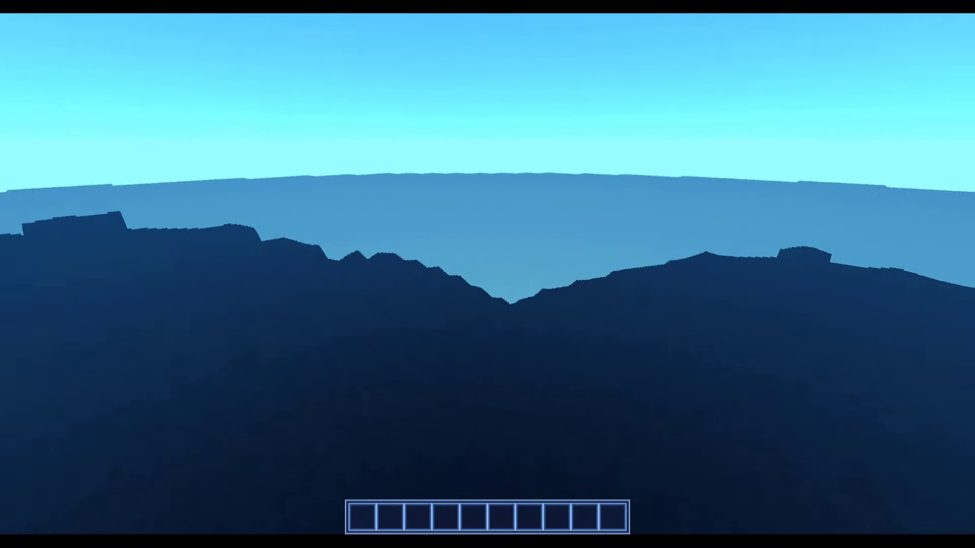
mouse_move(487, 275)
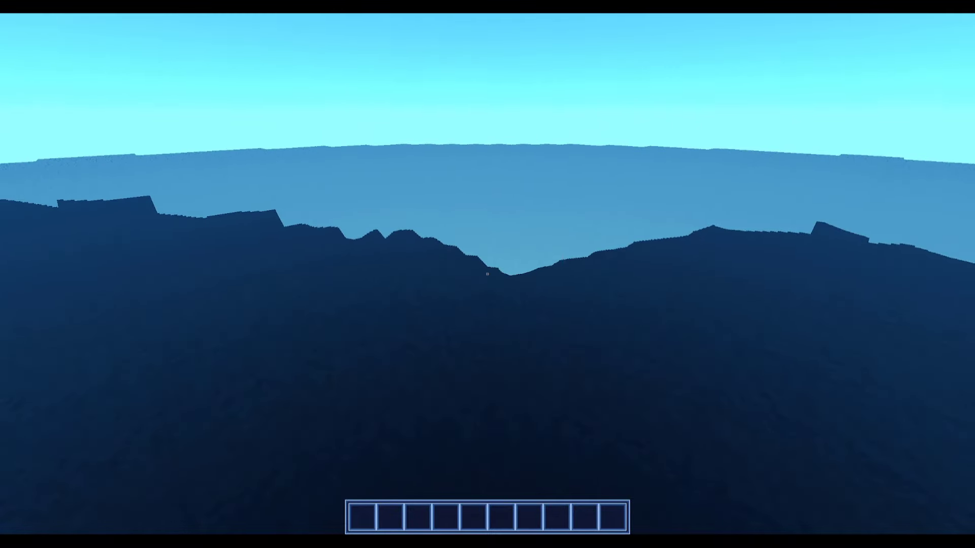
mouse_move(487, 274)
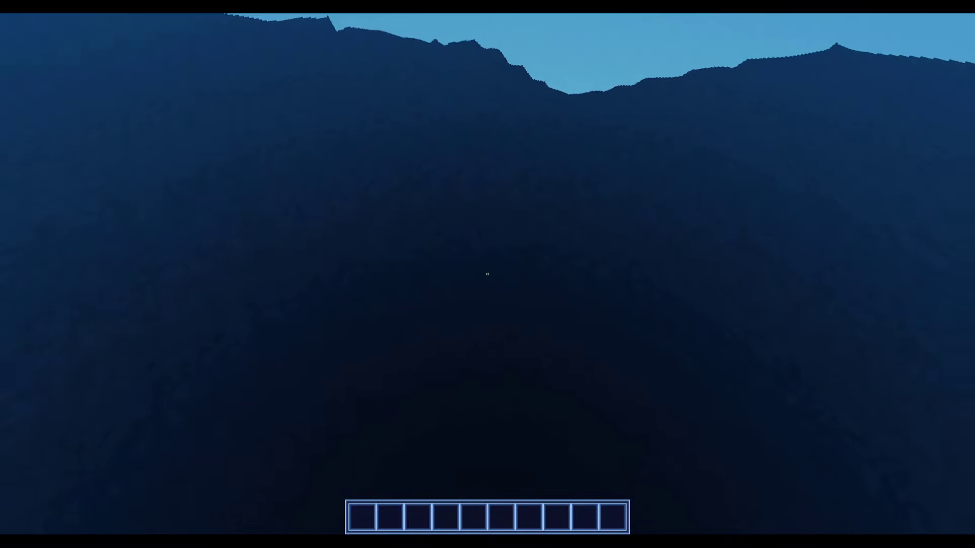
mouse_move(488, 274)
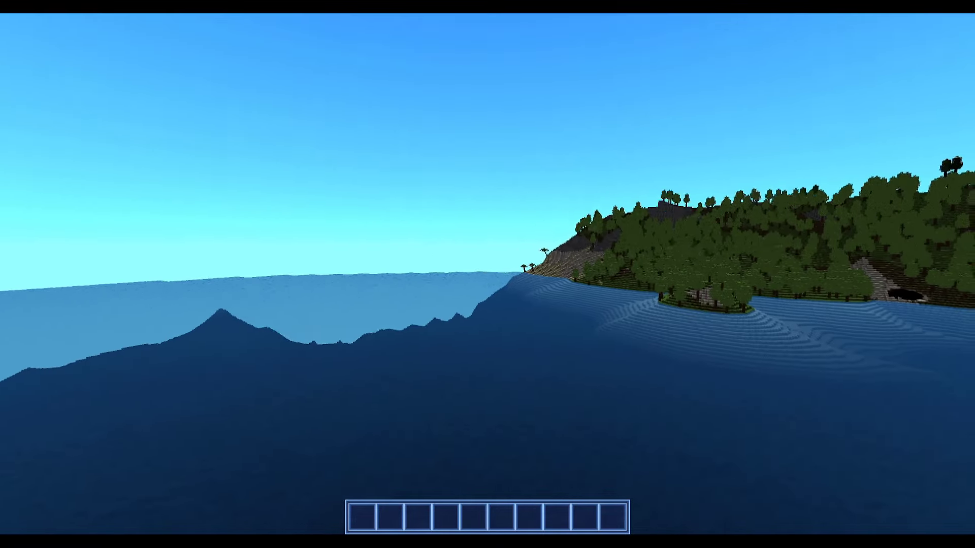
mouse_move(488, 274)
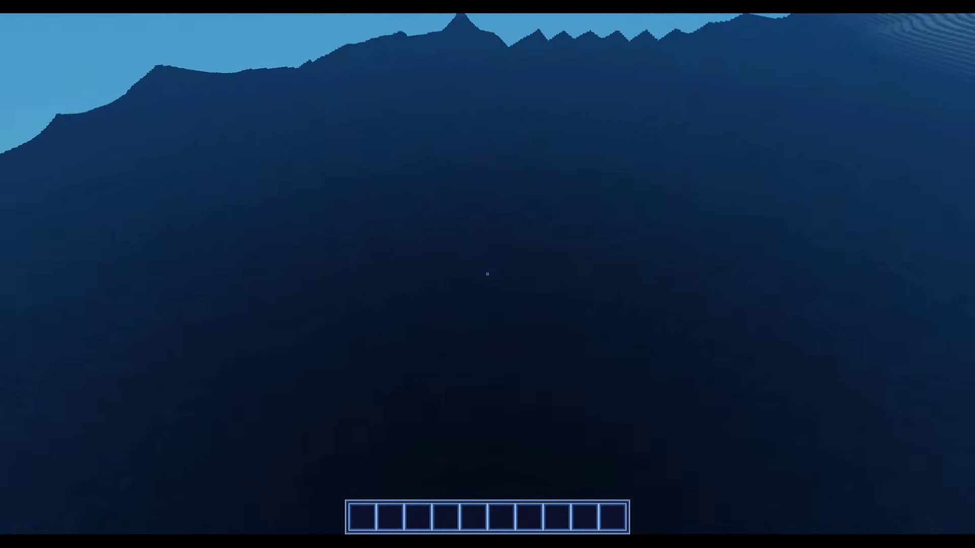
mouse_move(487, 273)
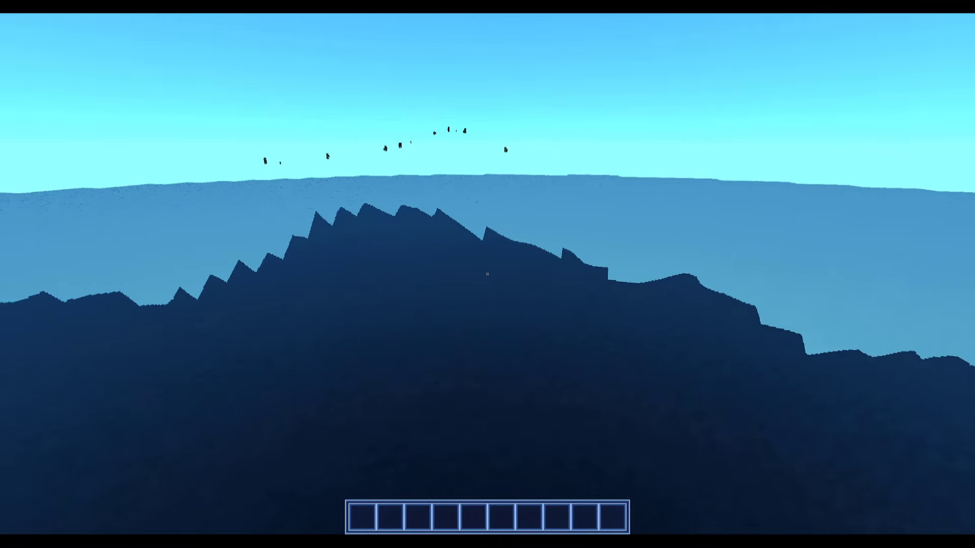
mouse_move(487, 274)
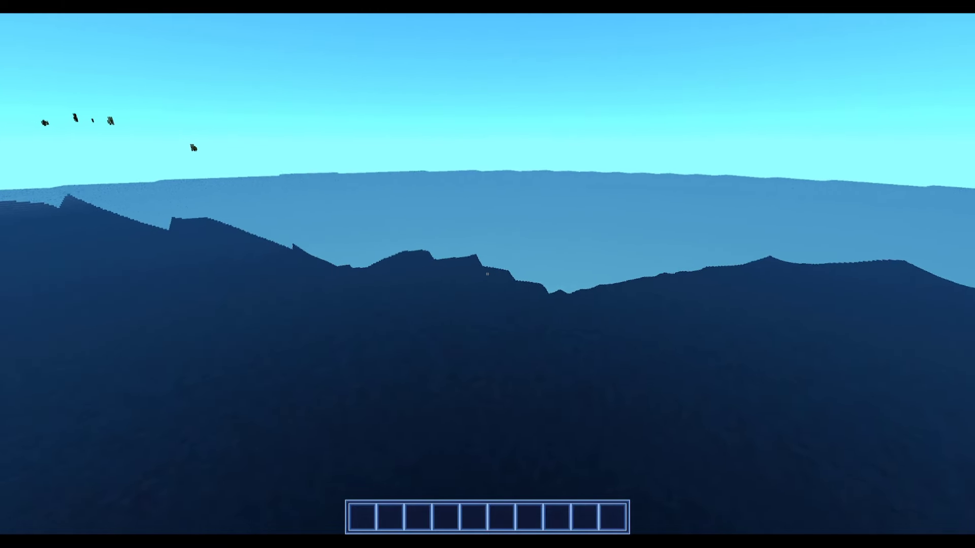
mouse_move(487, 274)
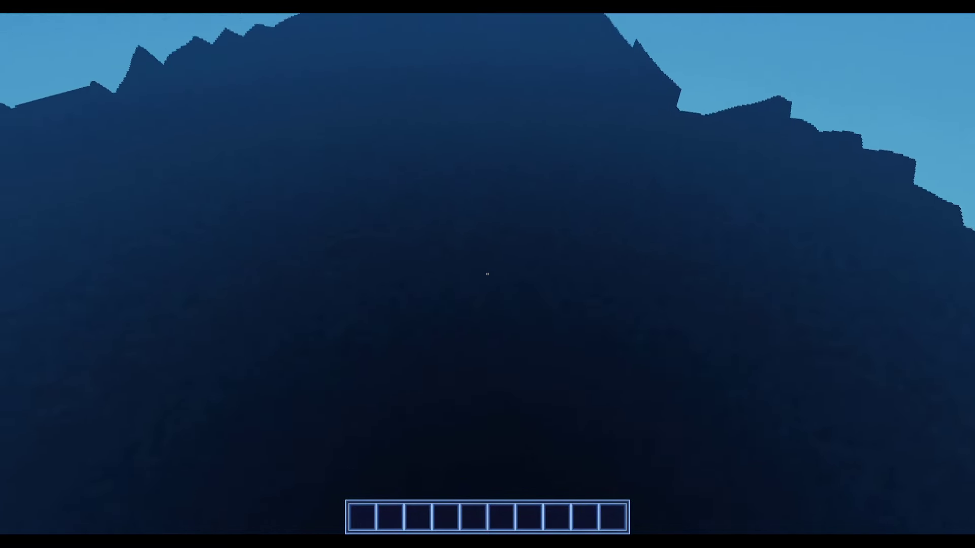
mouse_move(487, 274)
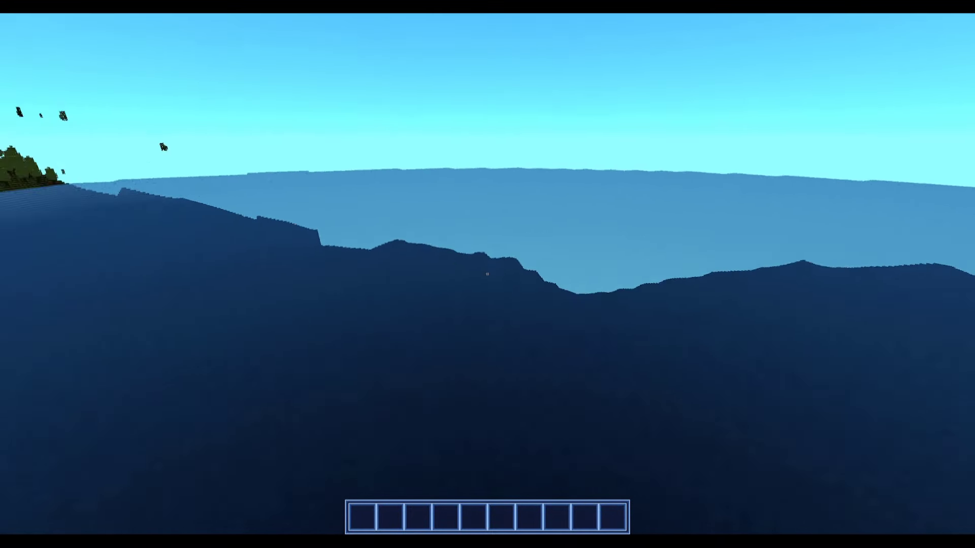
mouse_move(487, 274)
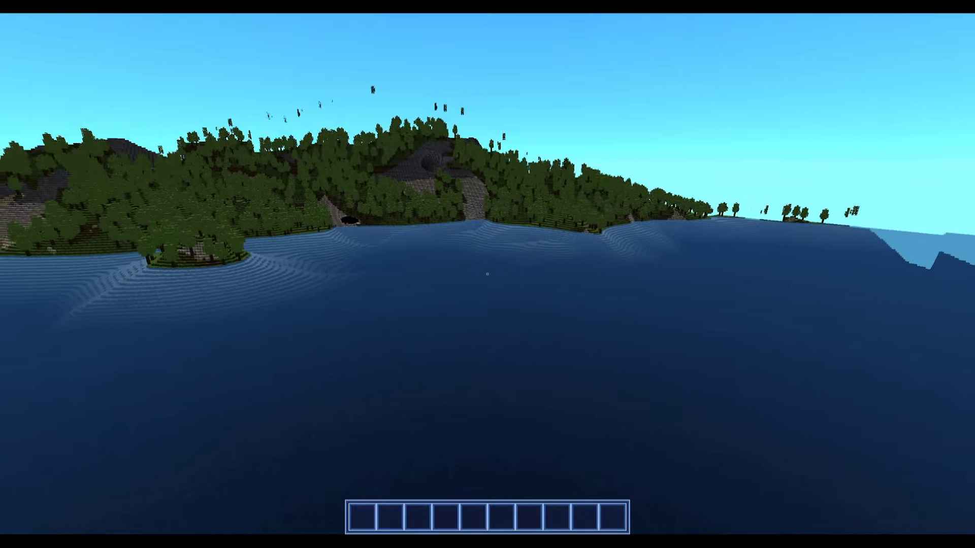
mouse_move(487, 274)
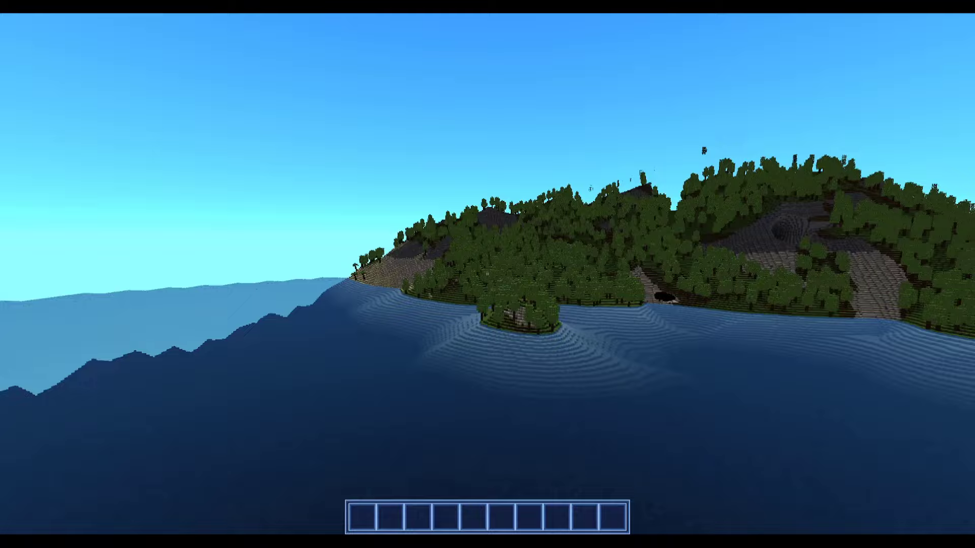
mouse_move(487, 274)
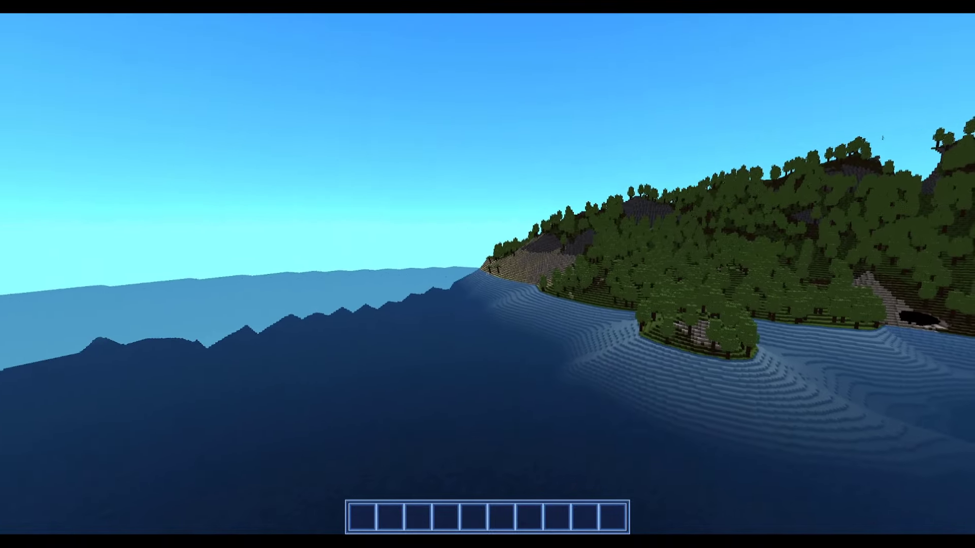
mouse_move(488, 274)
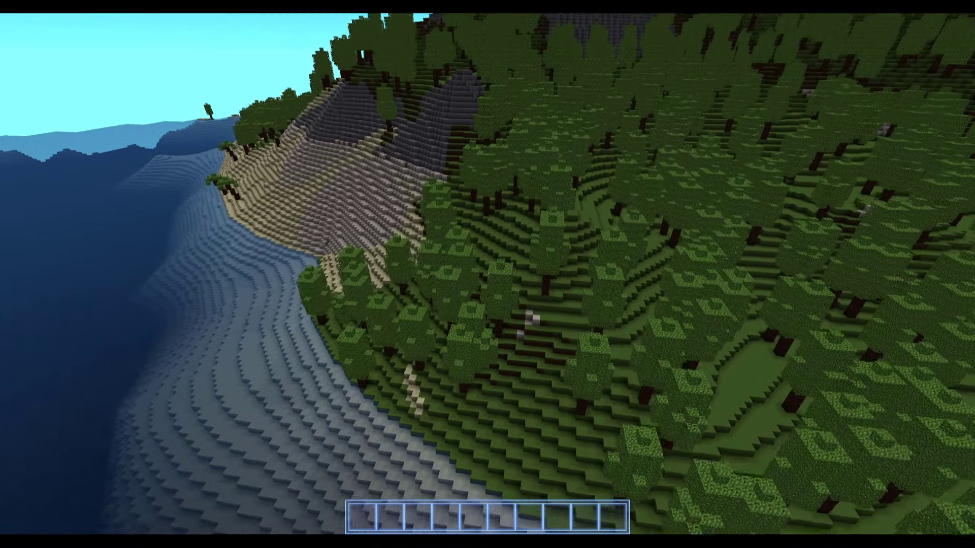
mouse_move(487, 274)
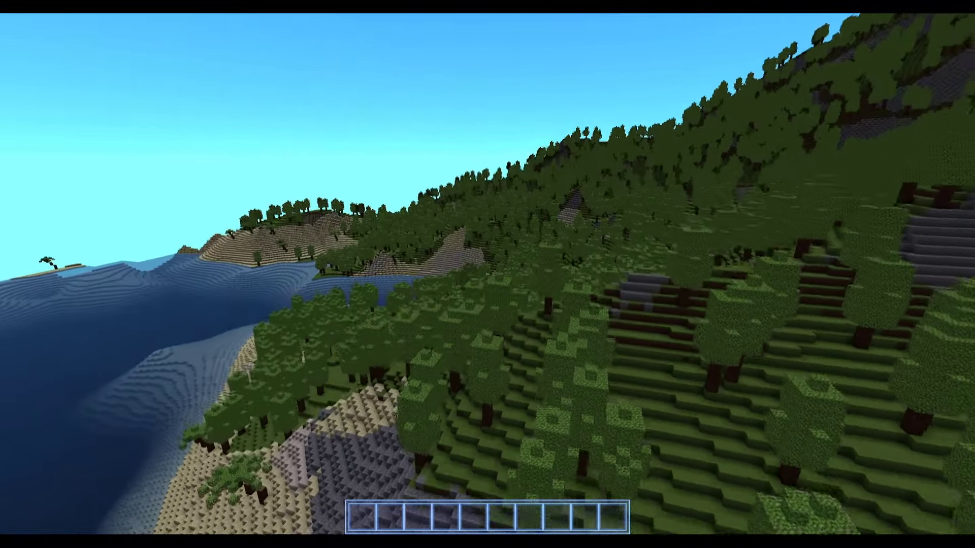
mouse_move(488, 275)
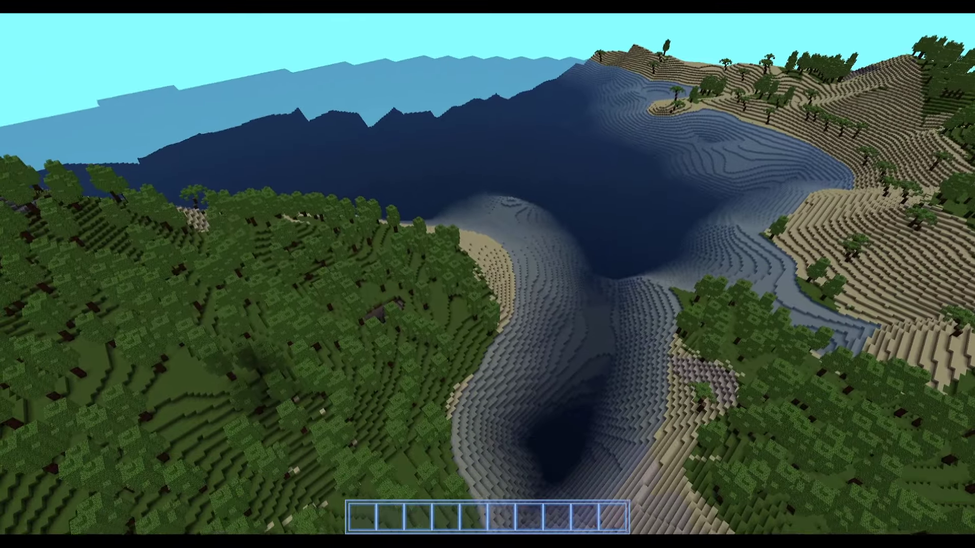
mouse_move(487, 274)
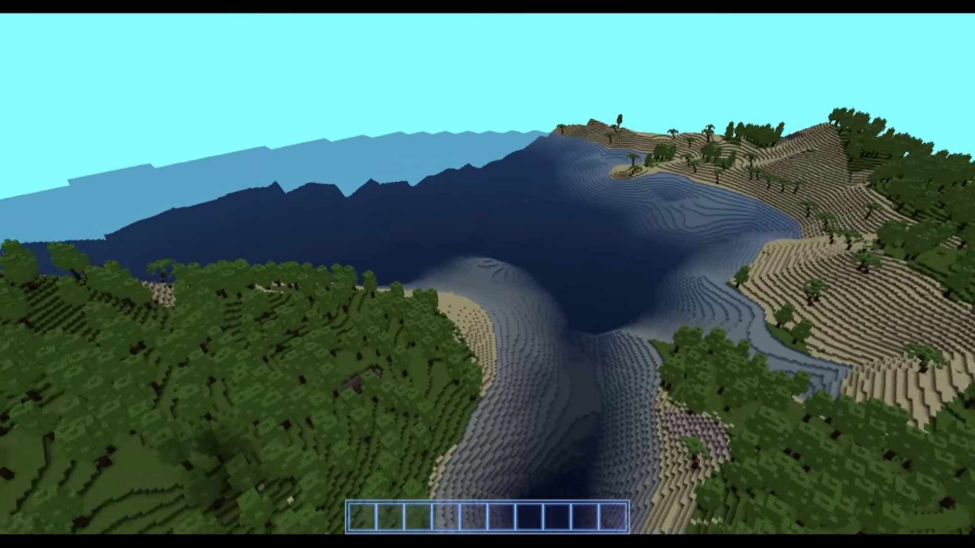
mouse_move(488, 274)
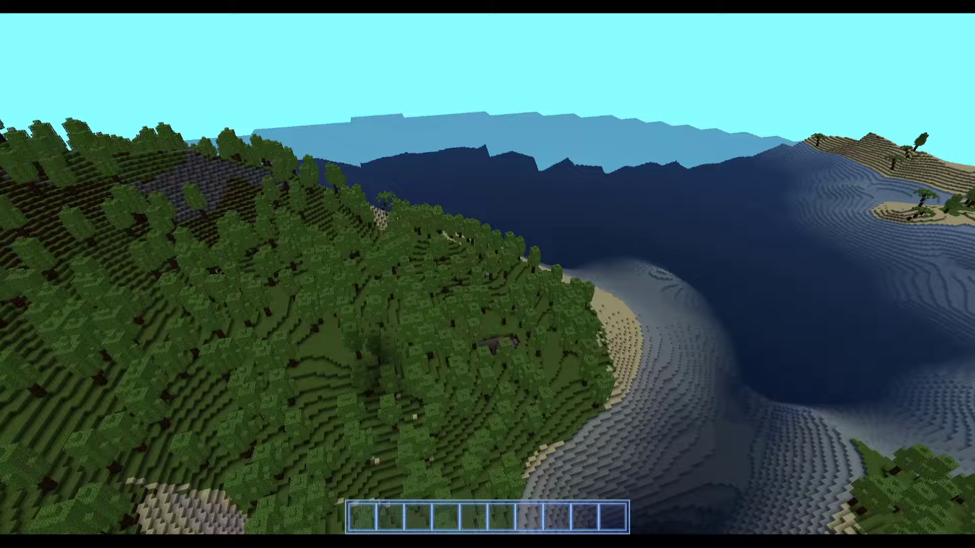
mouse_move(487, 275)
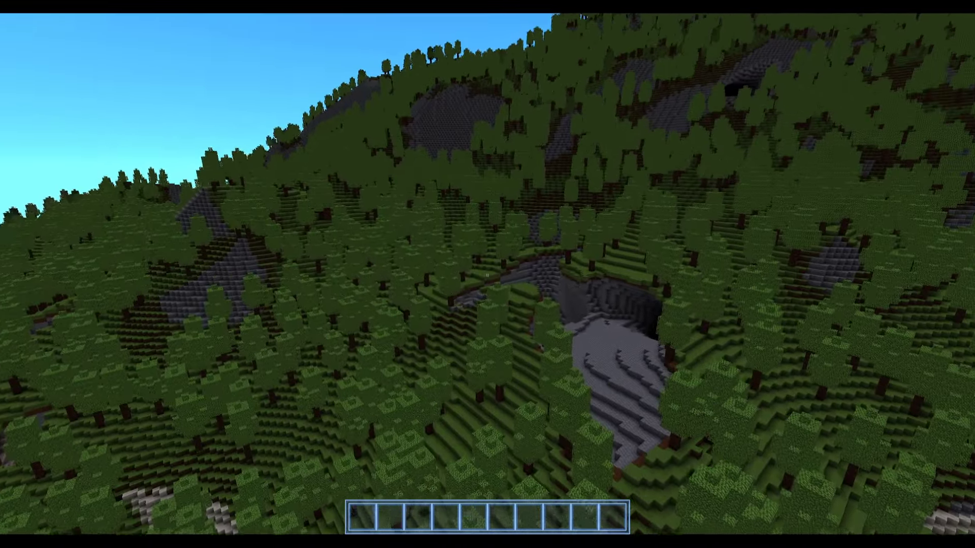
mouse_move(488, 274)
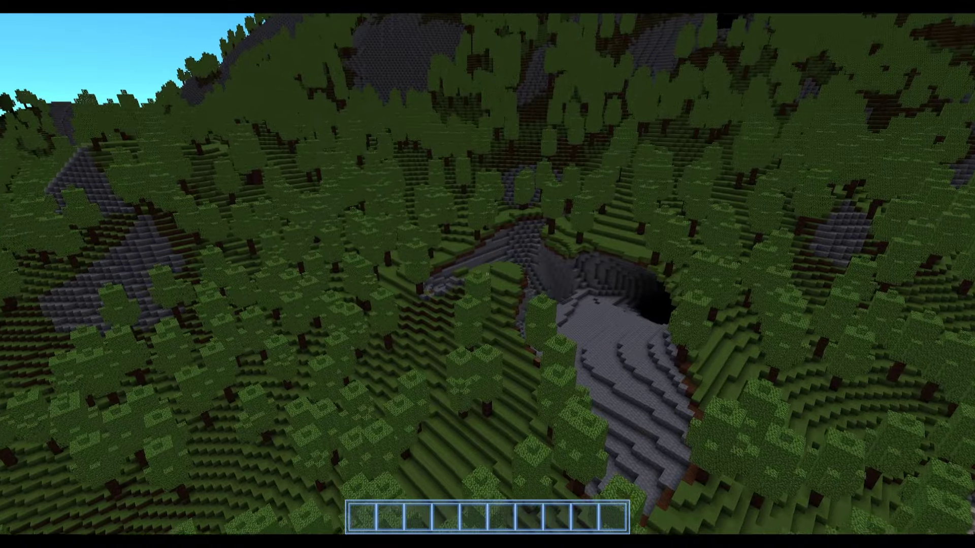
mouse_move(488, 274)
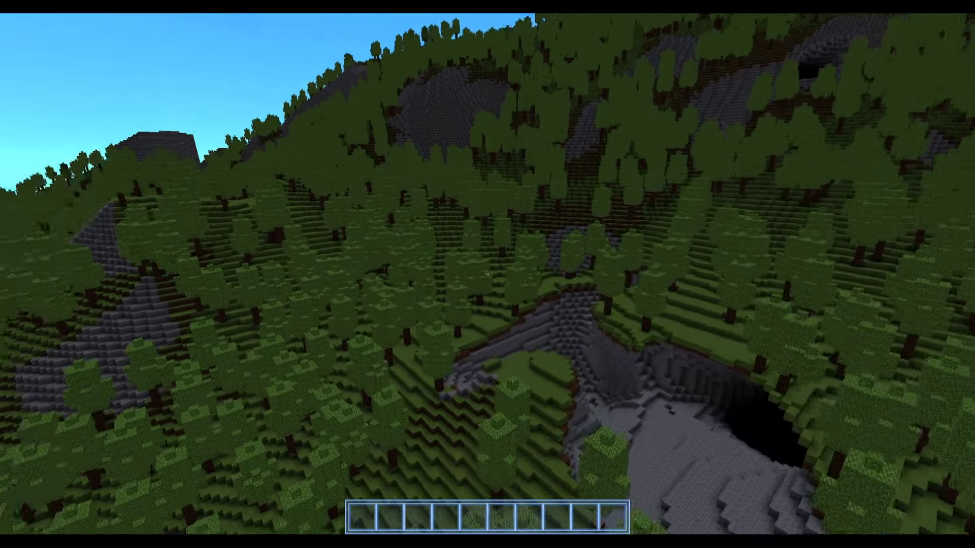
mouse_move(488, 274)
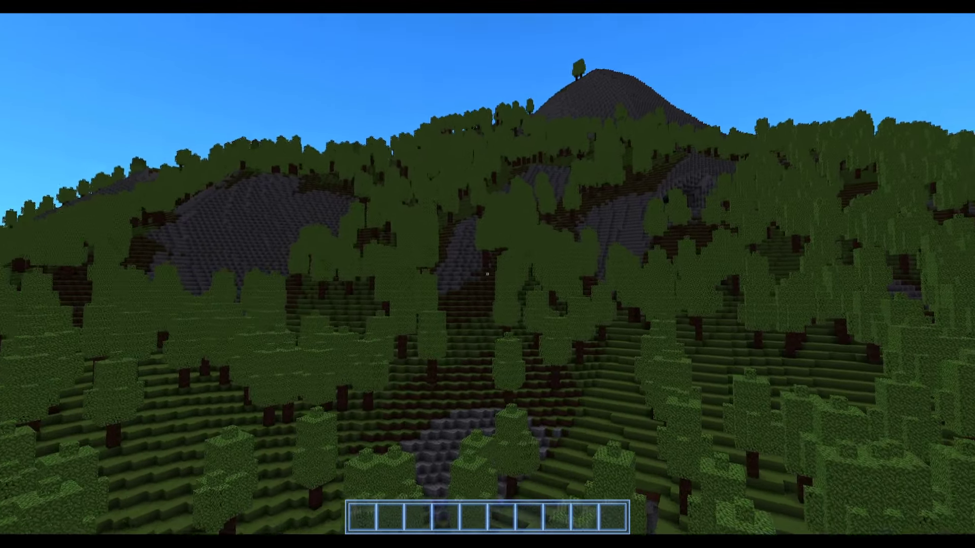
mouse_move(487, 274)
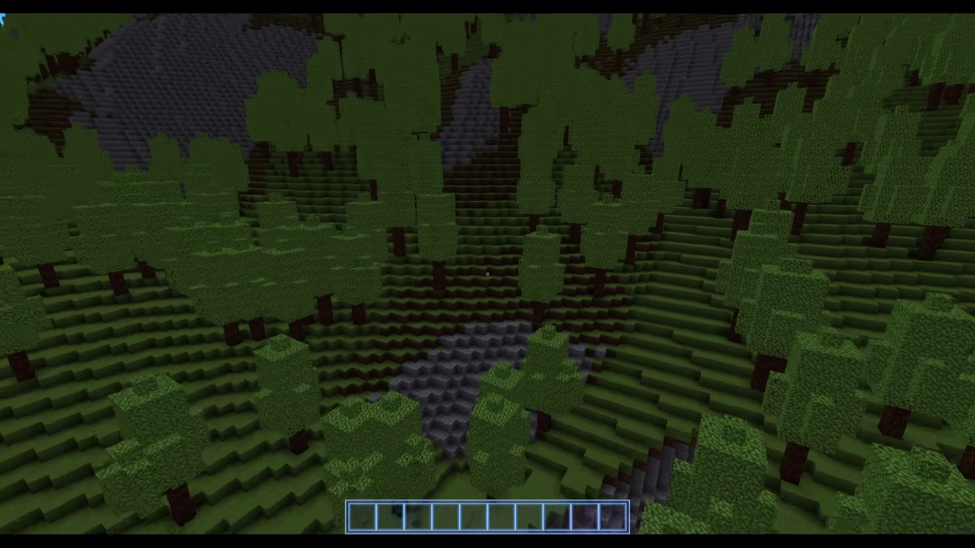
mouse_move(488, 274)
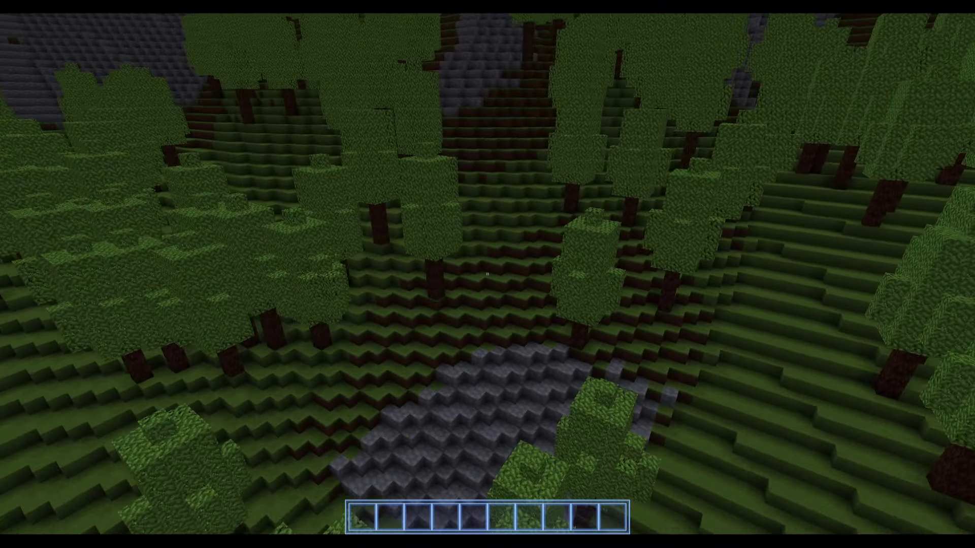
mouse_move(487, 275)
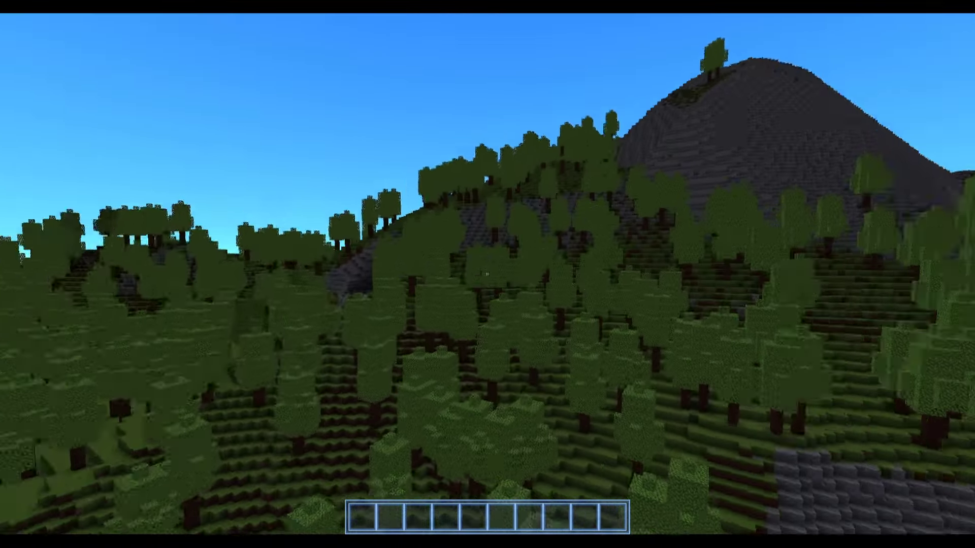
mouse_move(487, 275)
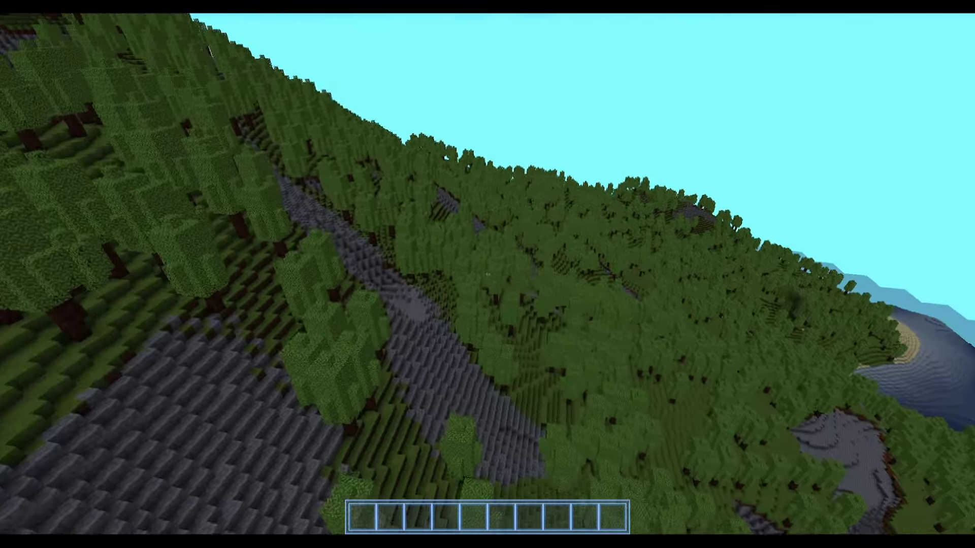
mouse_move(487, 274)
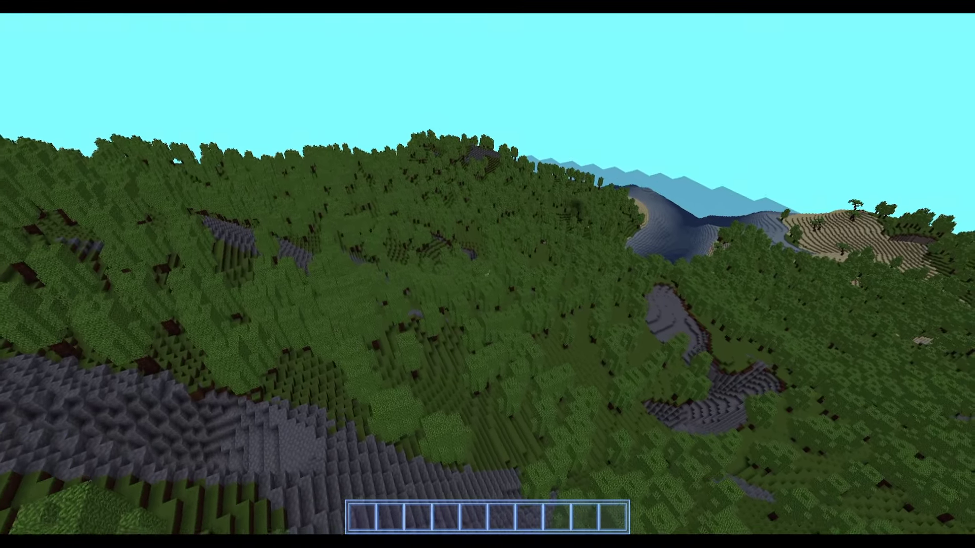
mouse_move(487, 274)
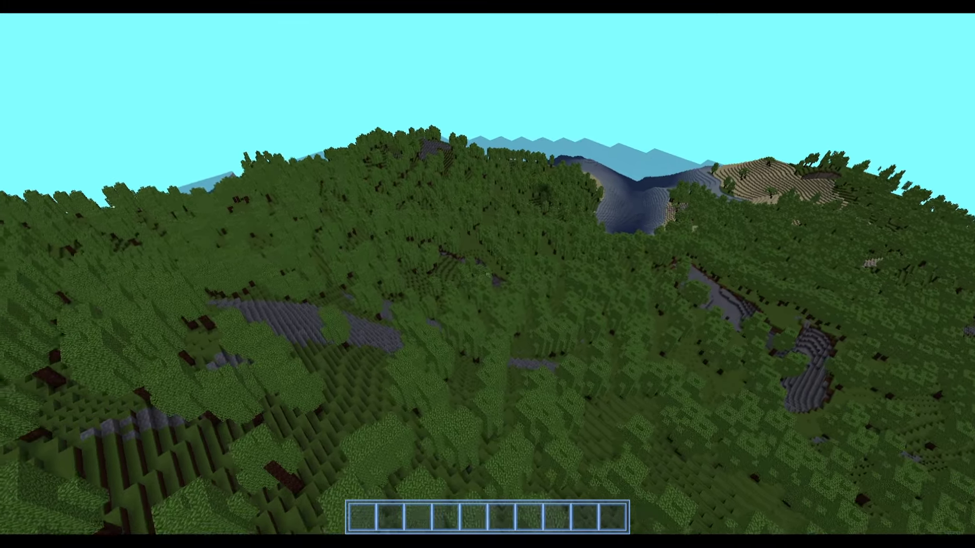
mouse_move(487, 274)
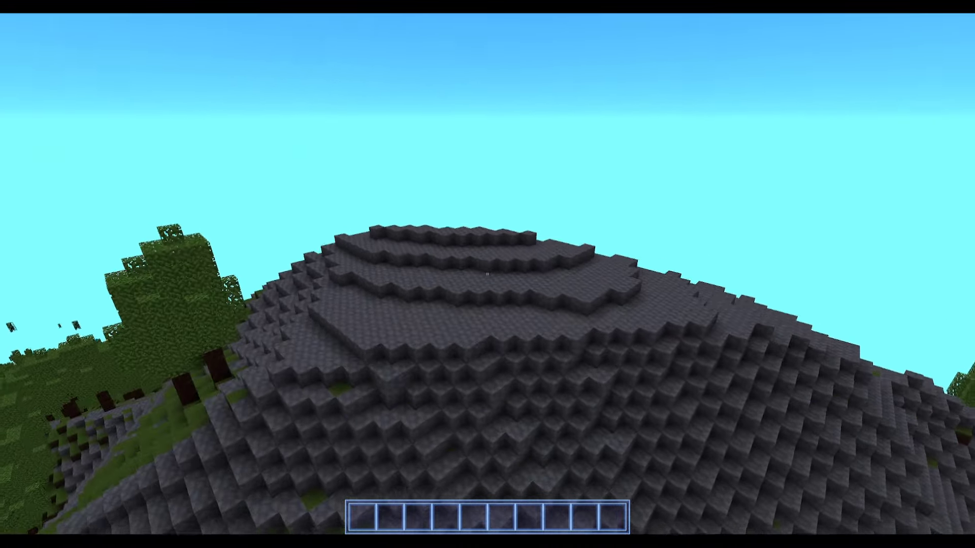
mouse_move(487, 274)
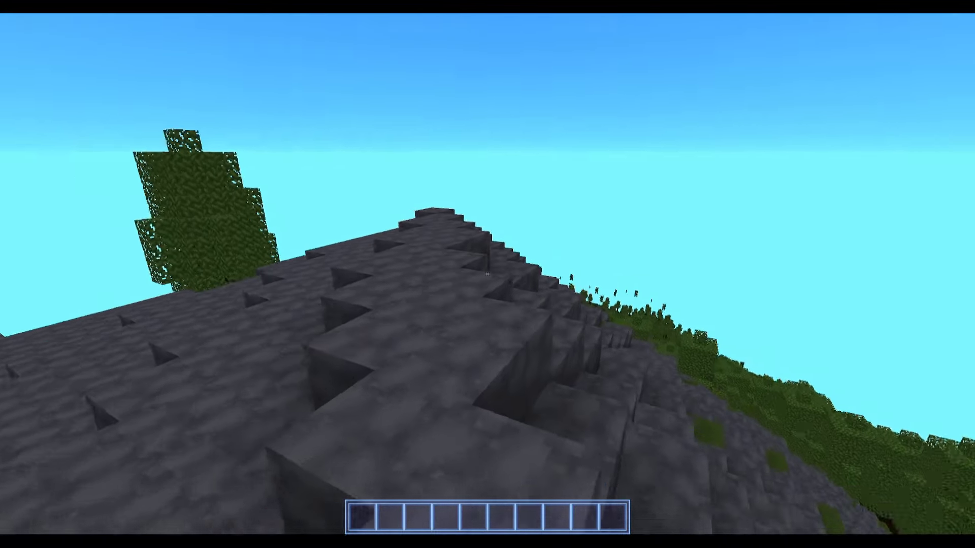
mouse_move(487, 274)
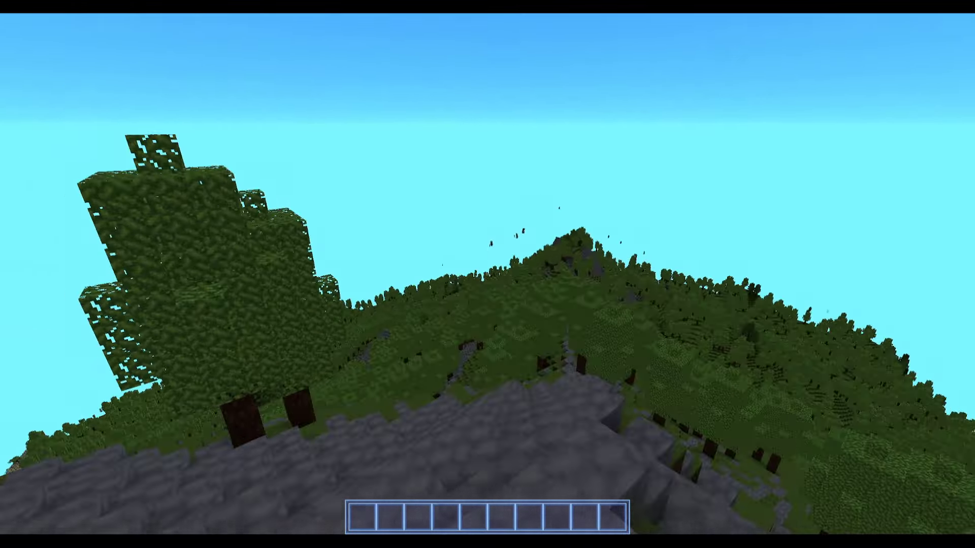
mouse_move(487, 275)
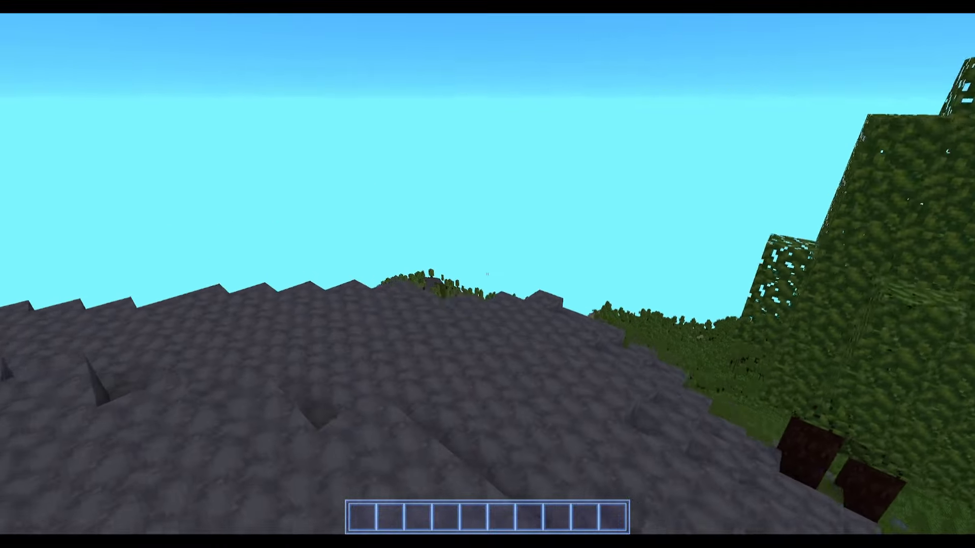
mouse_move(488, 275)
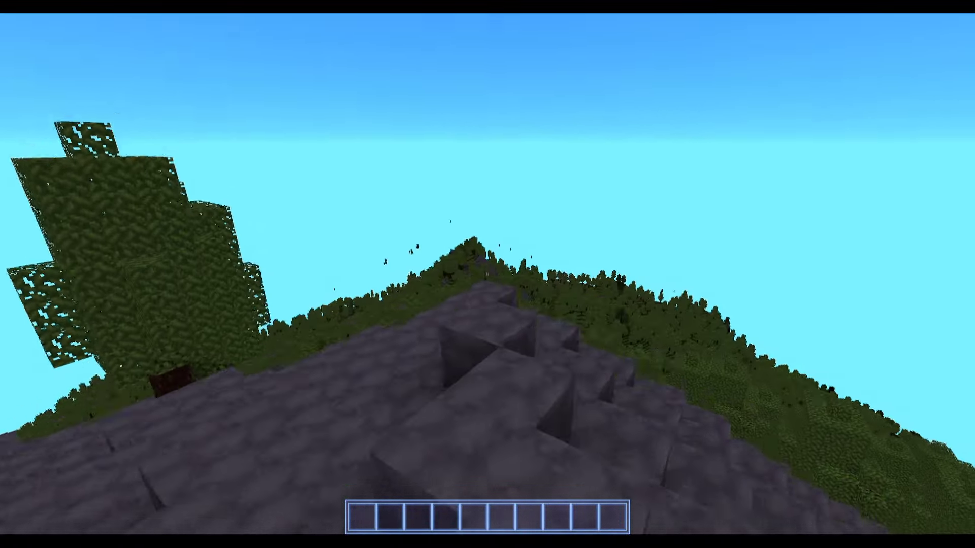
mouse_move(487, 274)
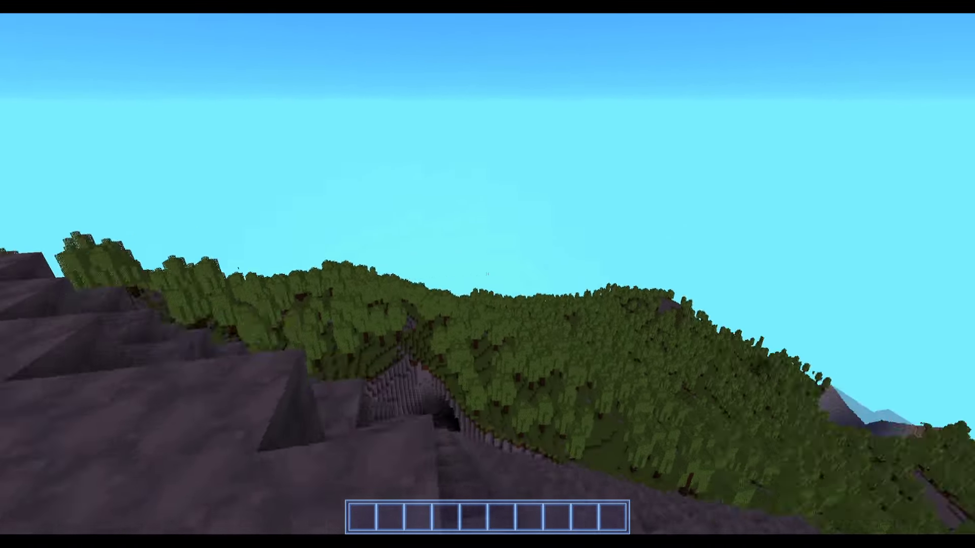
mouse_move(487, 274)
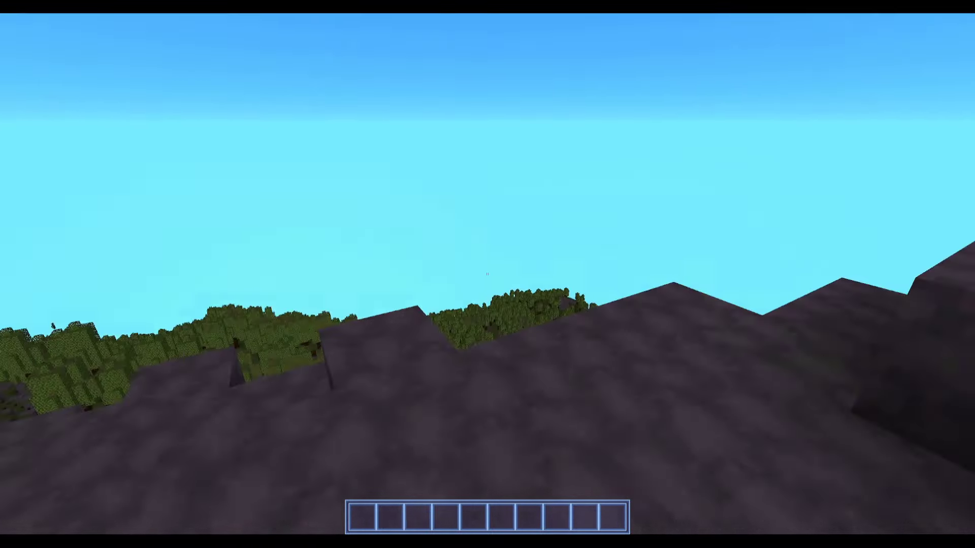
mouse_move(488, 274)
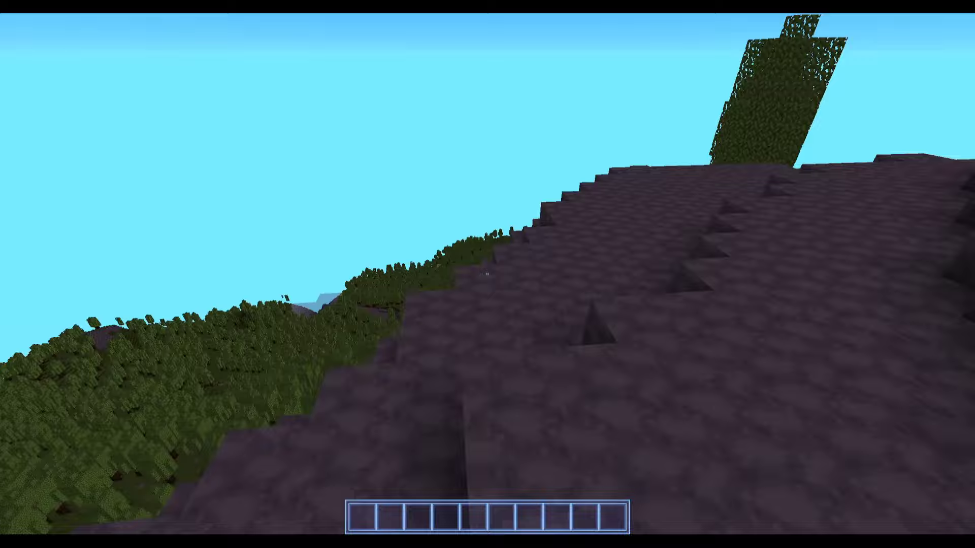
mouse_move(487, 275)
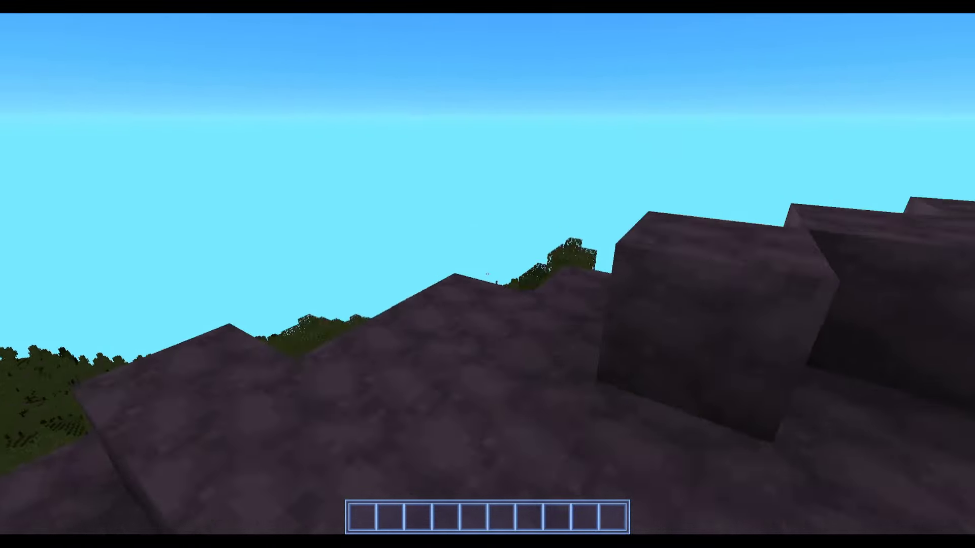
mouse_move(488, 274)
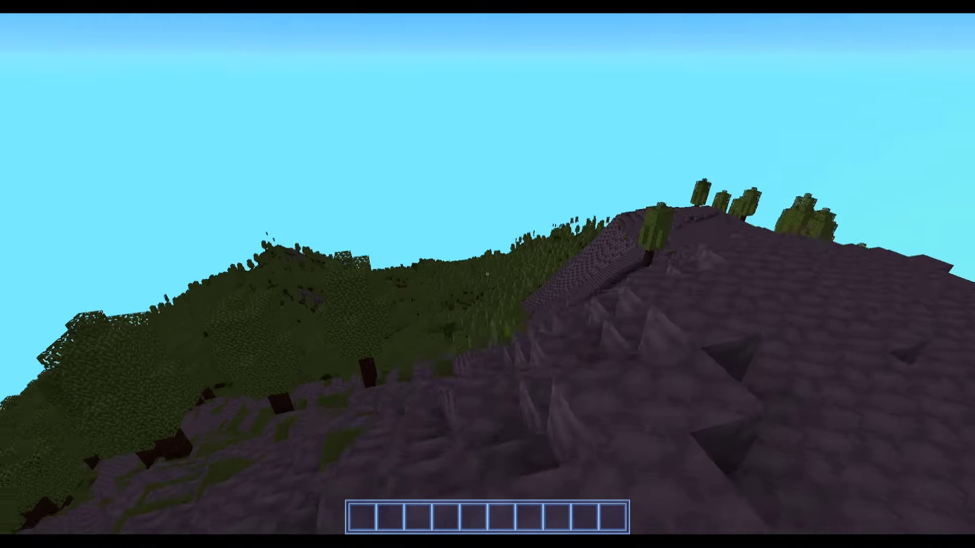
mouse_move(487, 274)
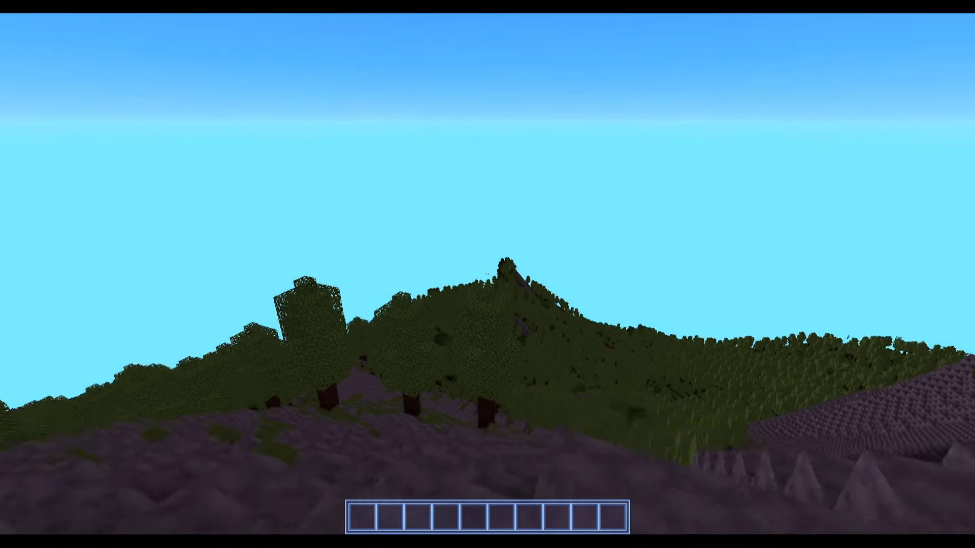
mouse_move(487, 274)
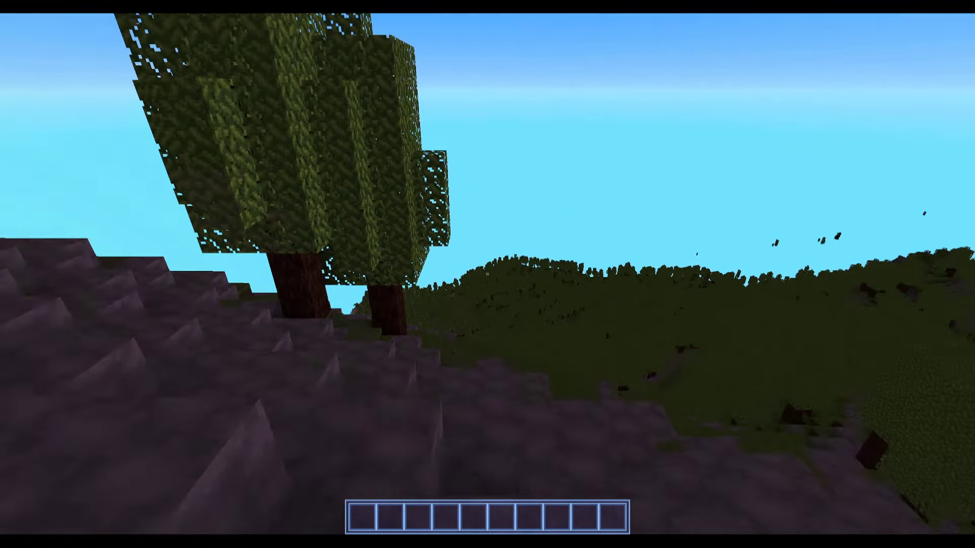
mouse_move(487, 274)
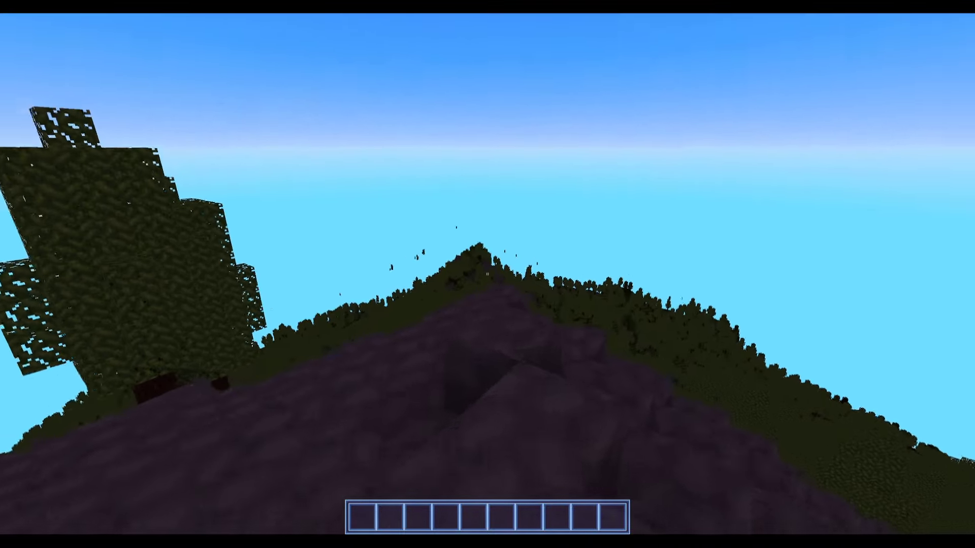
mouse_move(487, 274)
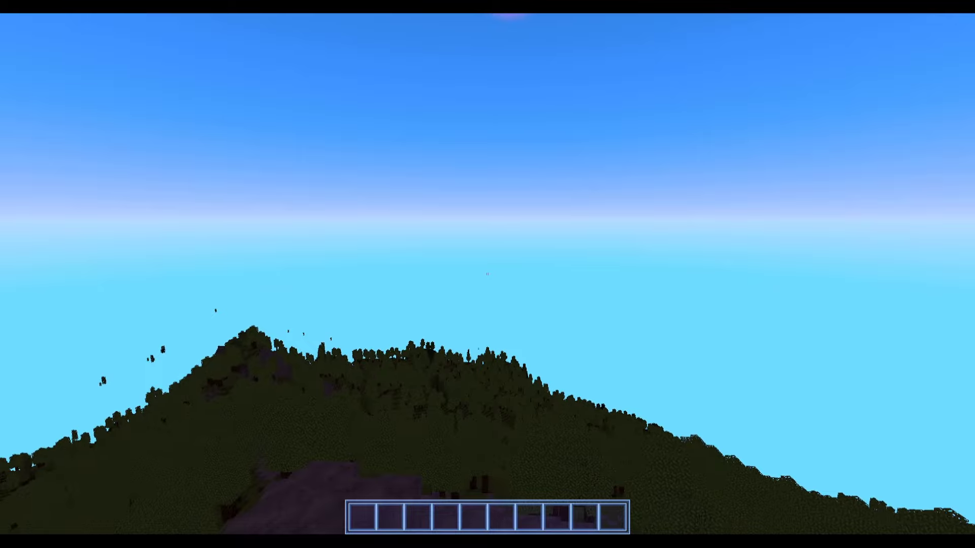
mouse_move(488, 274)
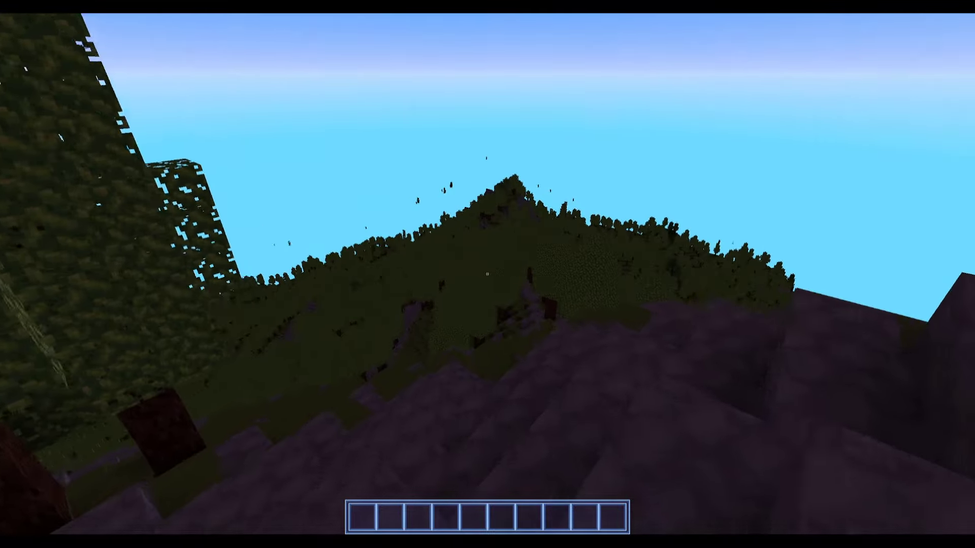
mouse_move(487, 274)
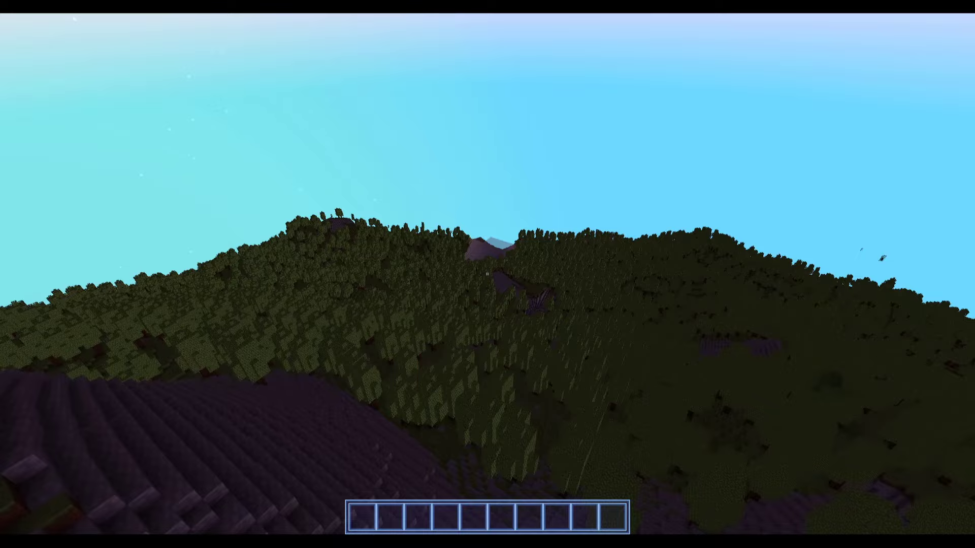
mouse_move(488, 274)
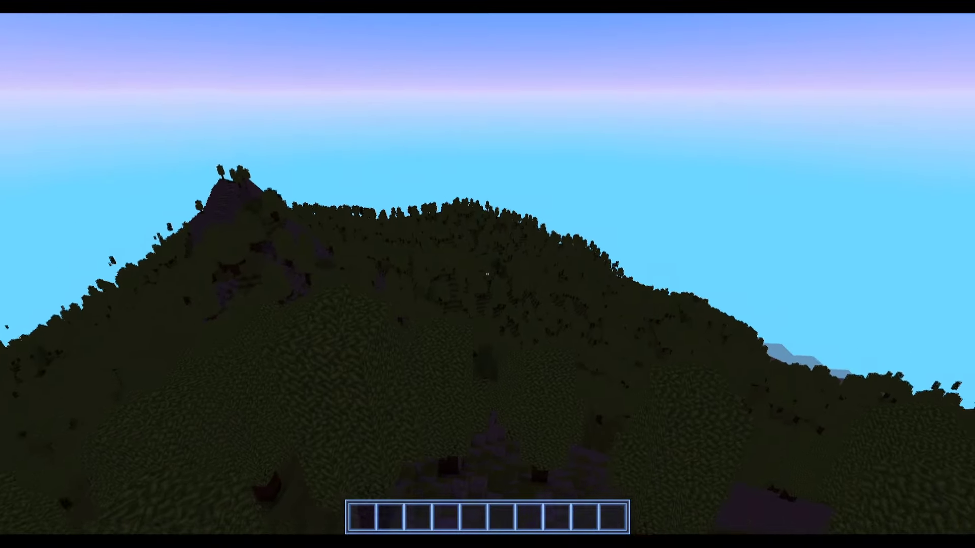
mouse_move(487, 274)
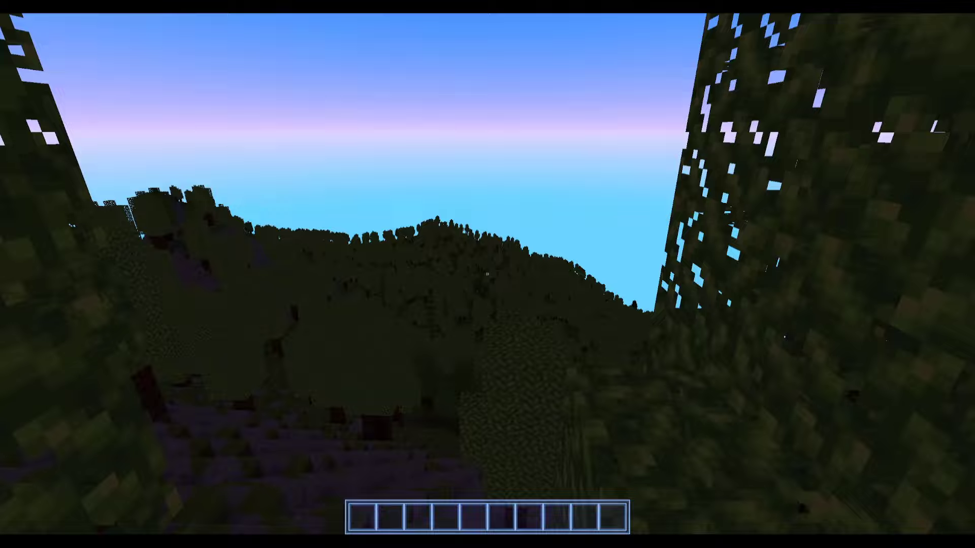
mouse_move(487, 274)
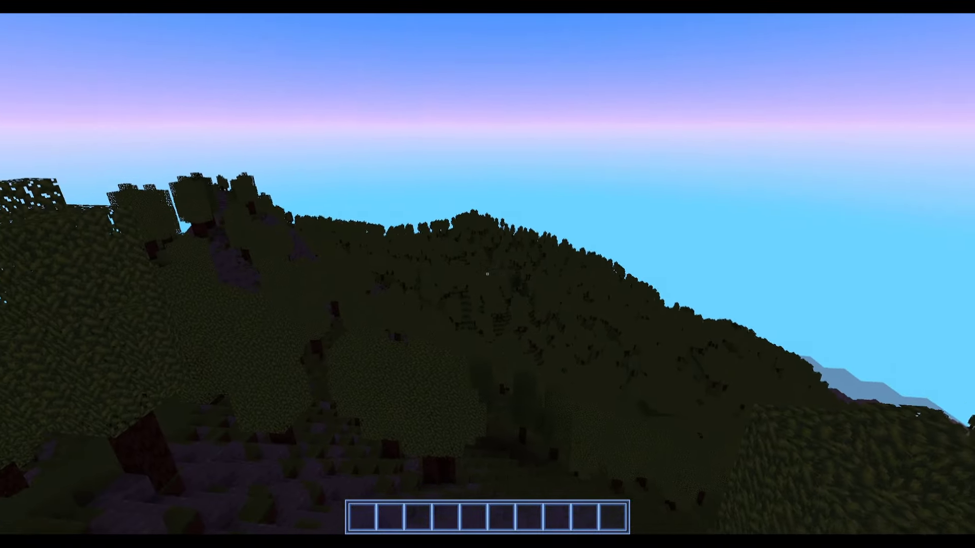